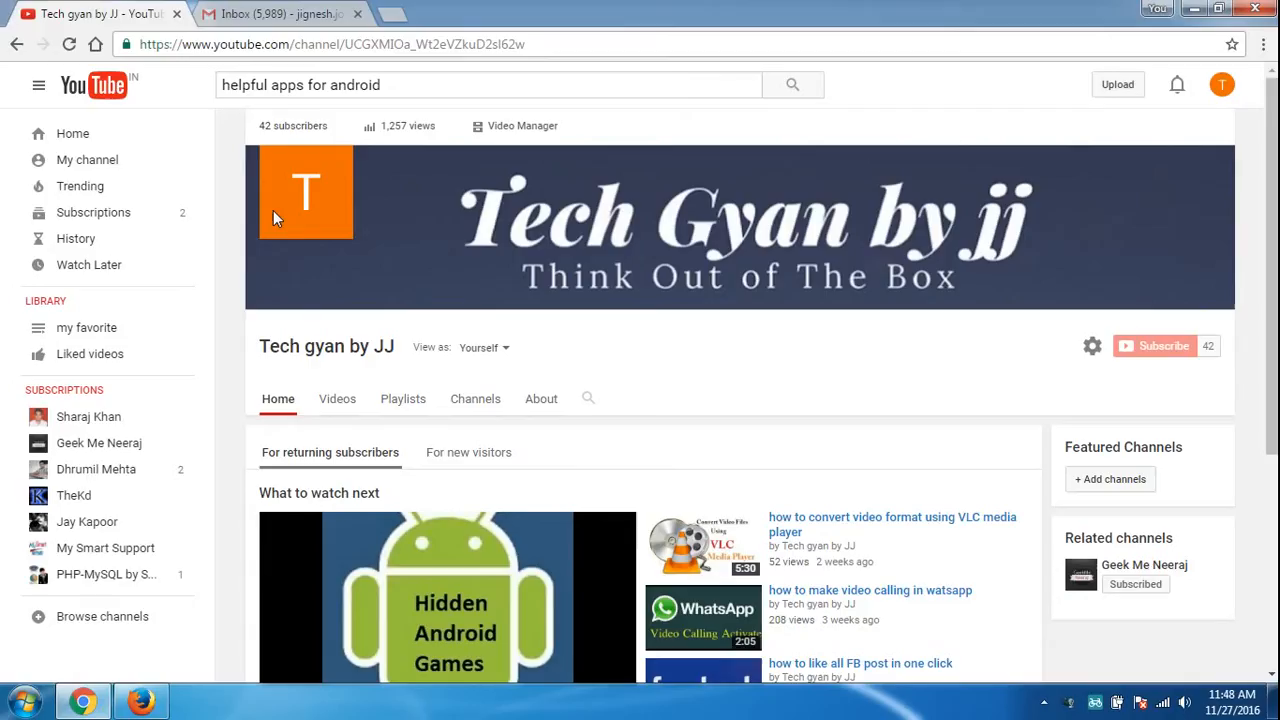
pyautogui.moveTo(516, 372)
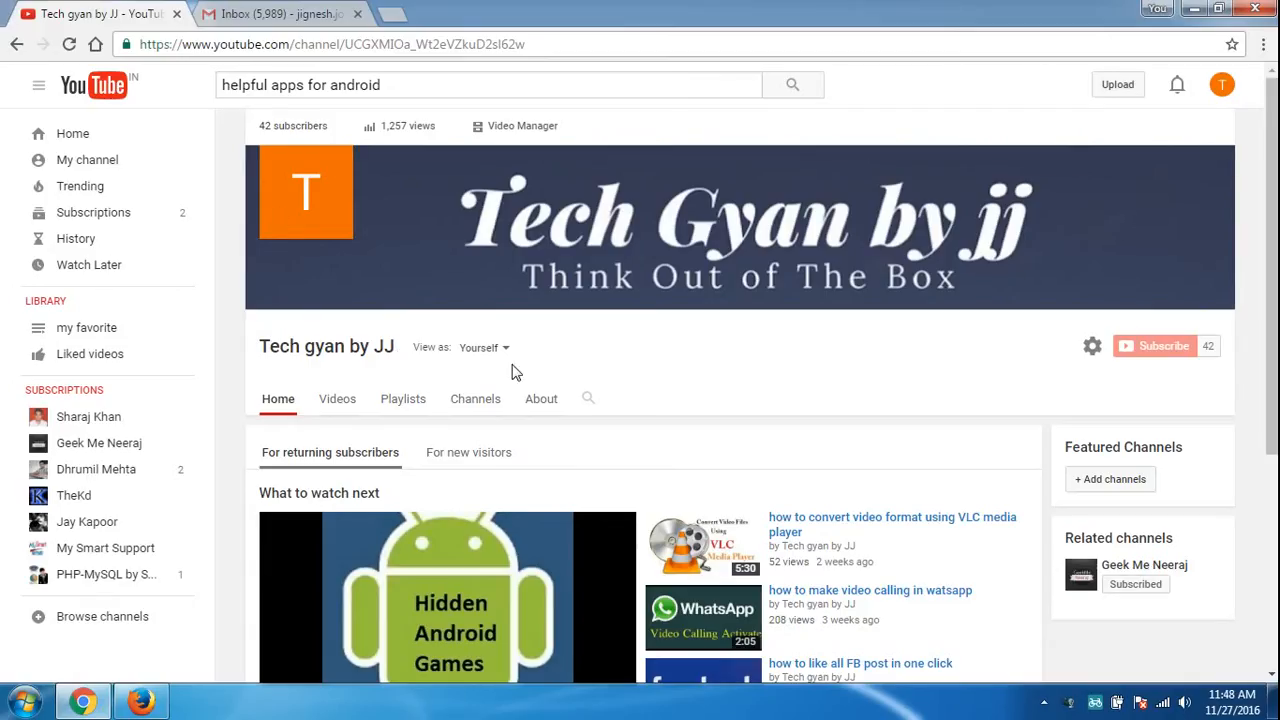
pyautogui.moveTo(820, 260)
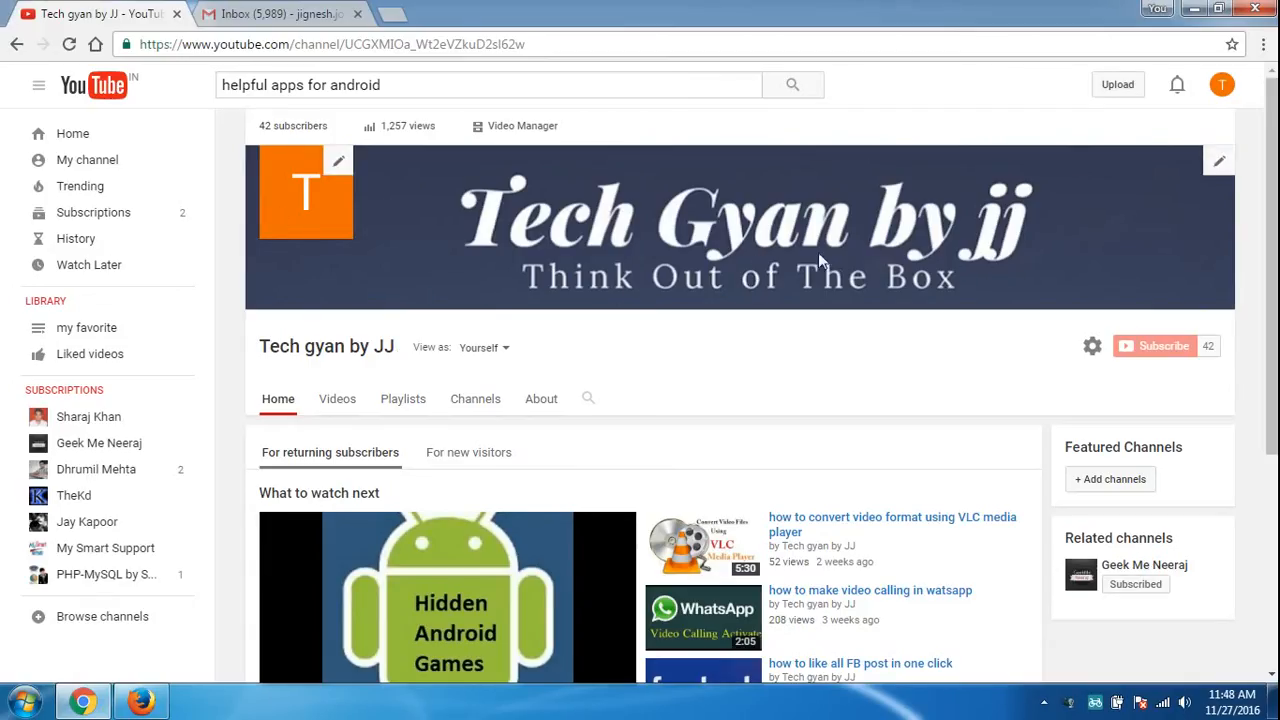
pyautogui.moveTo(862, 265)
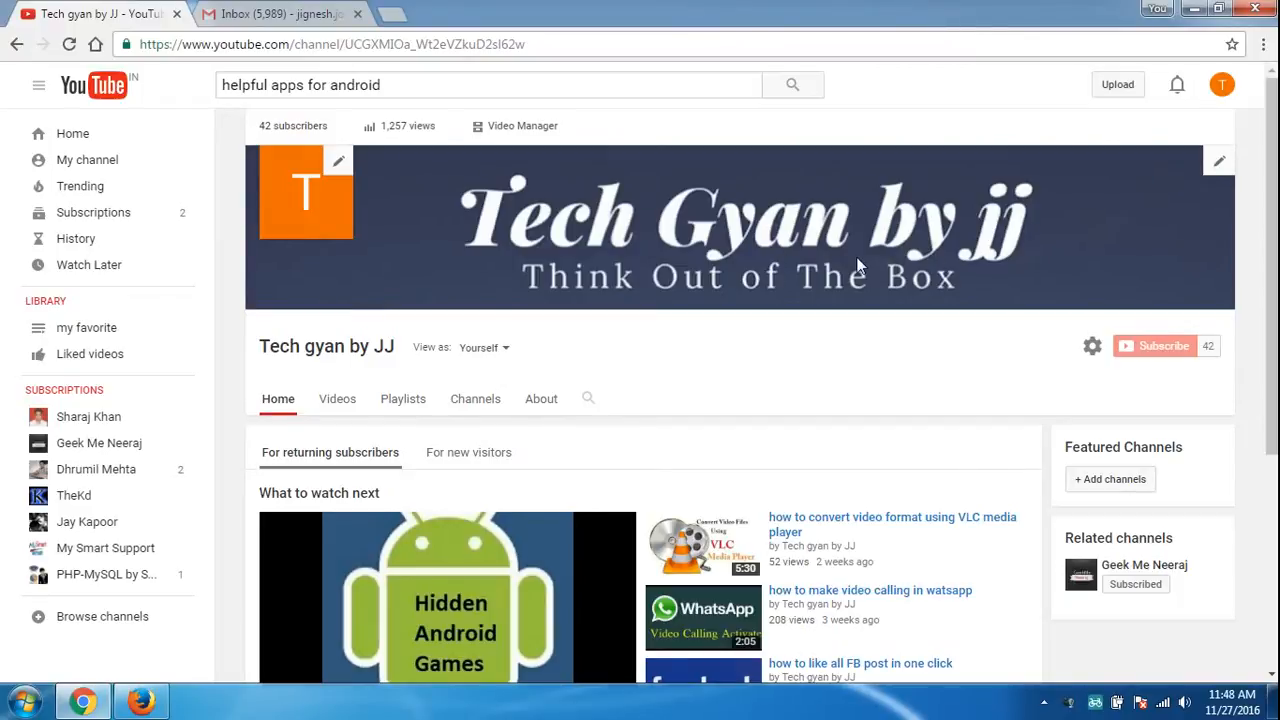
pyautogui.moveTo(905, 298)
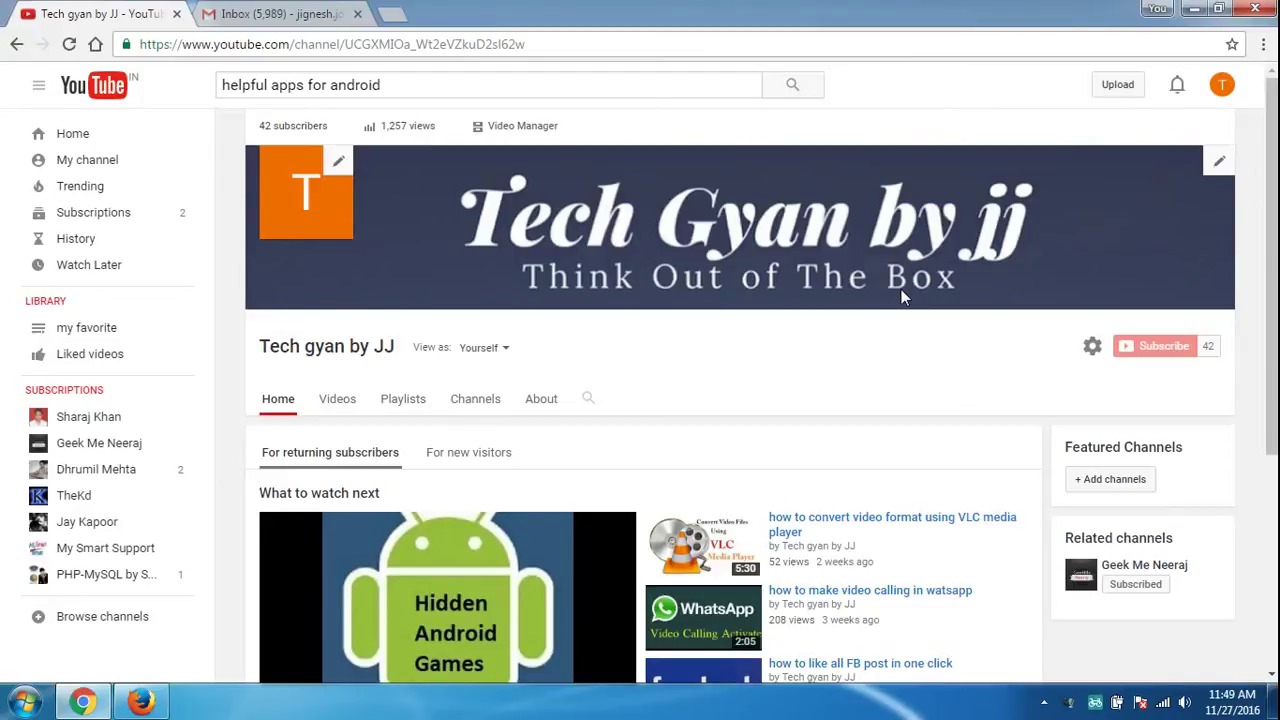
pyautogui.moveTo(624, 168)
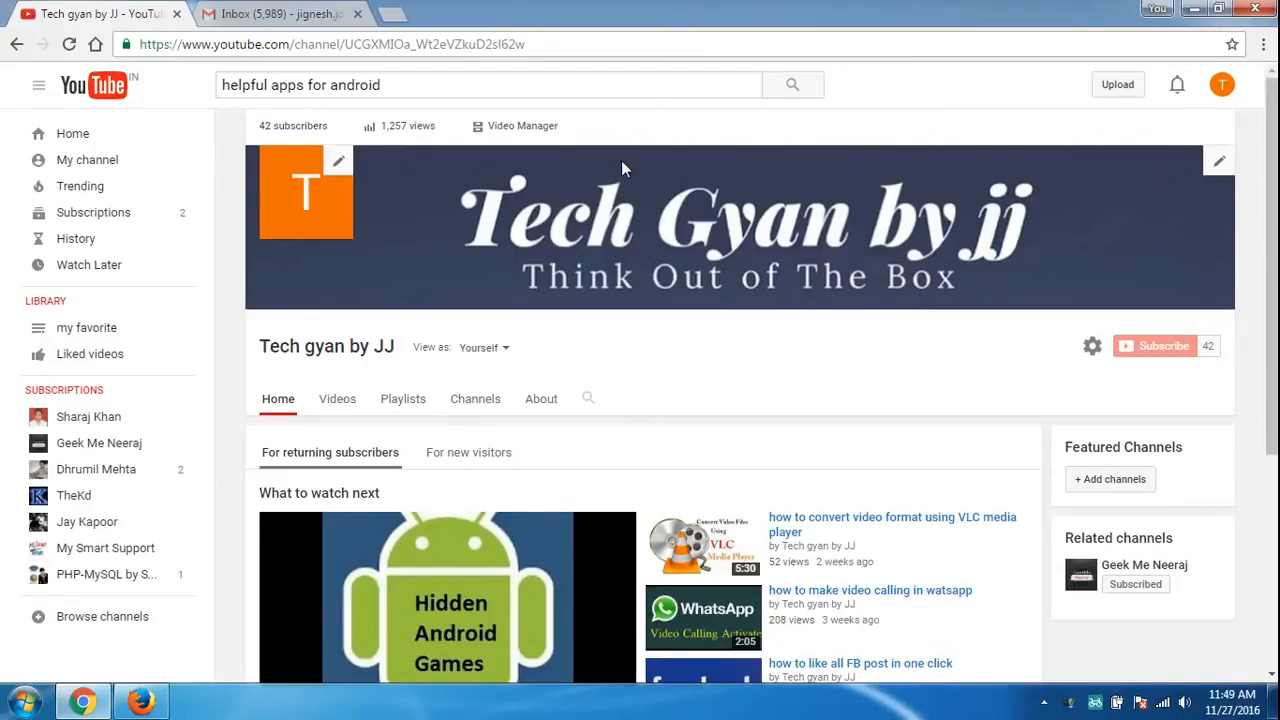
# - Switch to Gmail and tick the Indeed Job Alert and Screener.in messages
pyautogui.click(270, 19)
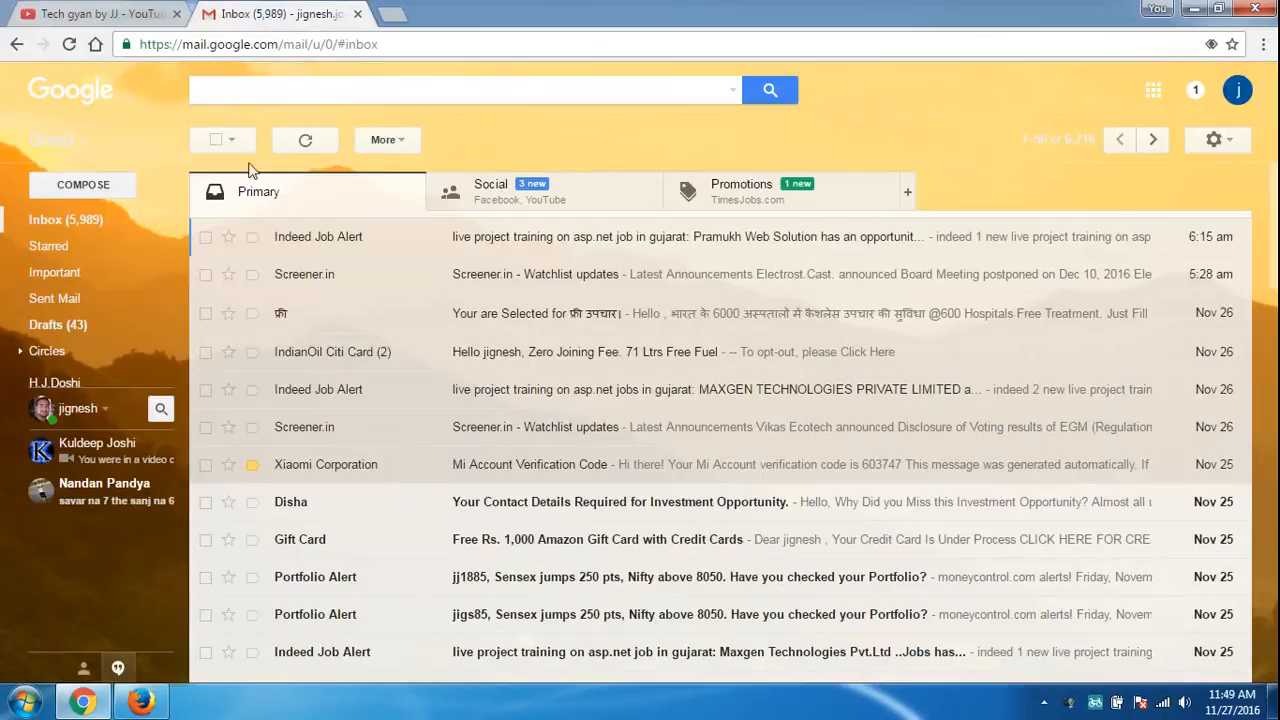
pyautogui.click(205, 237)
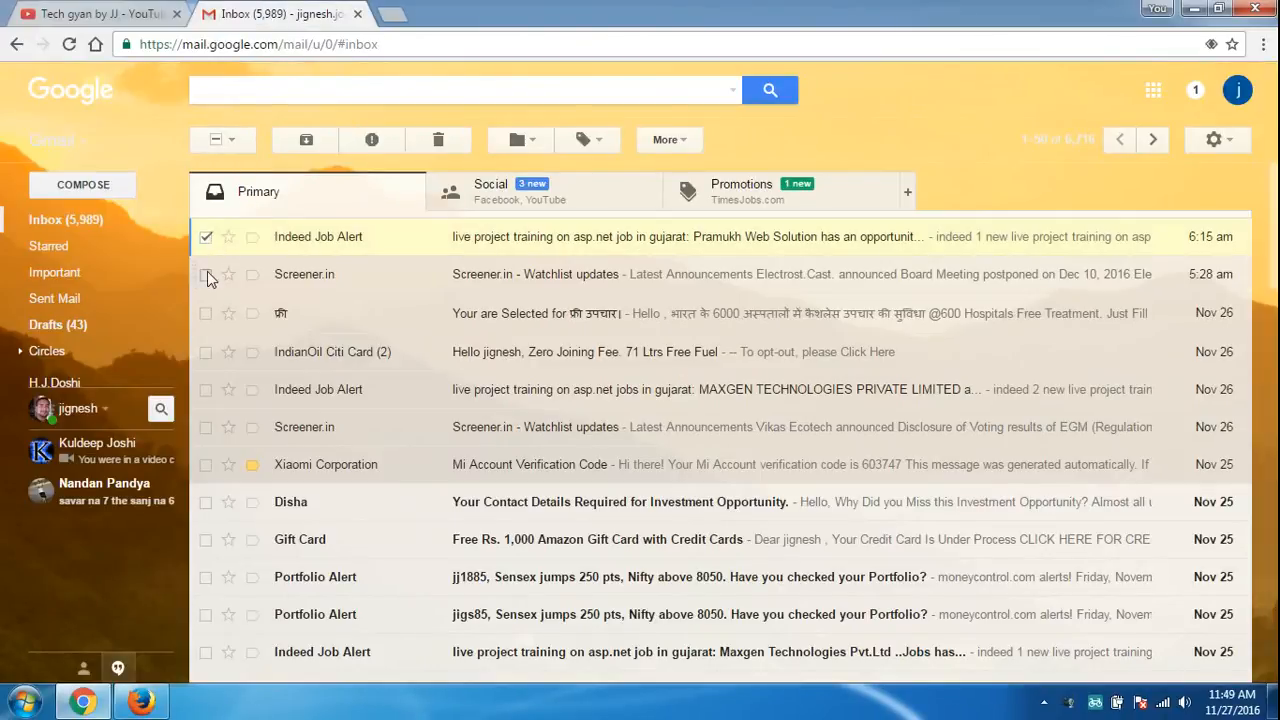
pyautogui.click(206, 352)
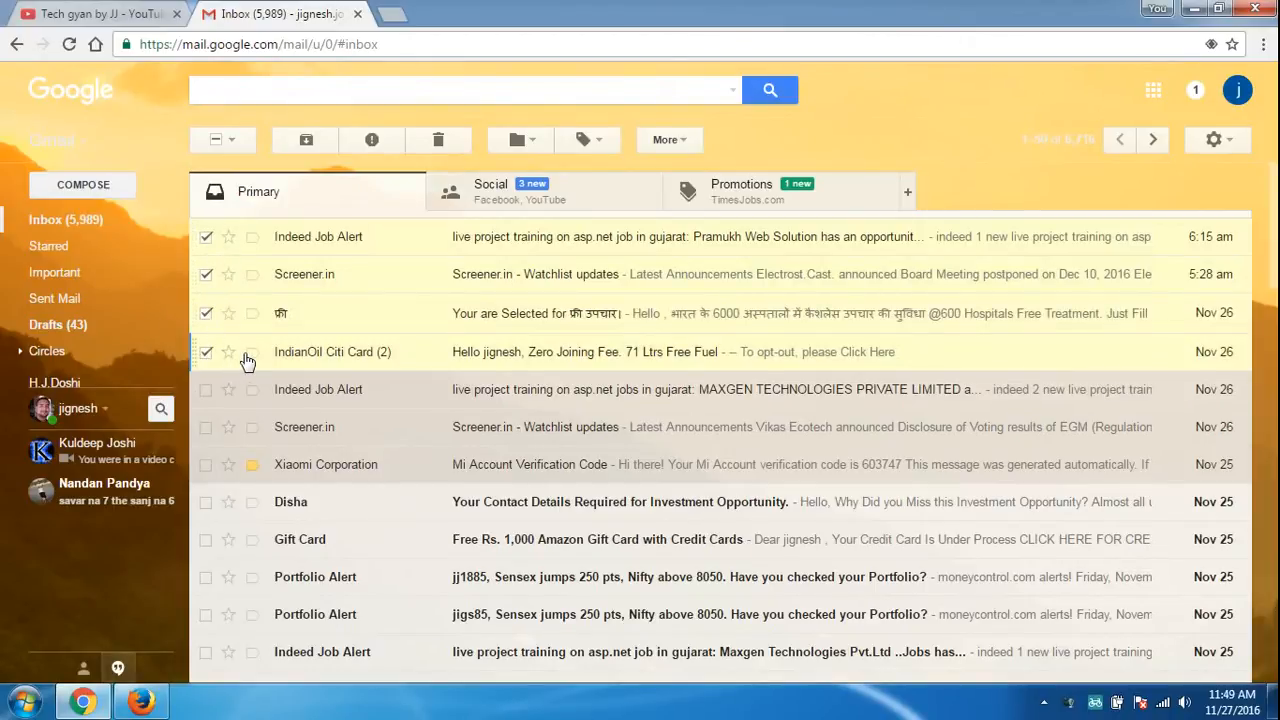
pyautogui.moveTo(248, 360)
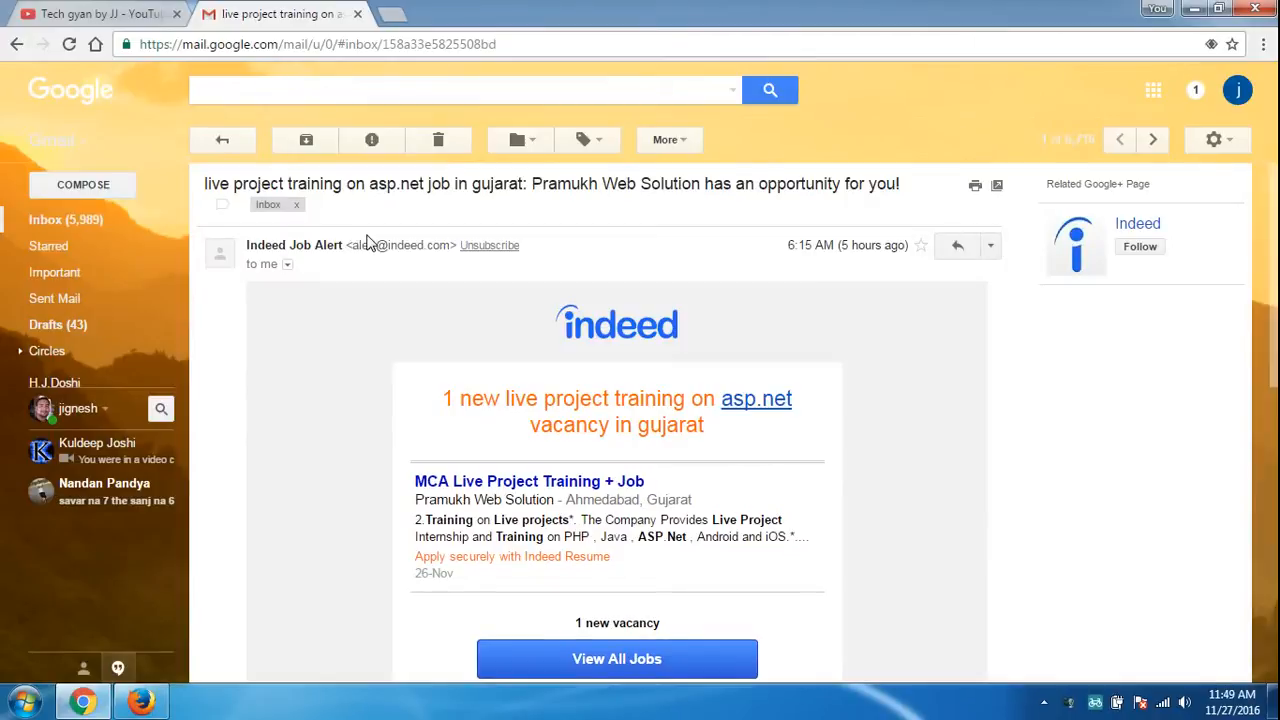
pyautogui.moveTo(991, 245)
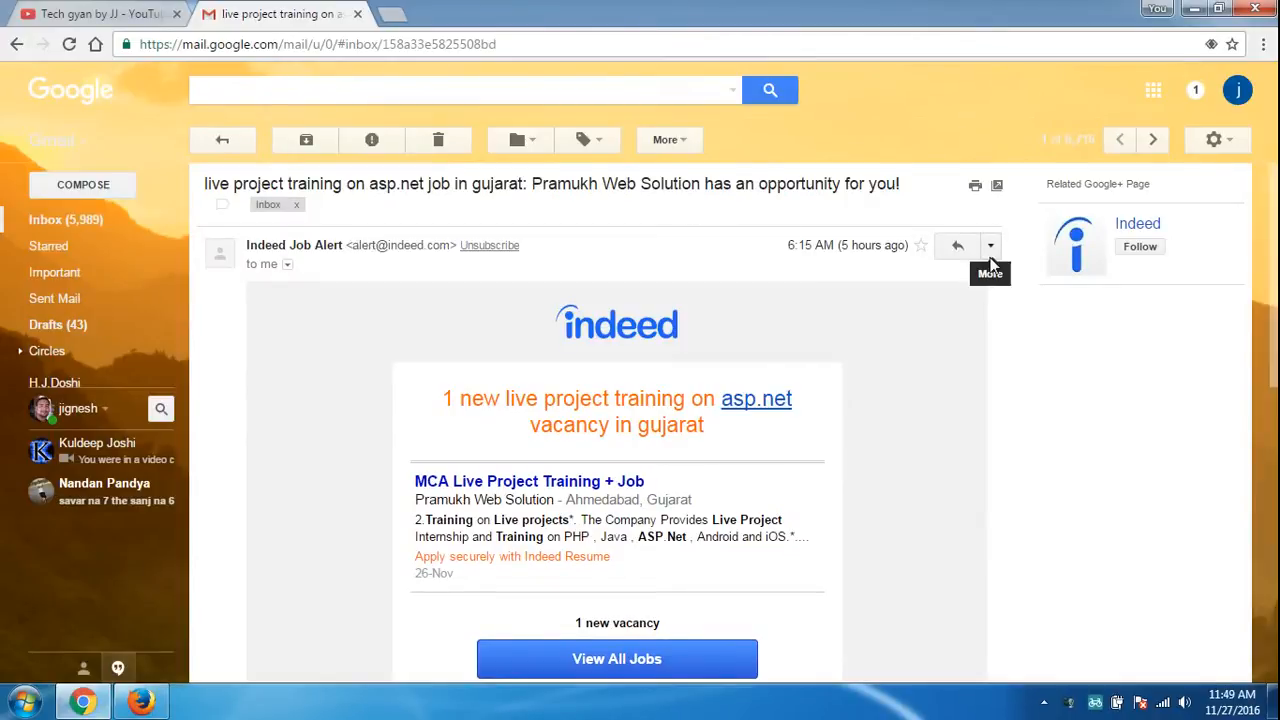
# - Open the Indeed Job Alert email about asp.net live project training
pyautogui.click(990, 245)
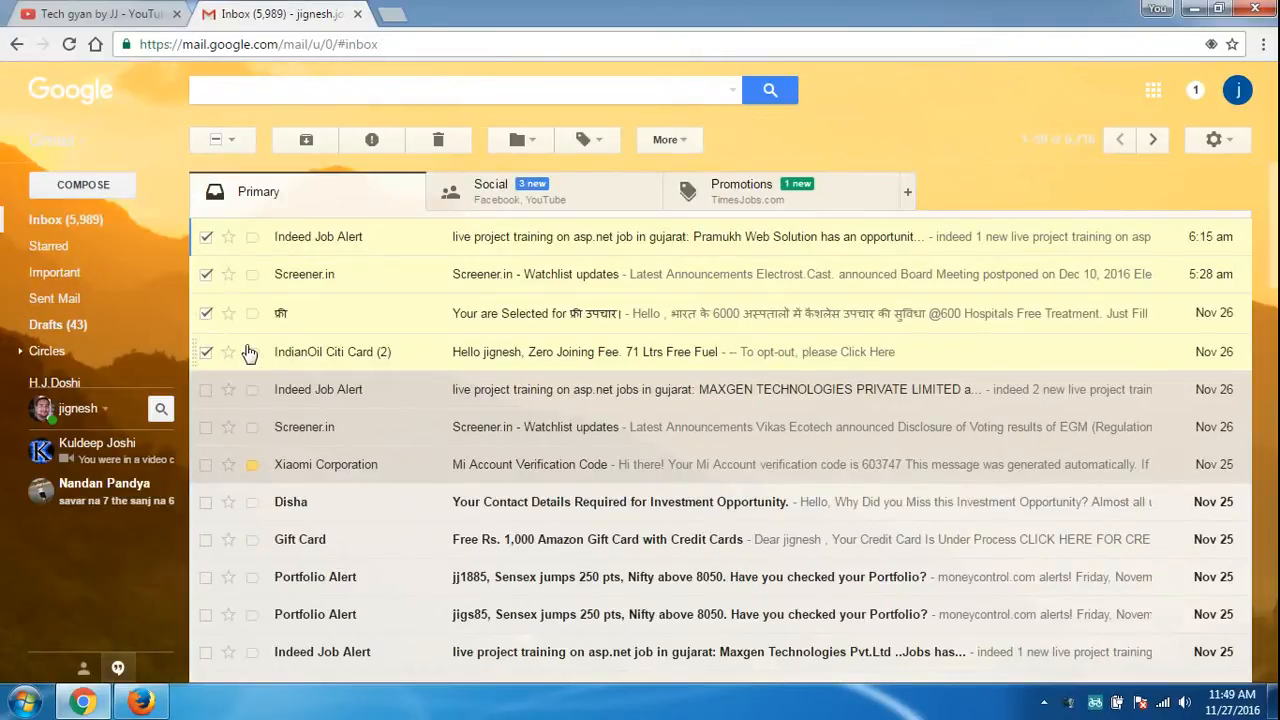
pyautogui.moveTo(250, 351)
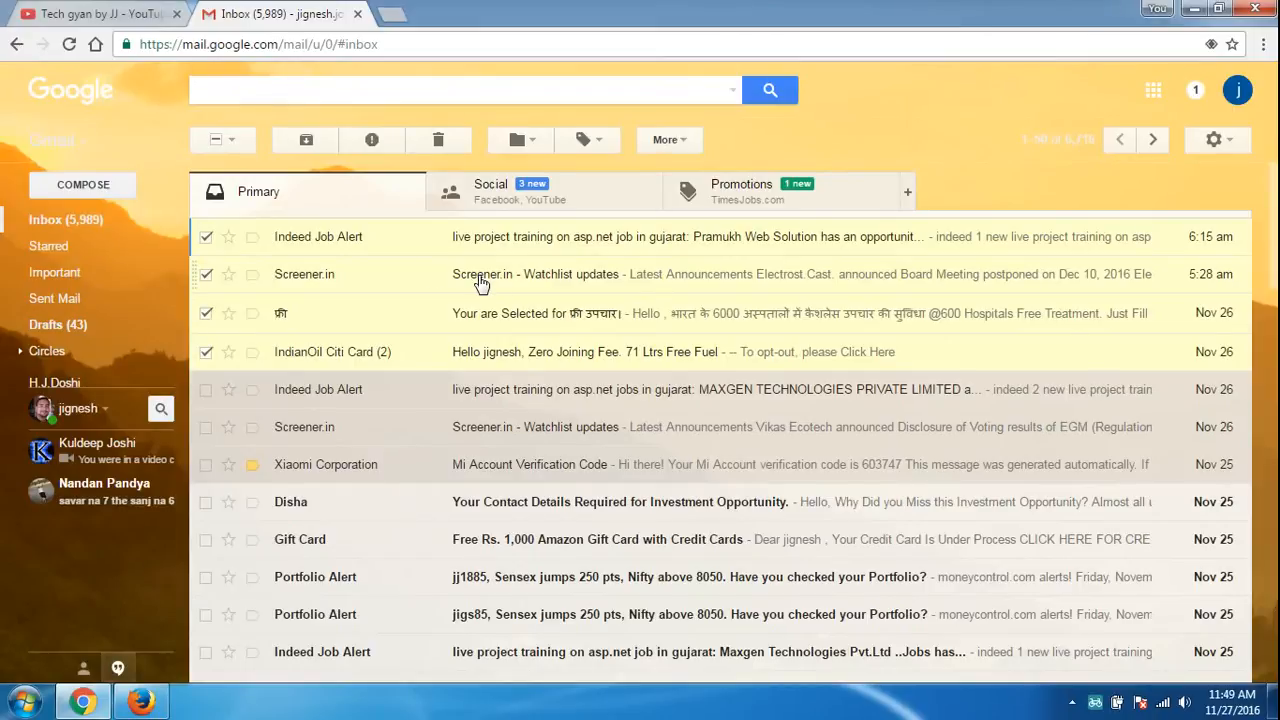
pyautogui.moveTo(203, 366)
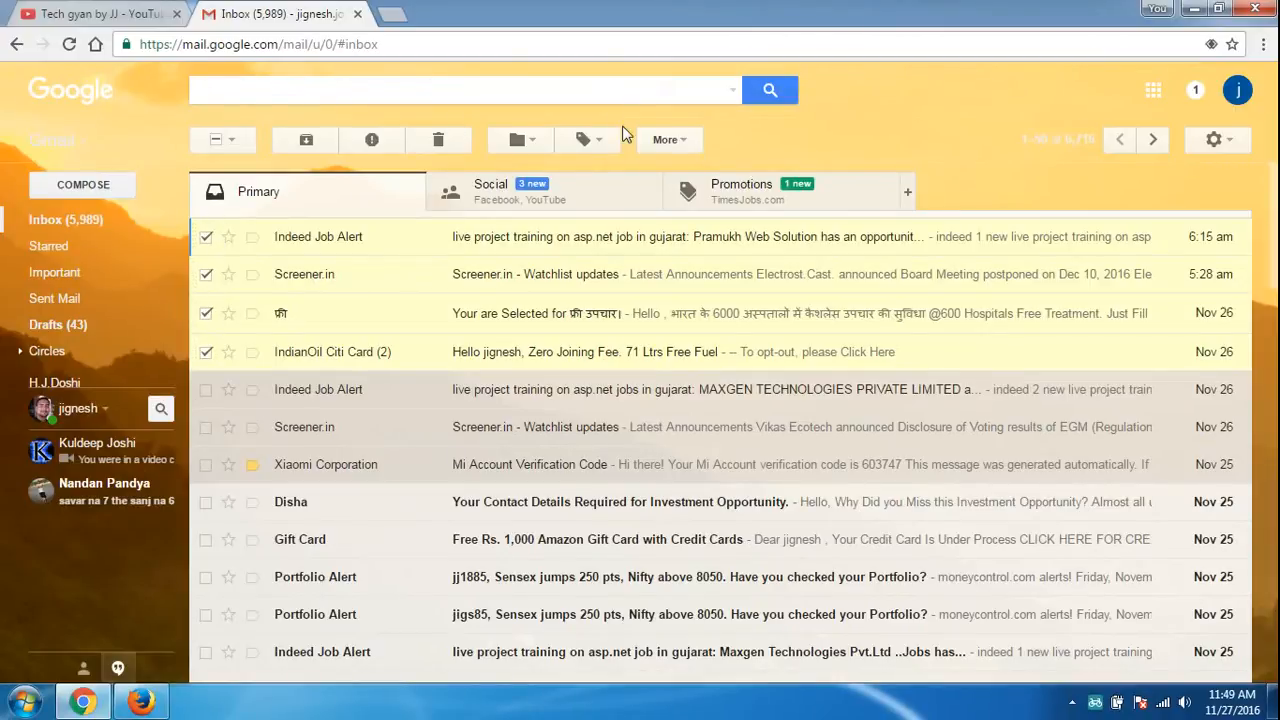
pyautogui.moveTo(213, 191)
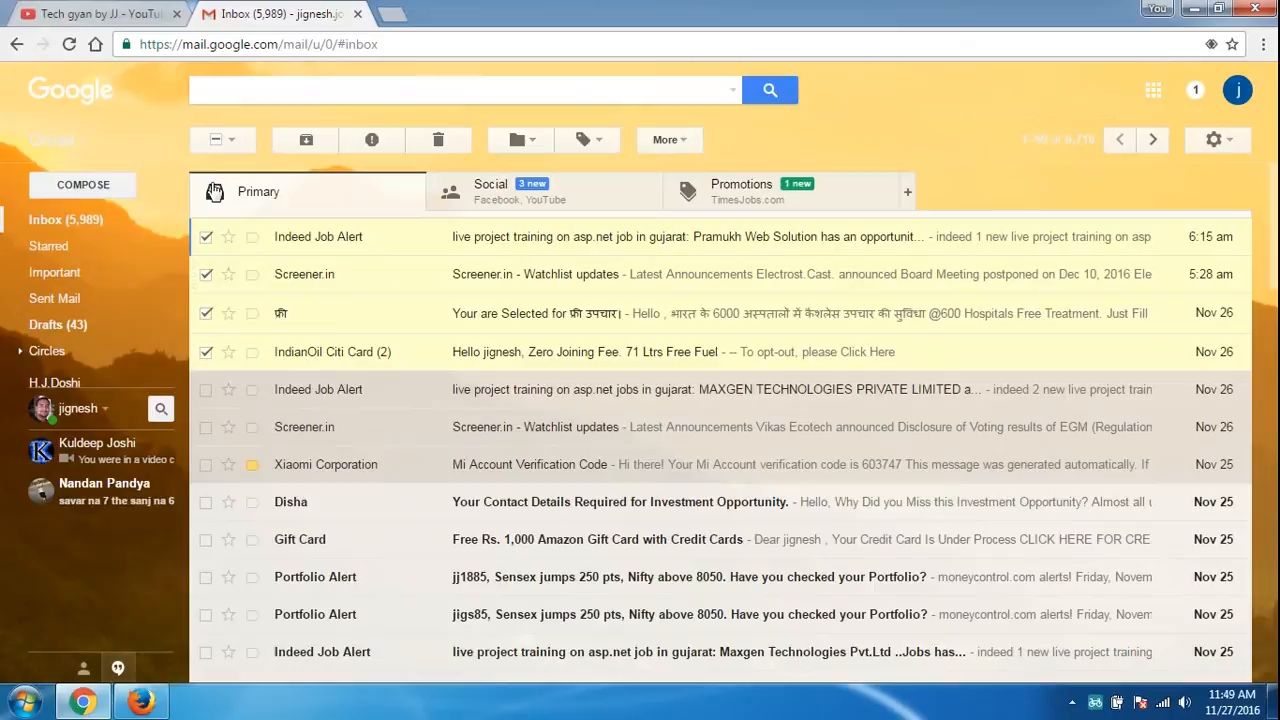
# - Uncheck all four messages with the toolbar select-all checkbox
pyautogui.click(213, 139)
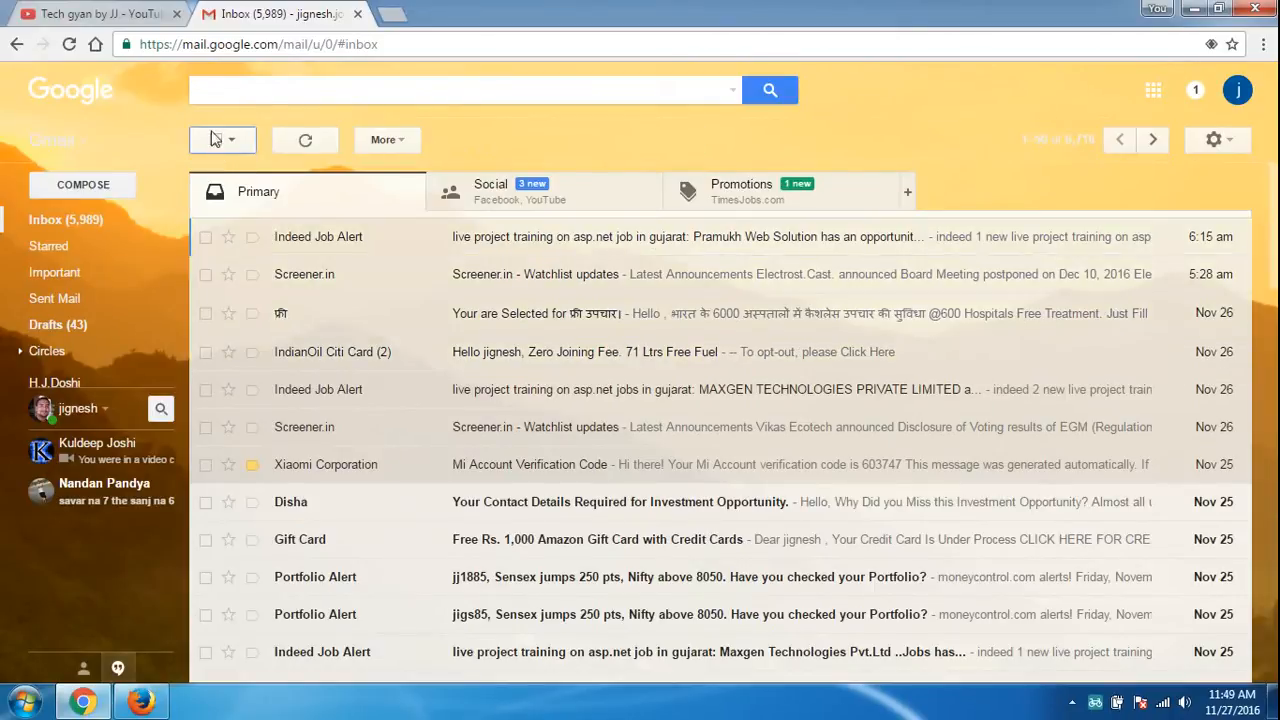
pyautogui.click(90, 18)
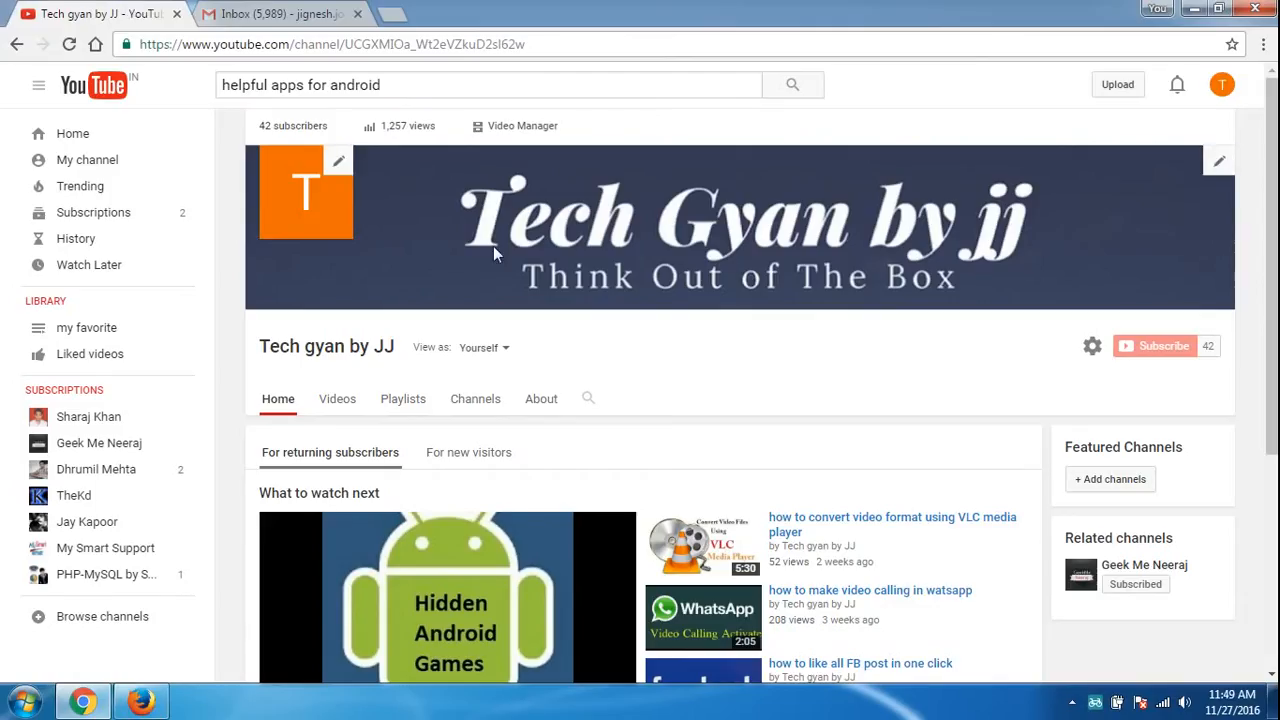
pyautogui.moveTo(1270, 350)
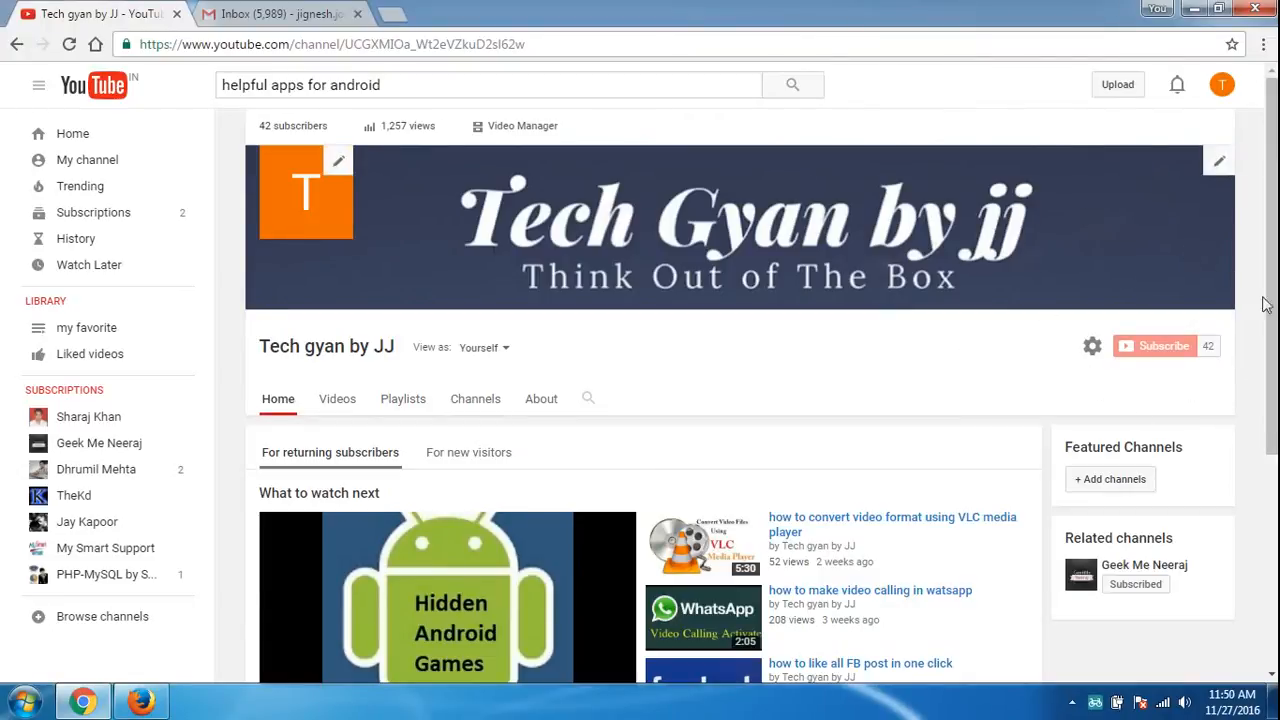
pyautogui.moveTo(1165, 349)
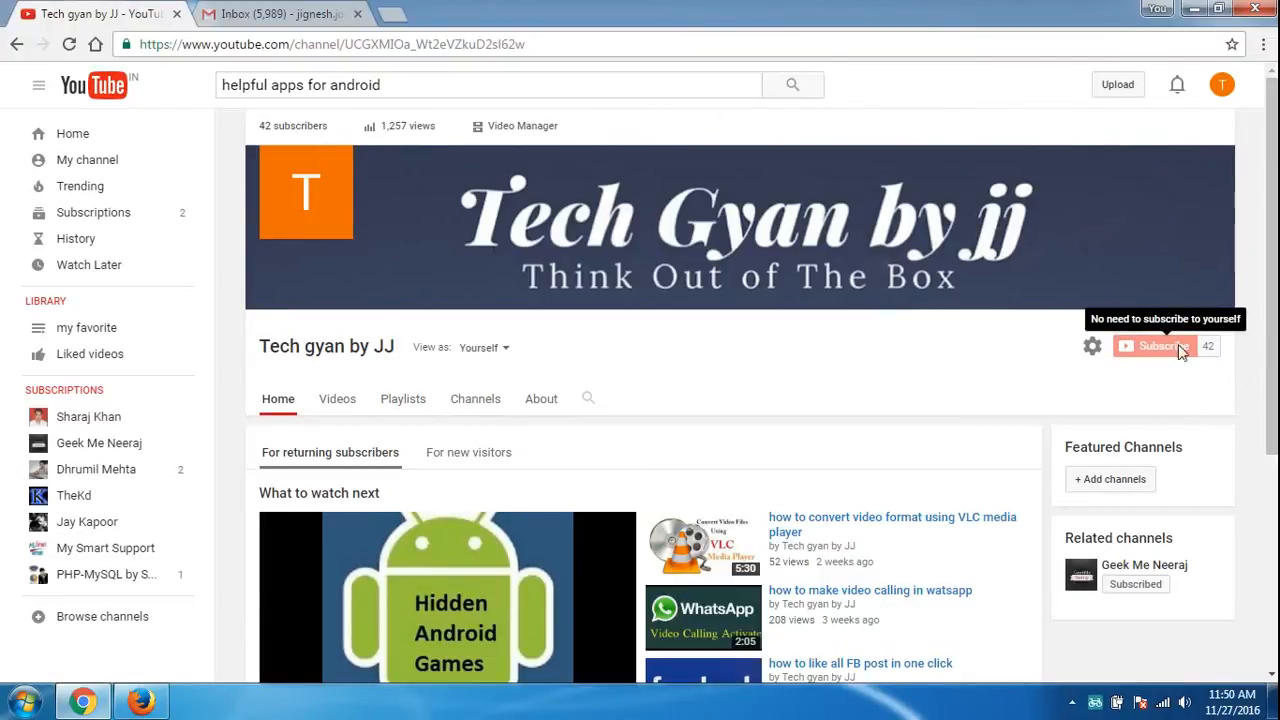
pyautogui.moveTo(1243, 460)
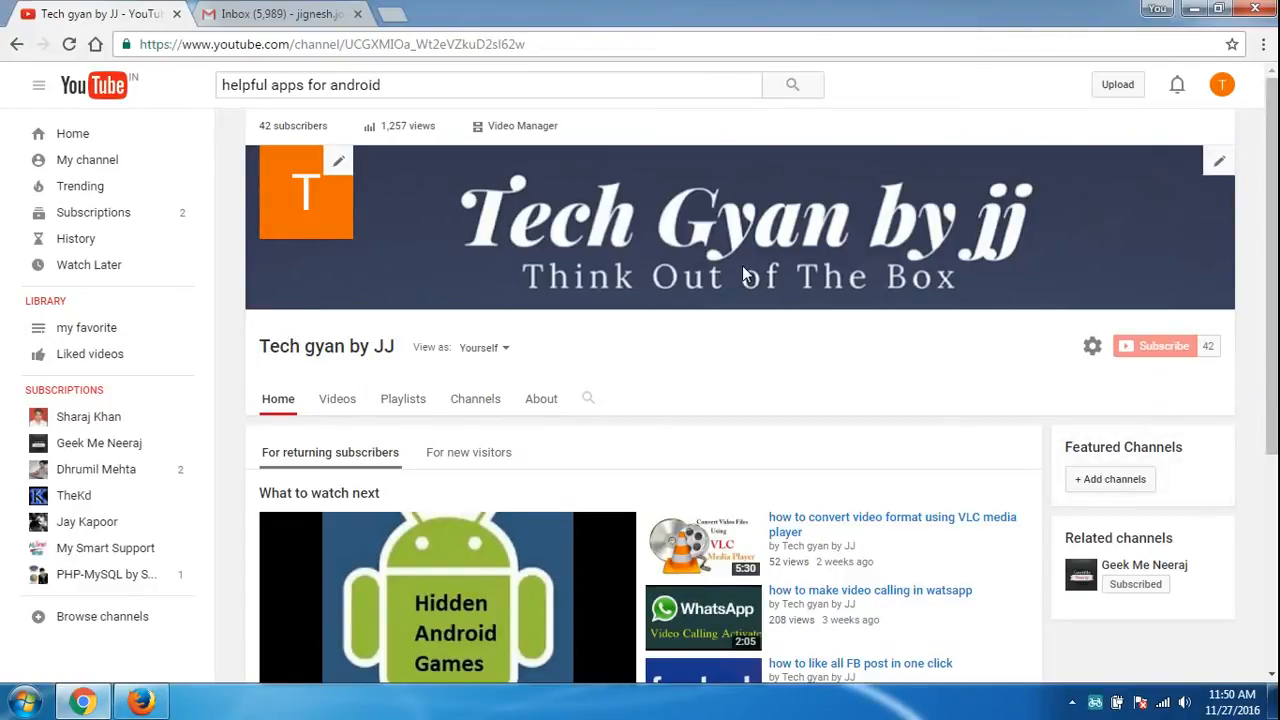
pyautogui.click(270, 16)
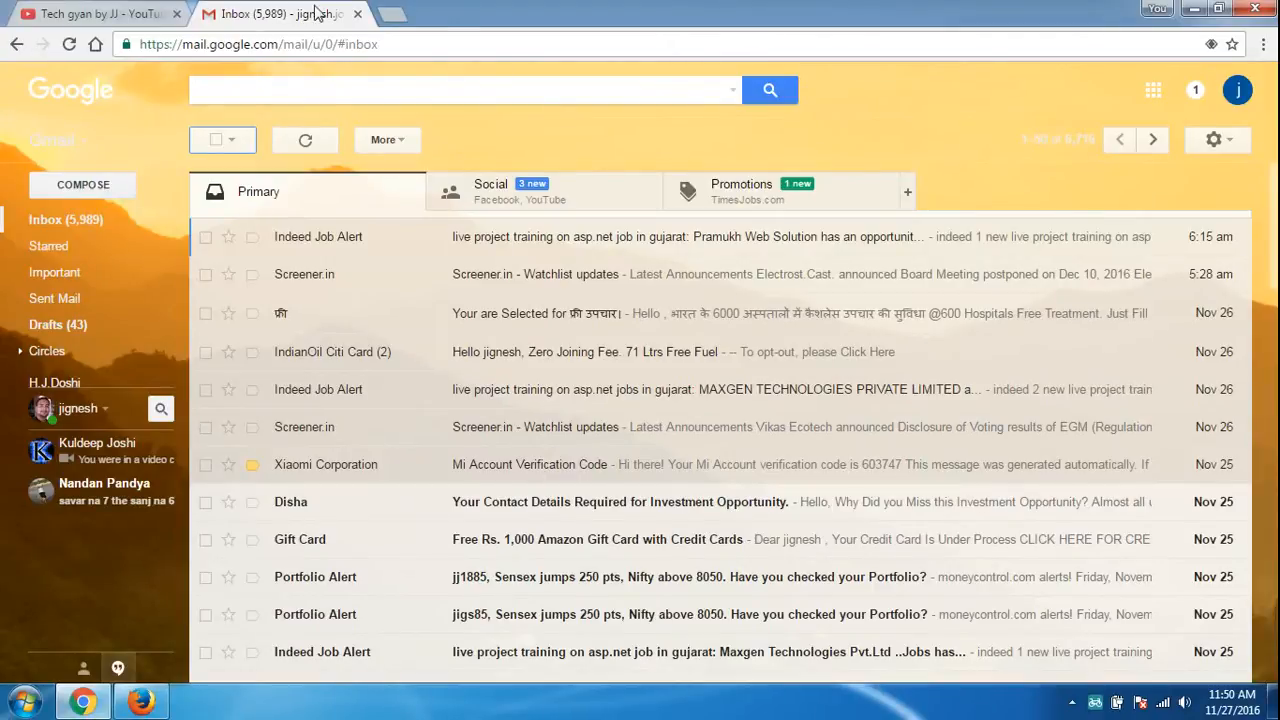
# - Re-tick the newest inbox messages and add a blank browser tab
pyautogui.click(205, 236)
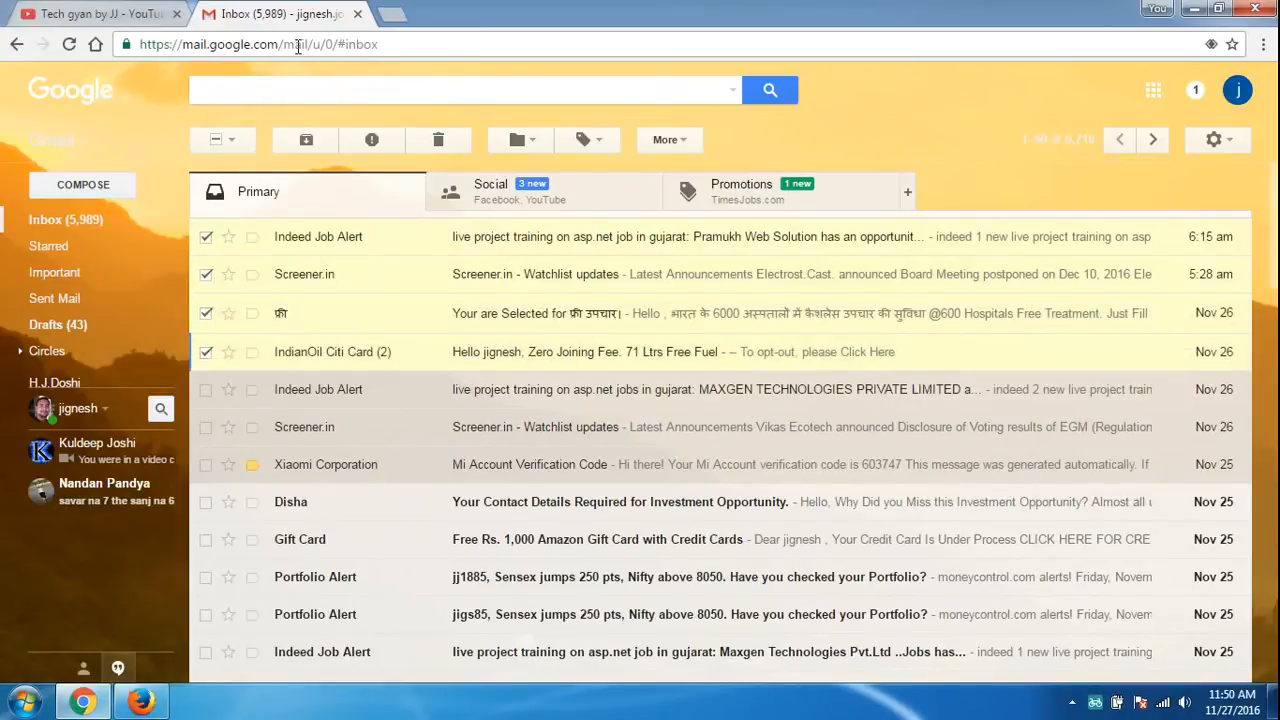
pyautogui.click(397, 13)
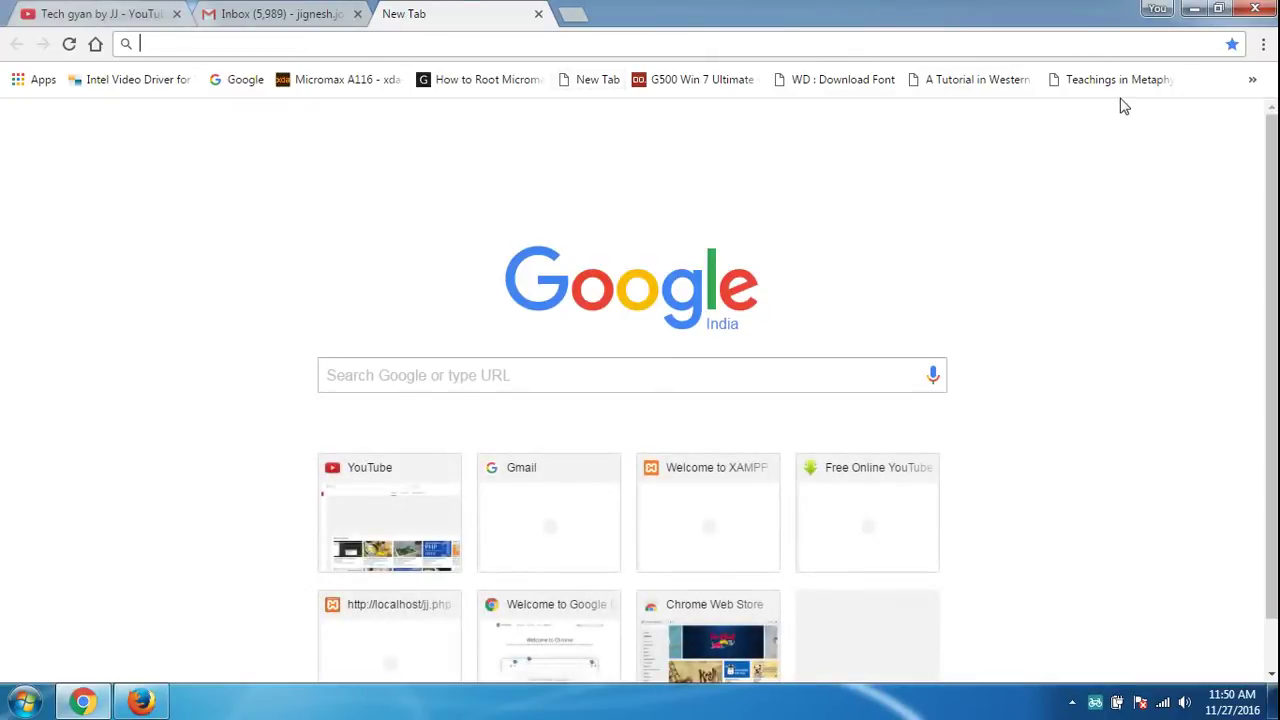
# - Reach Chrome's Extensions page through the menu's More tools submenu
pyautogui.click(1264, 44)
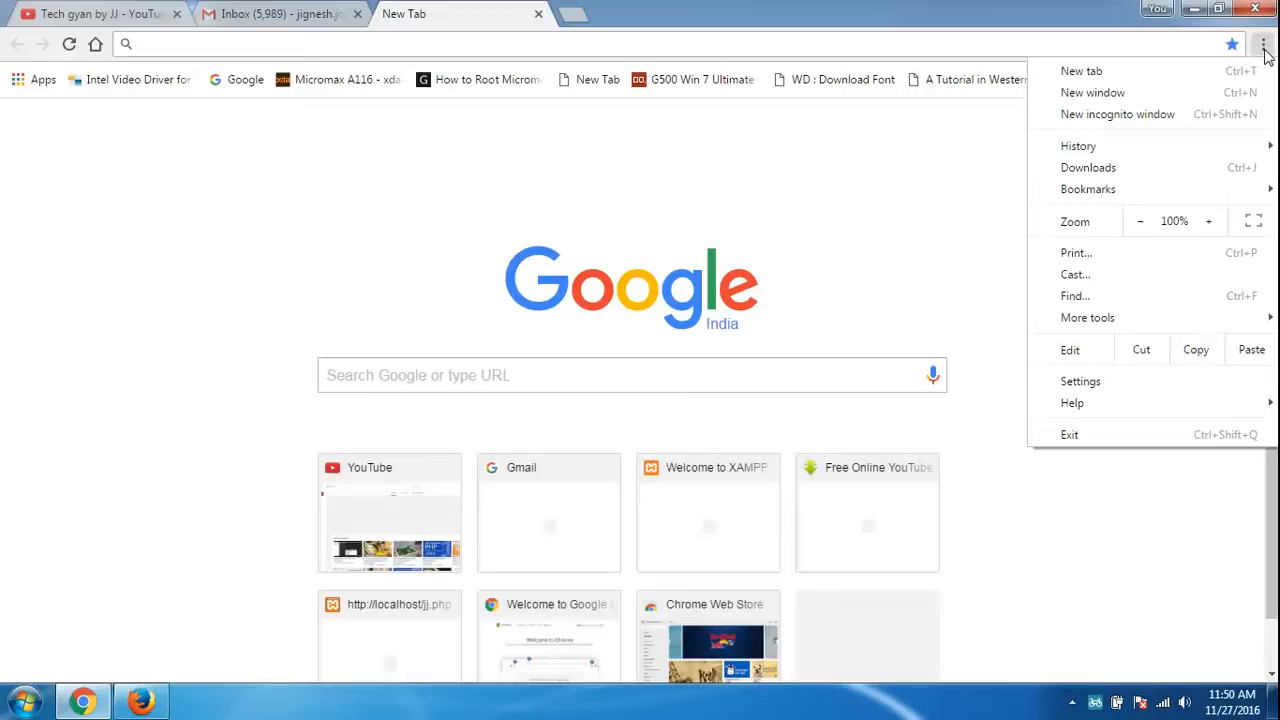
pyautogui.moveTo(1117, 322)
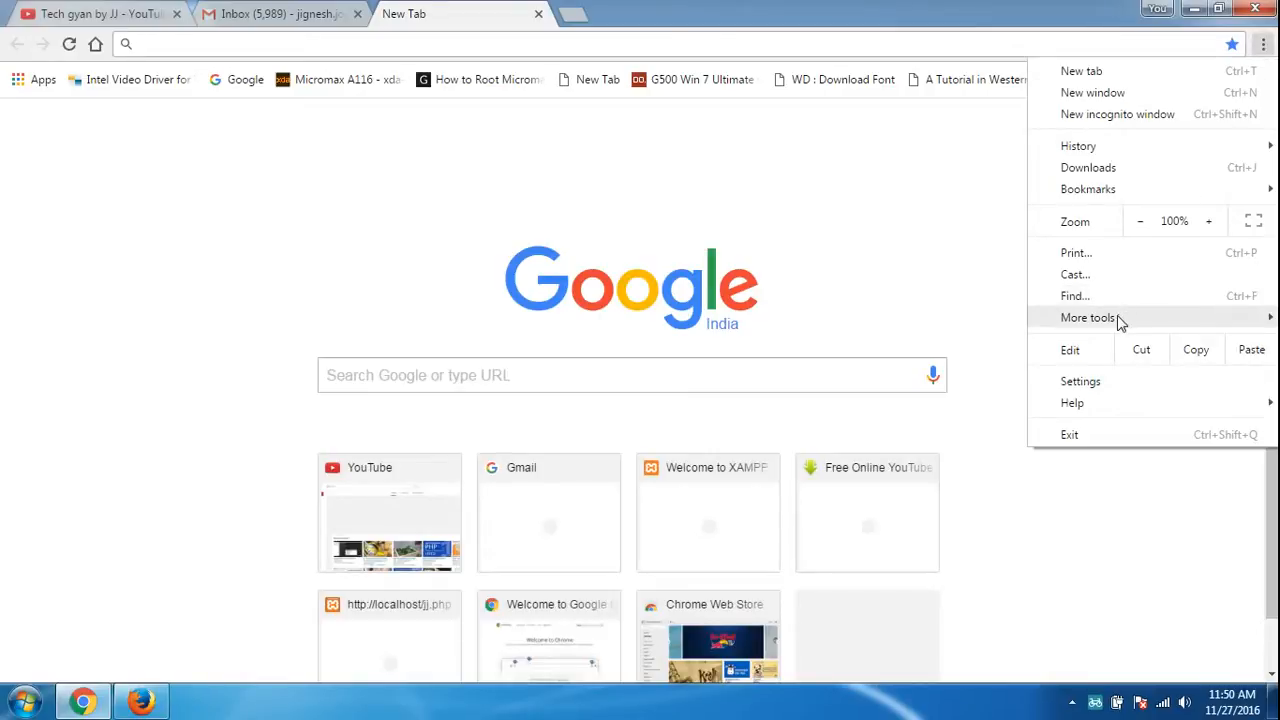
pyautogui.click(1087, 317)
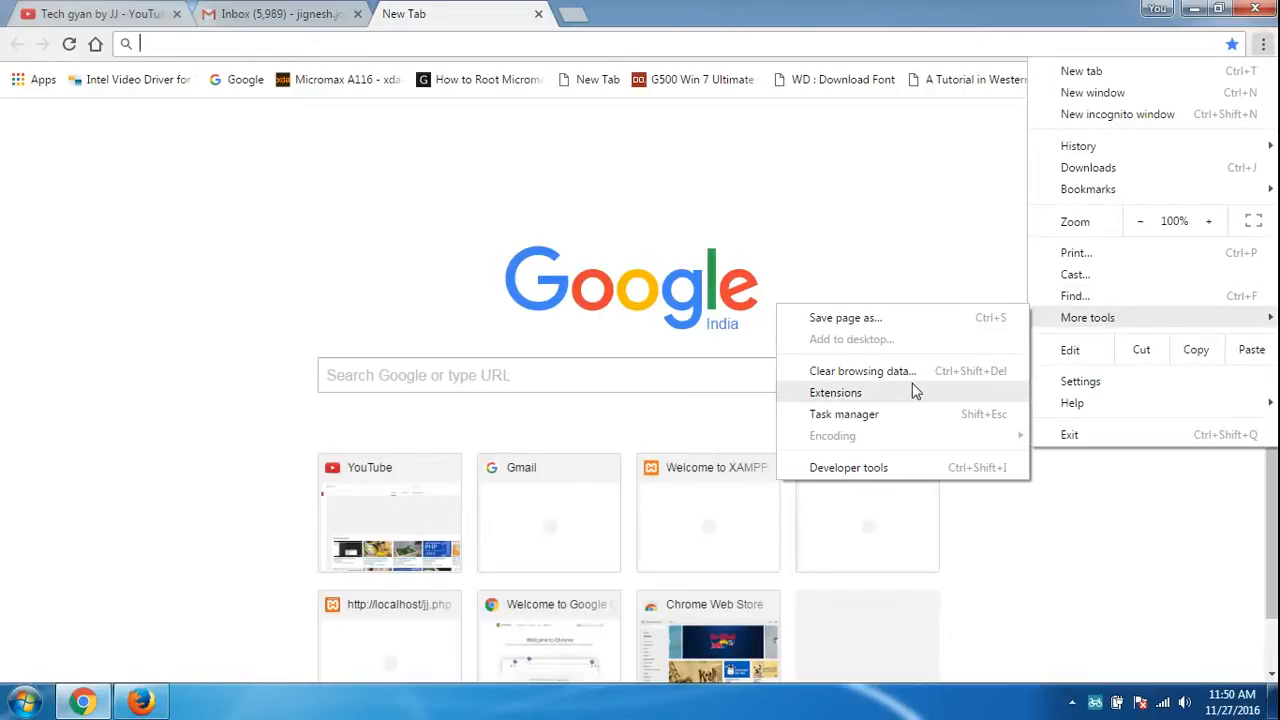
pyautogui.moveTo(892, 379)
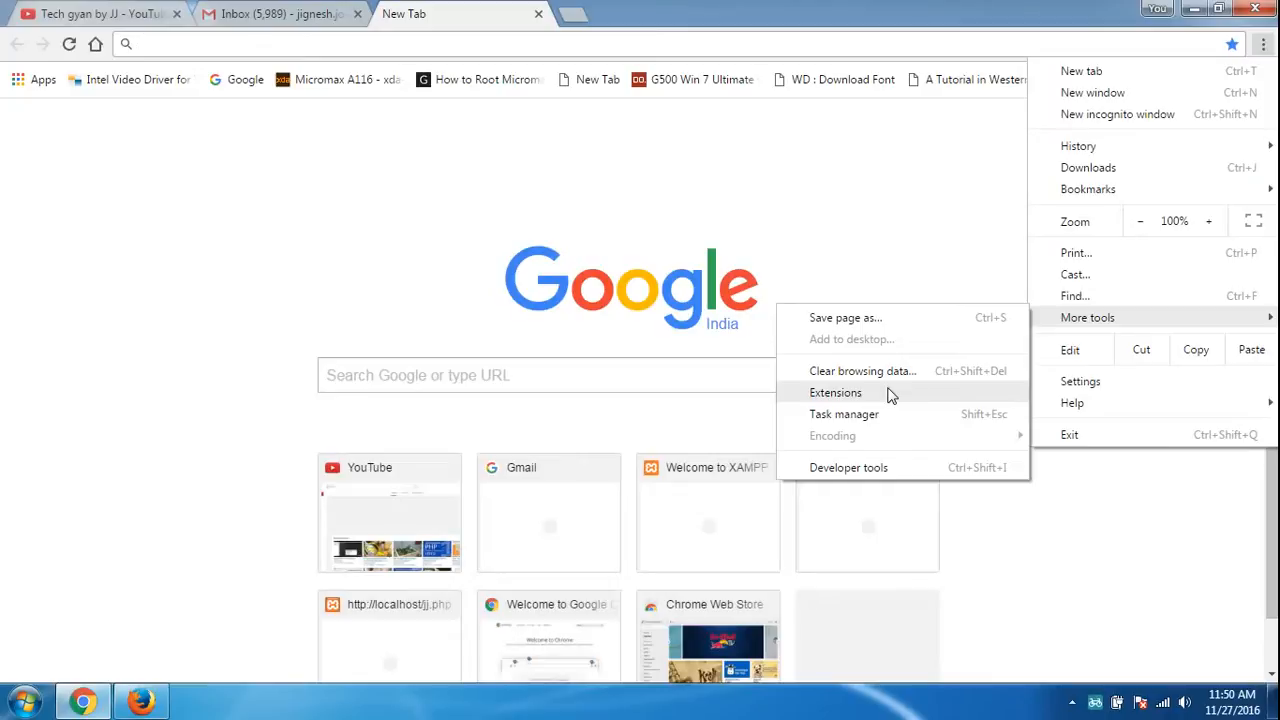
pyautogui.click(835, 392)
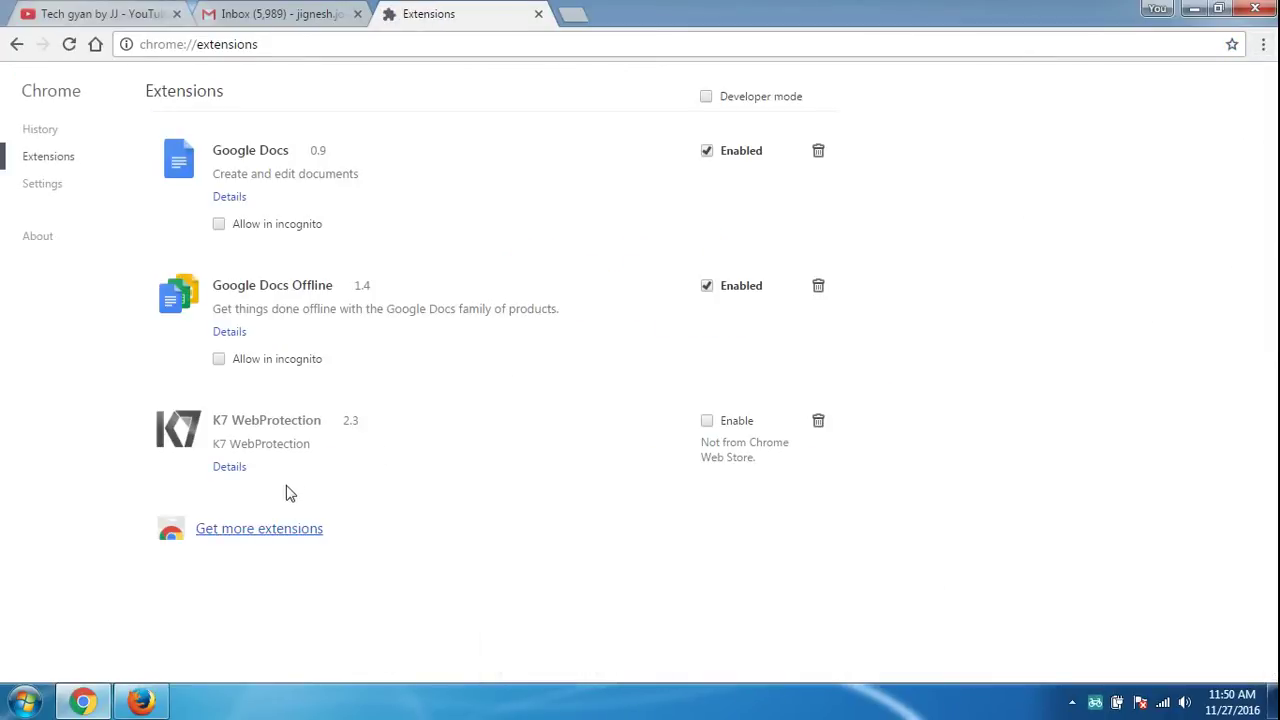
pyautogui.moveTo(266, 536)
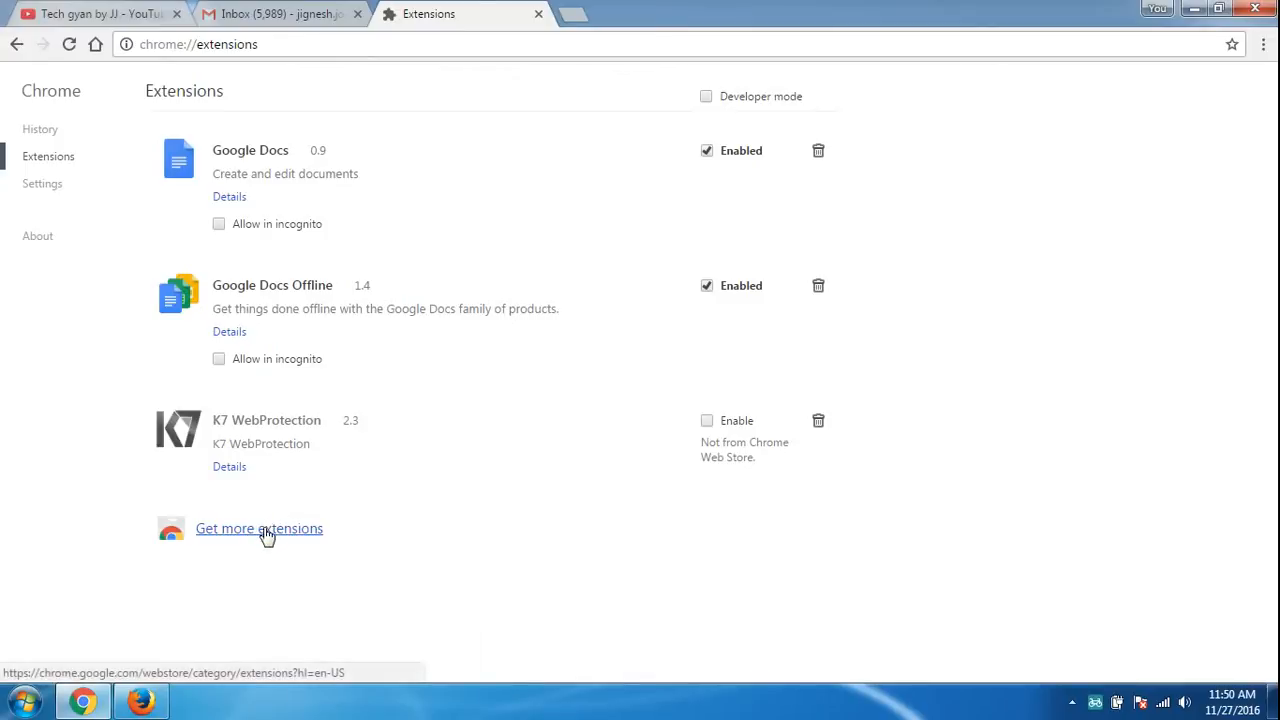
# - Follow 'Get more extensions' to the Web Store, reloading after the connection error
pyautogui.click(259, 528)
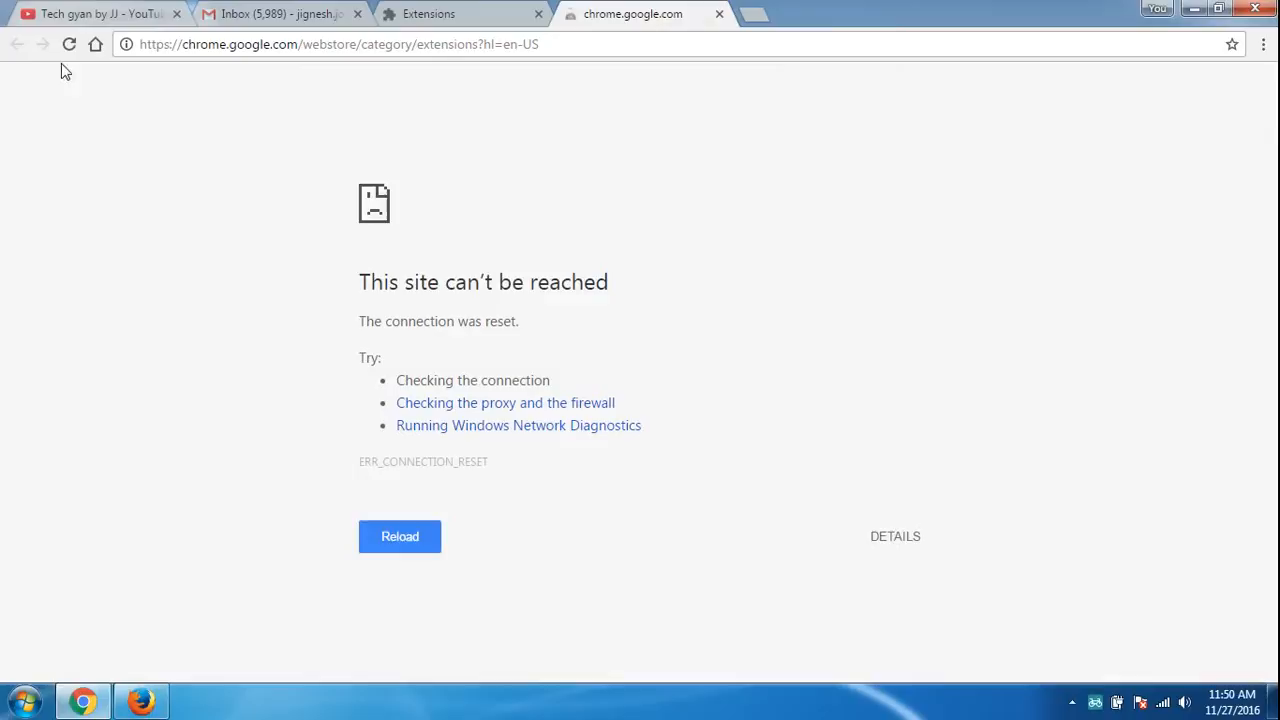
pyautogui.click(399, 536)
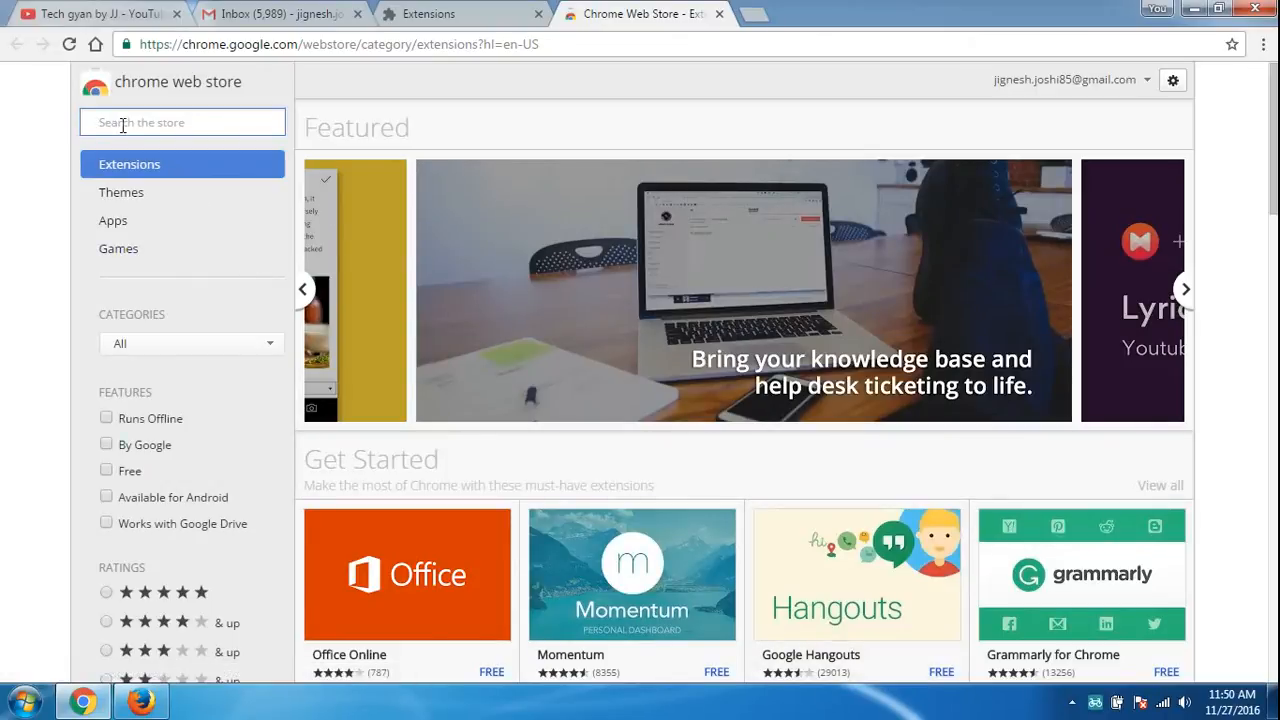
pyautogui.moveTo(382, 110)
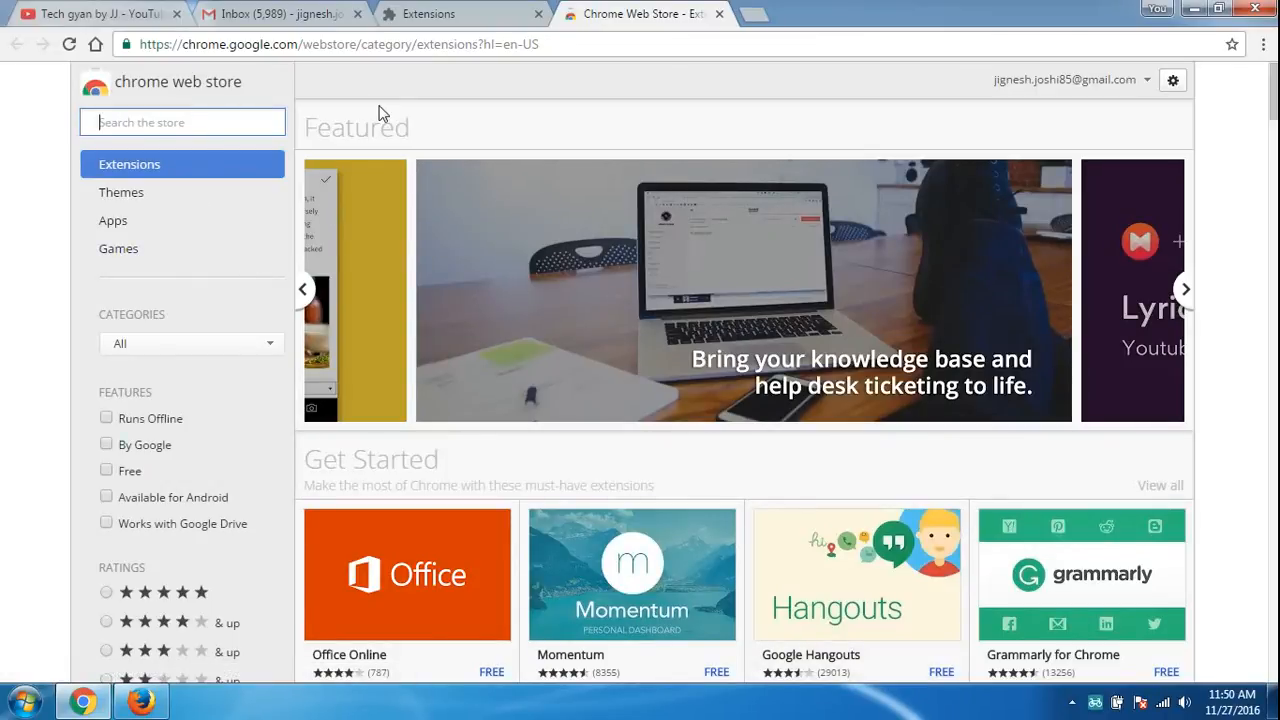
# - Search the Chrome Web Store for 'multi forward for gmail'
pyautogui.write('multi forward')
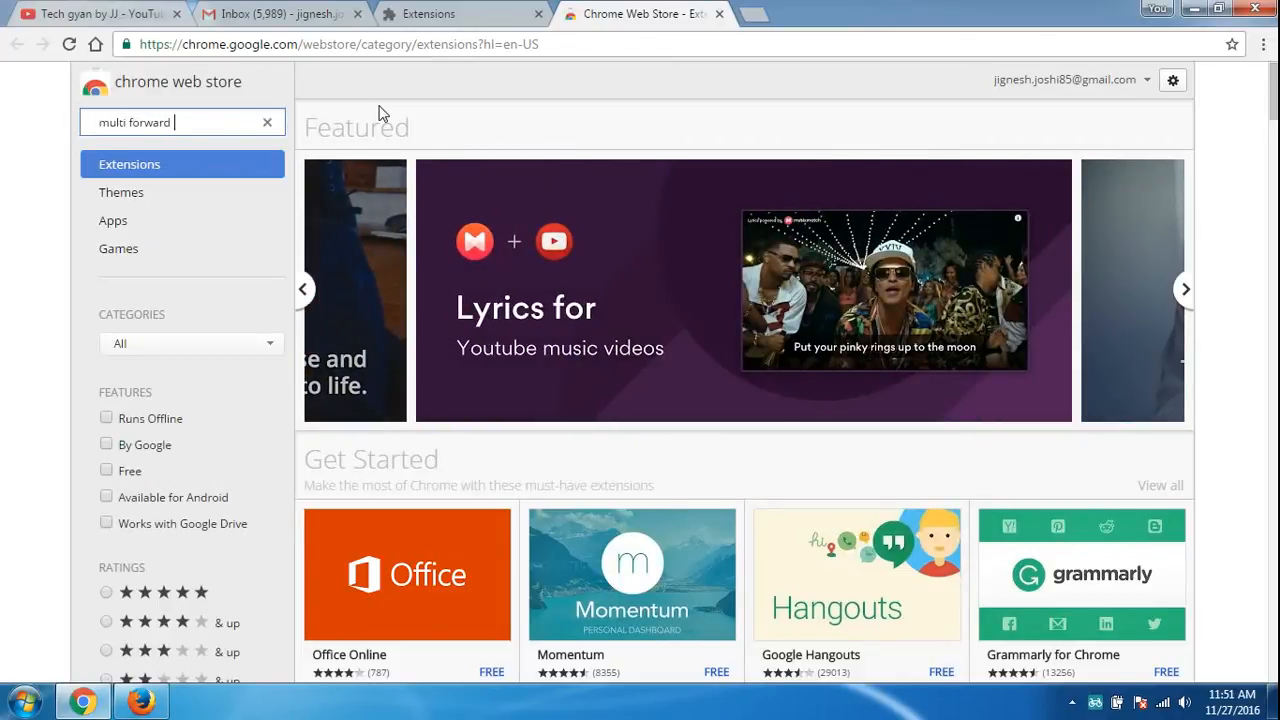
pyautogui.write('for gmail')
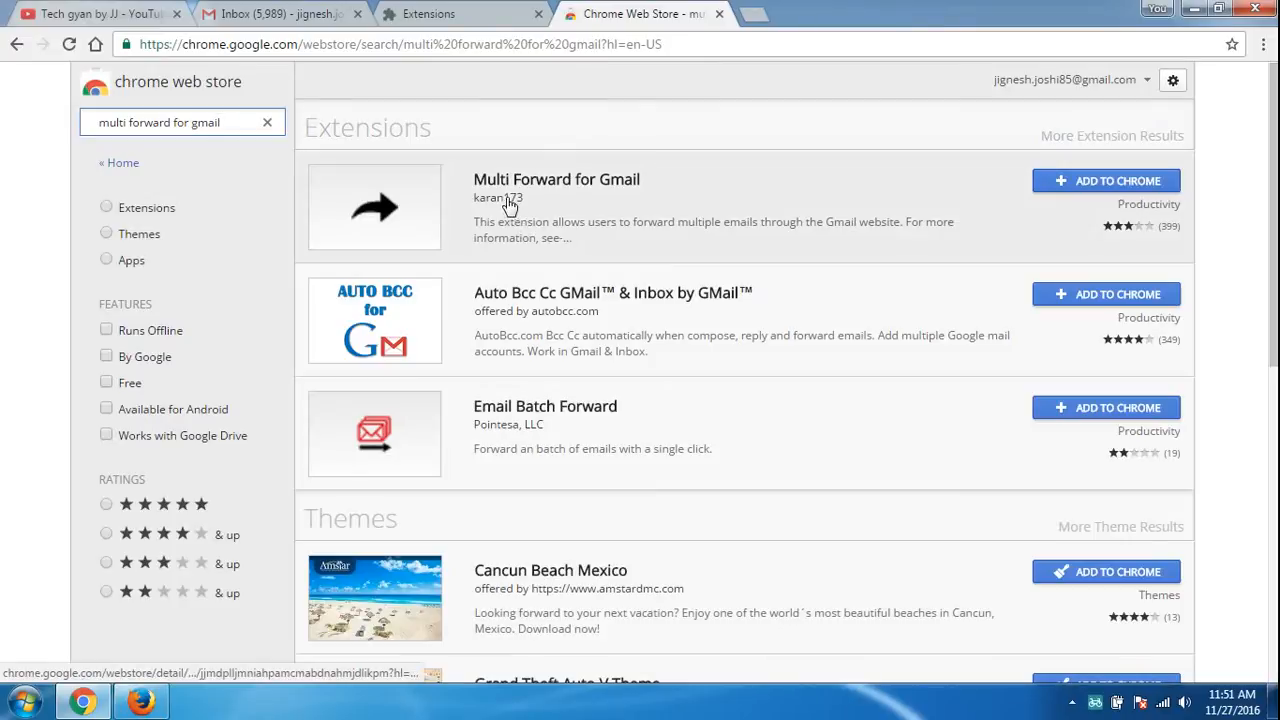
pyautogui.moveTo(605, 197)
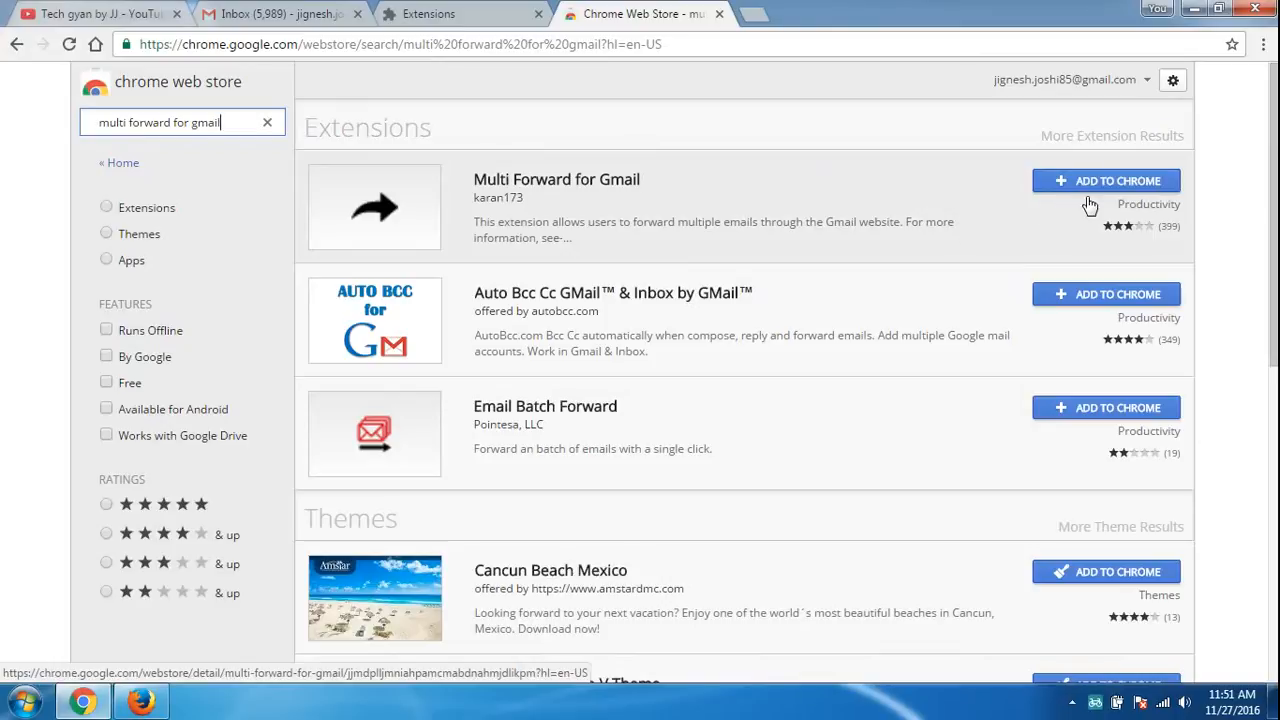
# - Attempt adding Multi Forward for Gmail and dismiss the interrupted-download error
pyautogui.click(1105, 181)
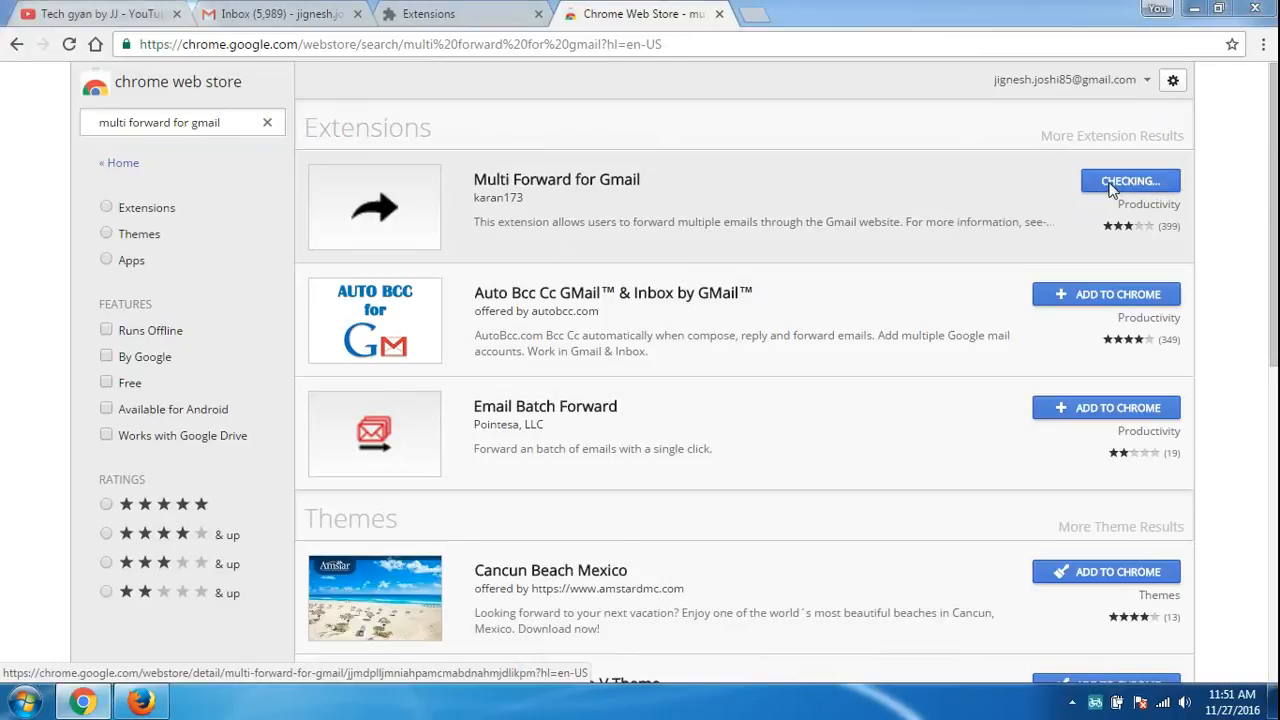
pyautogui.click(1129, 181)
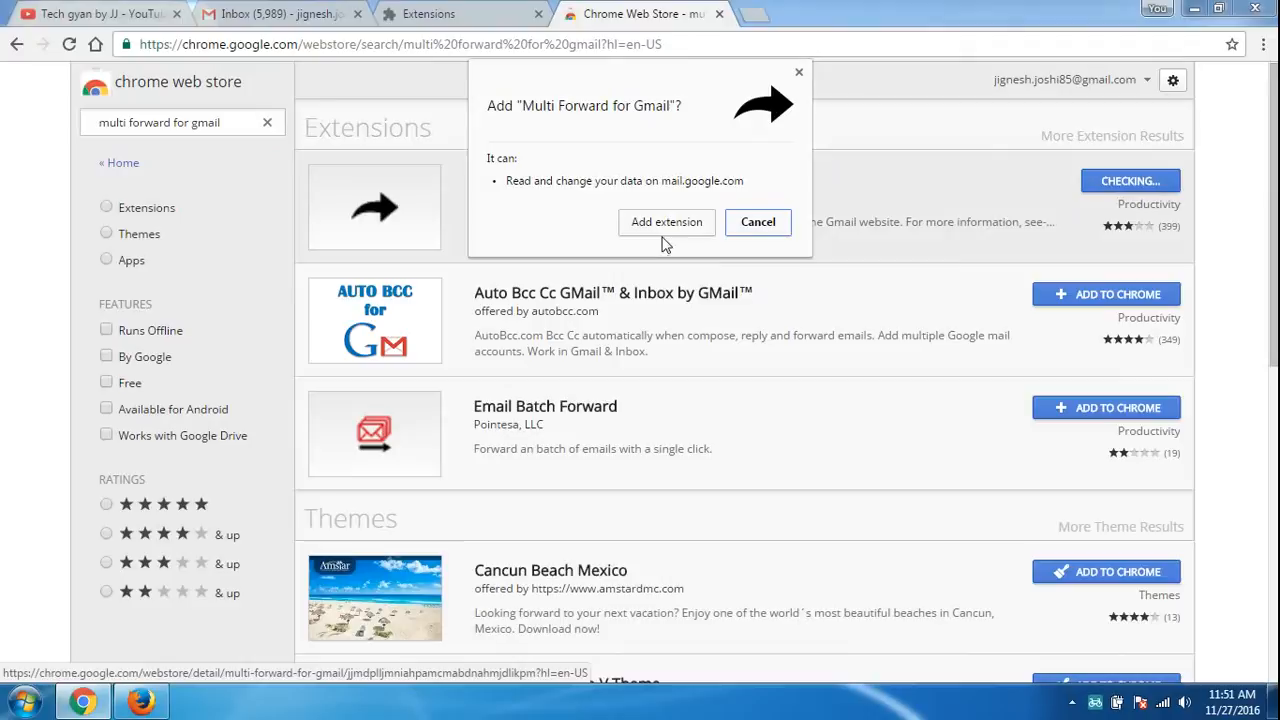
pyautogui.click(666, 222)
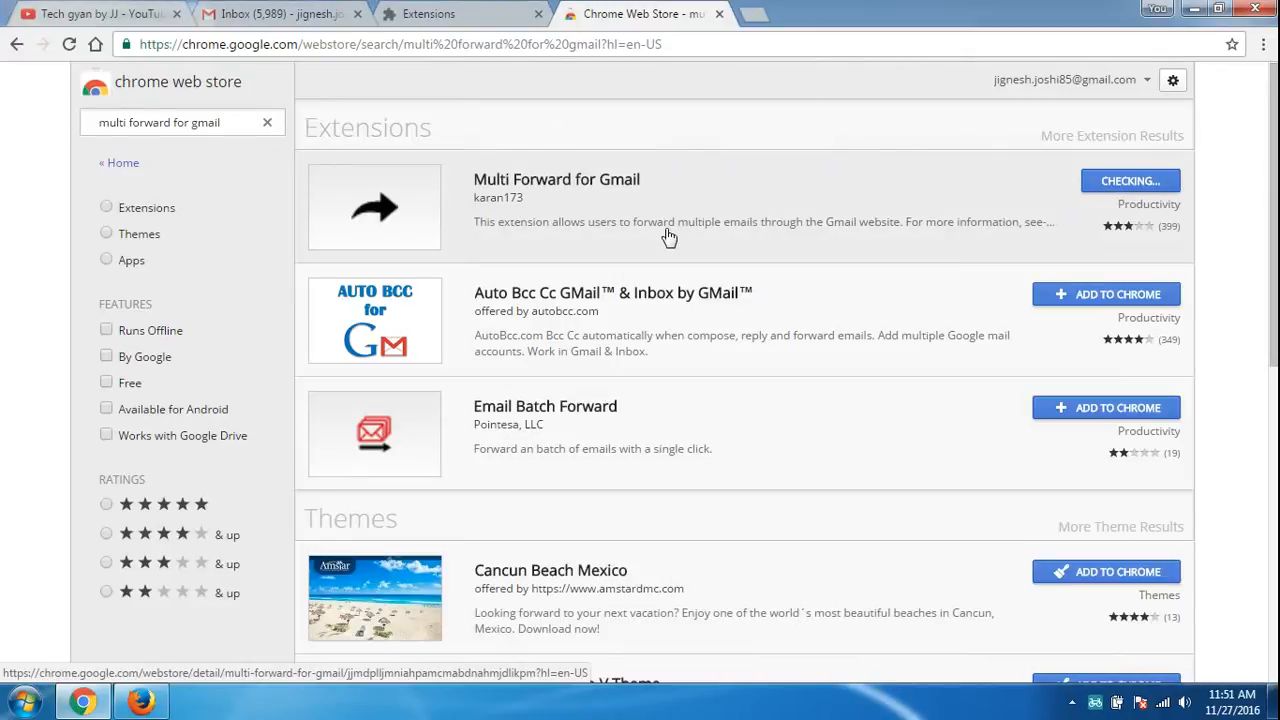
pyautogui.click(1129, 181)
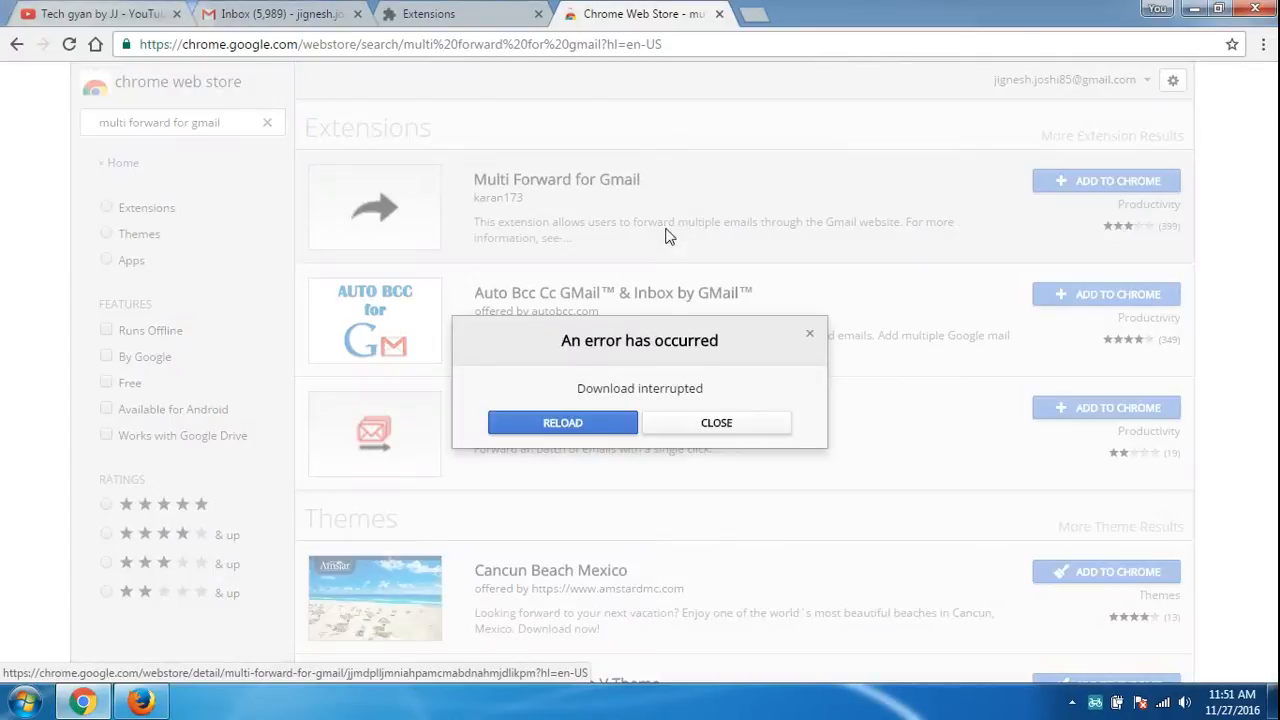
pyautogui.click(562, 422)
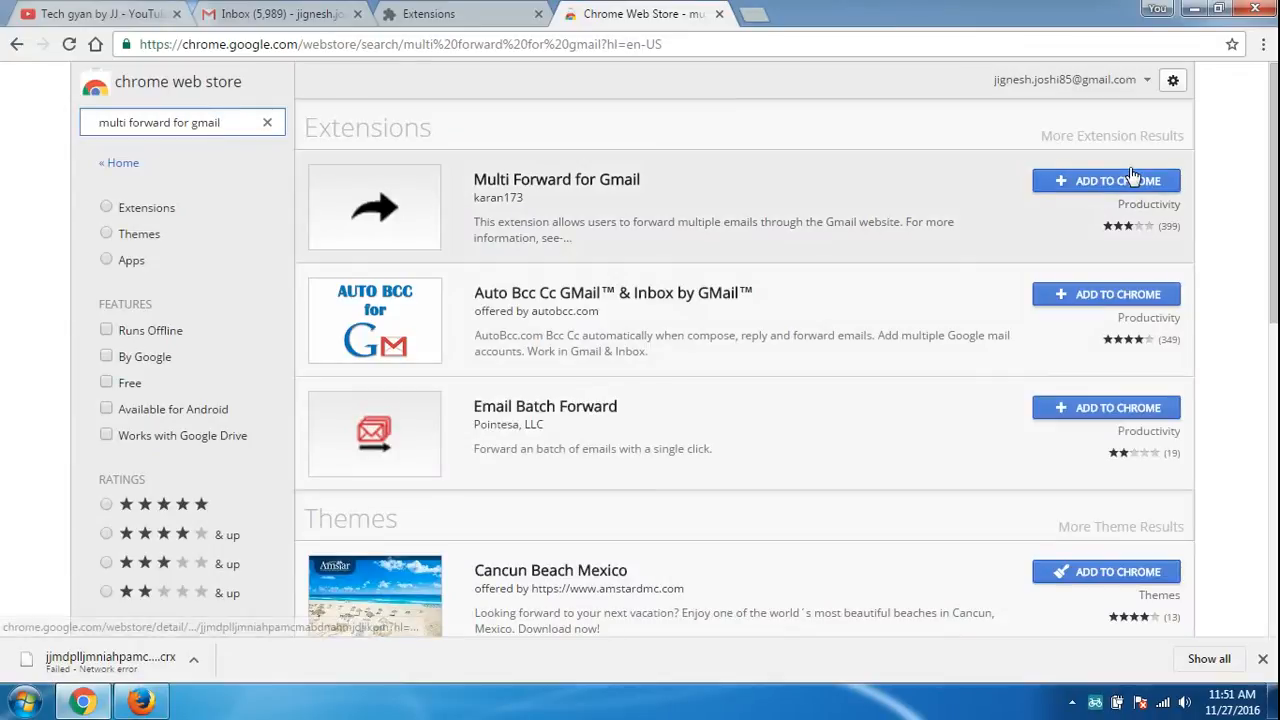
# - Re-add Multi Forward for Gmail to Chrome and close the store tab
pyautogui.click(1106, 180)
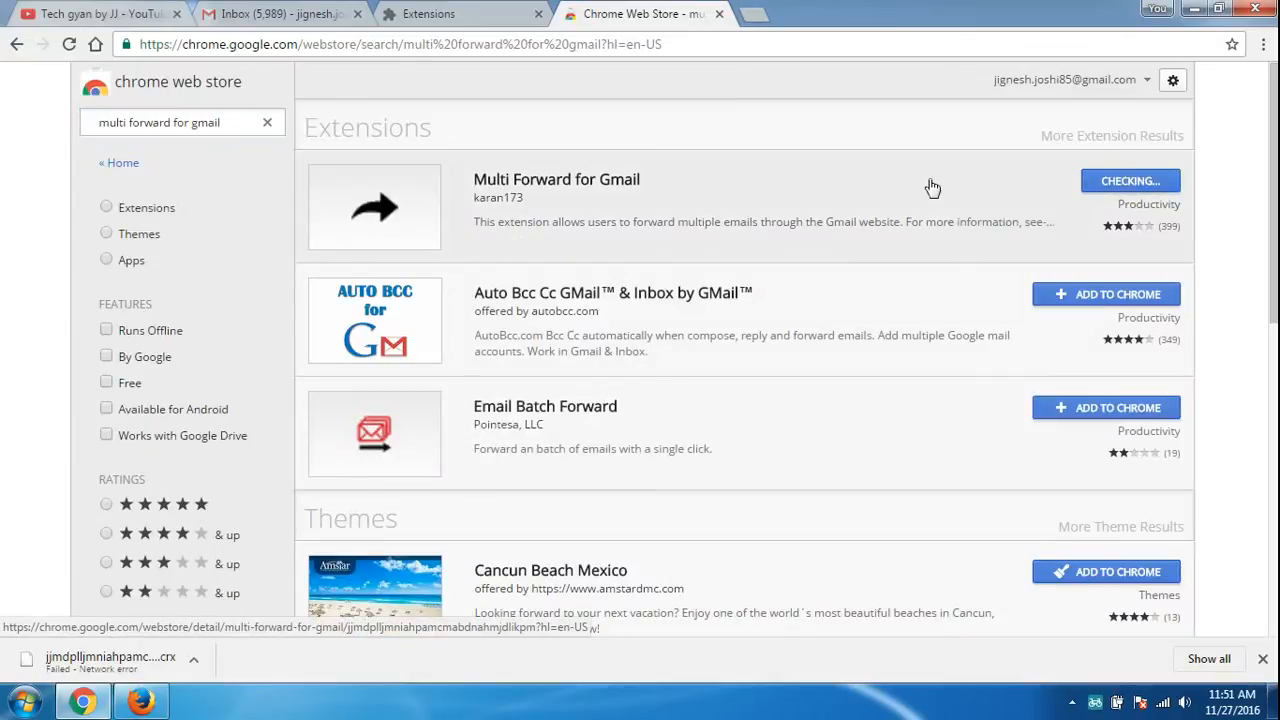
pyautogui.click(1130, 181)
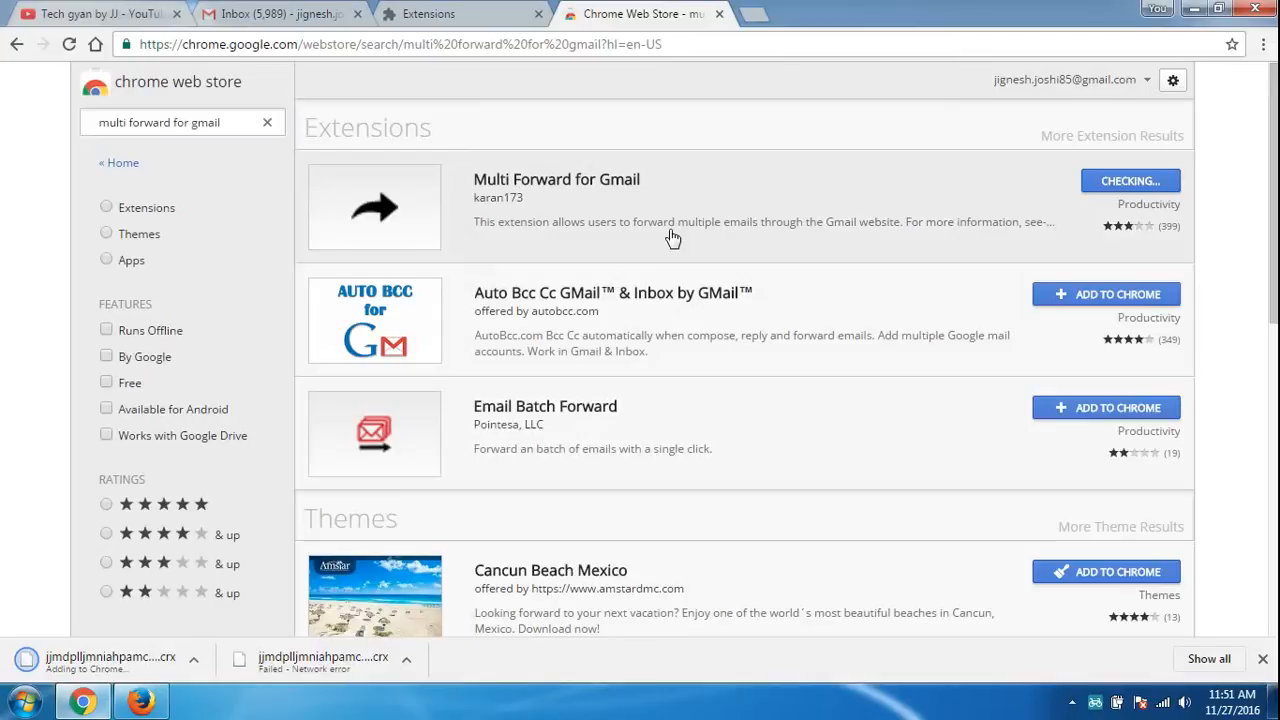
pyautogui.moveTo(862, 190)
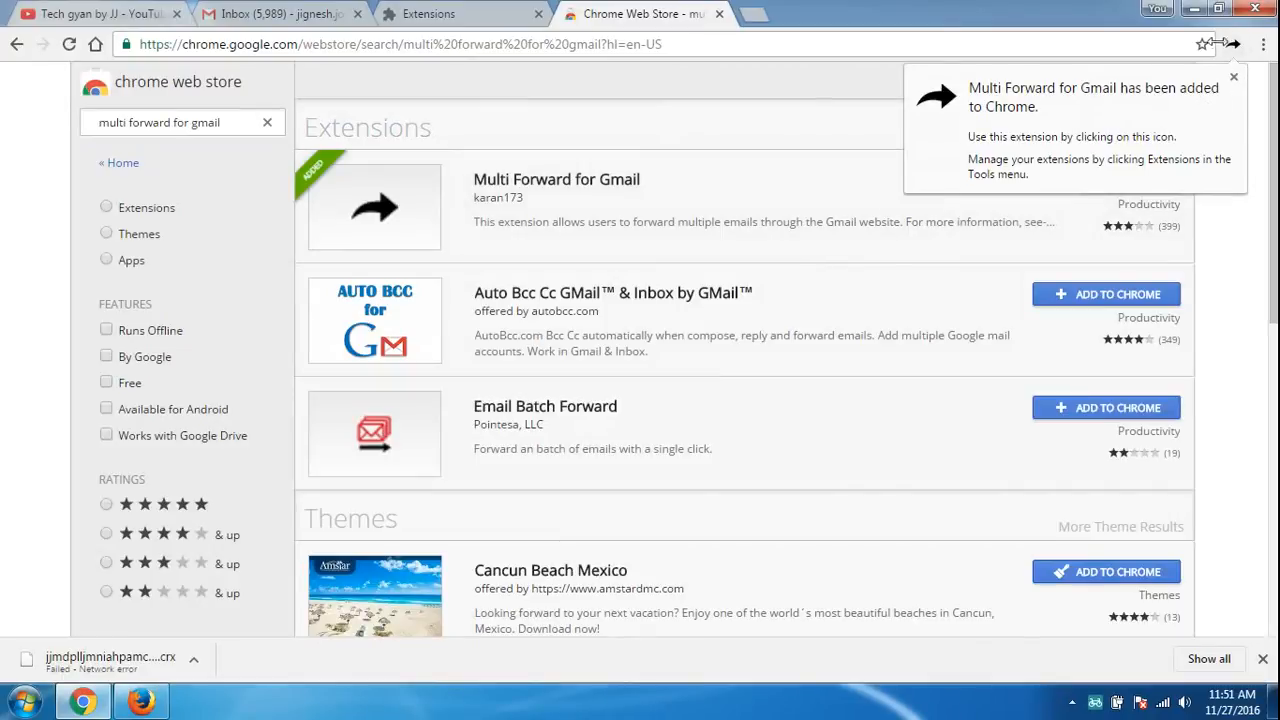
pyautogui.moveTo(1218, 48)
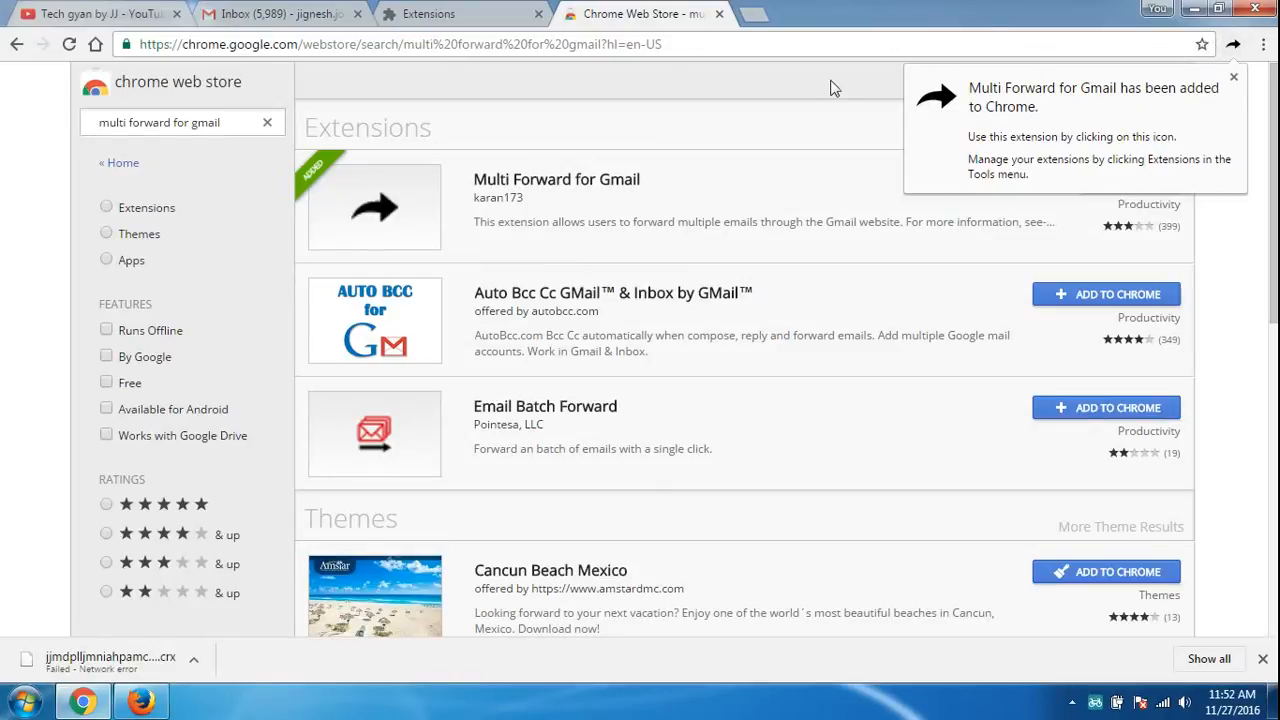
pyautogui.click(455, 14)
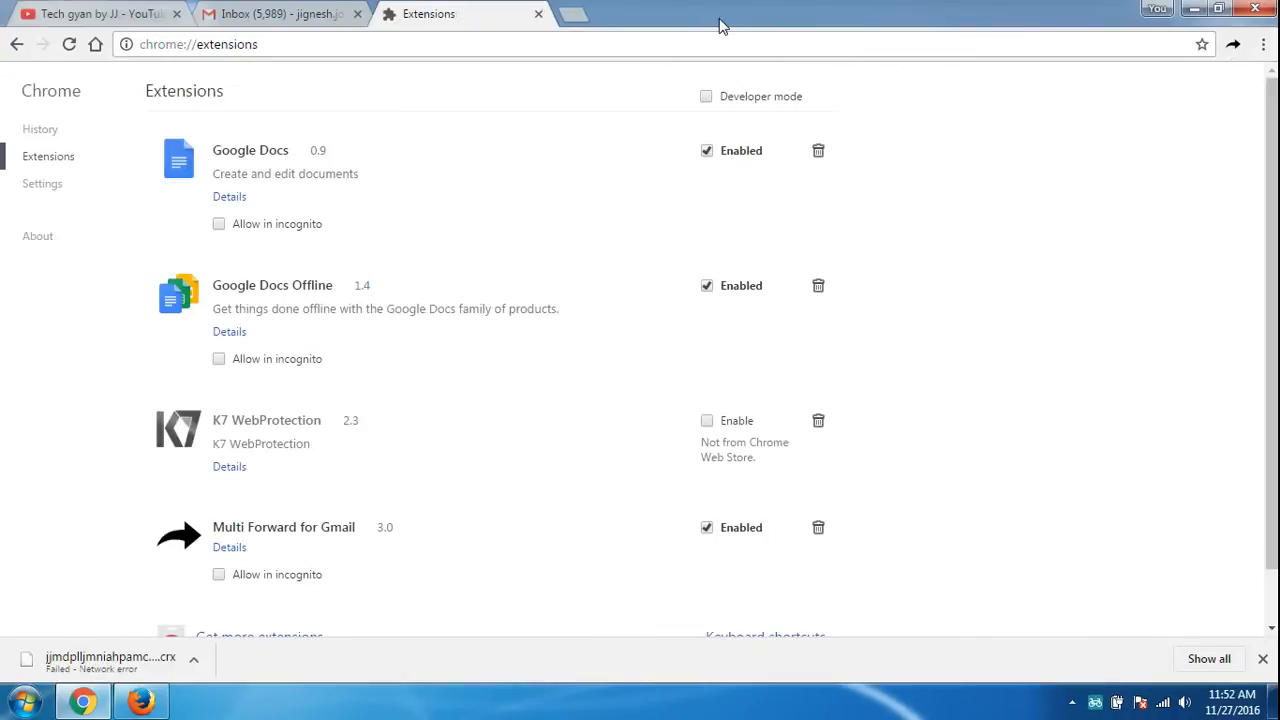
# - Close the Extensions tab and reload Gmail so the new extension loads
pyautogui.click(280, 14)
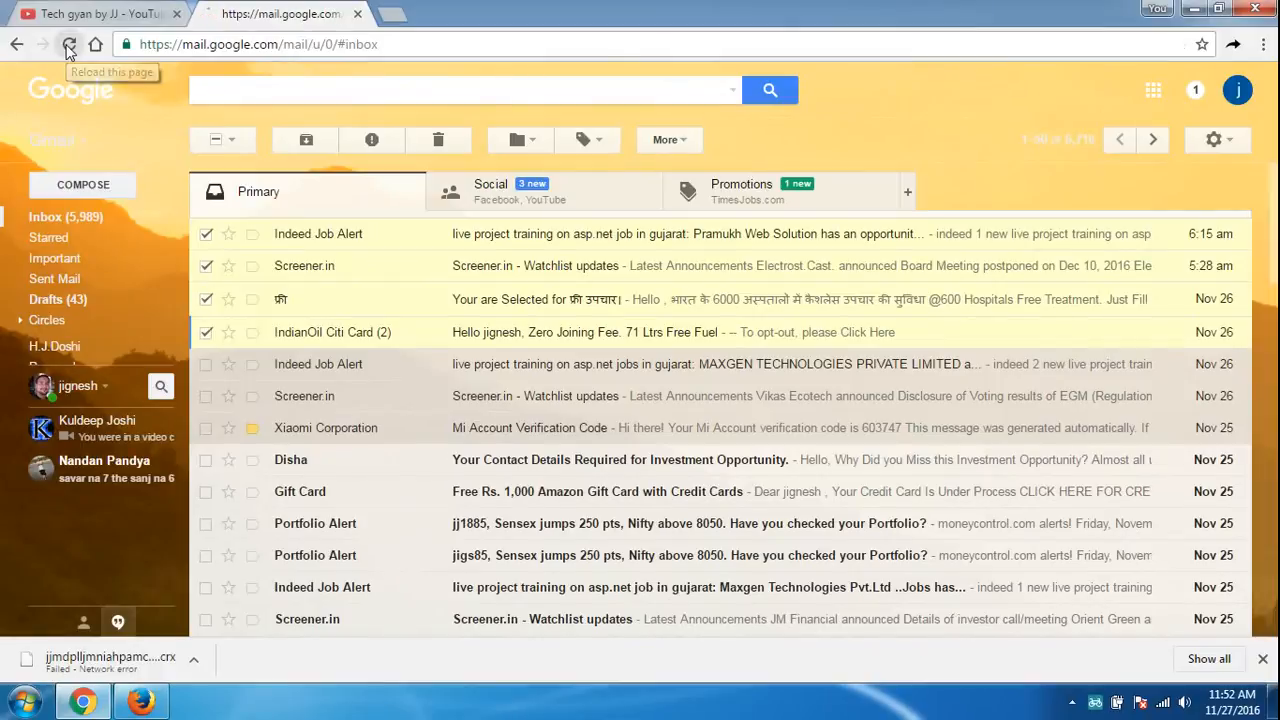
pyautogui.click(70, 44)
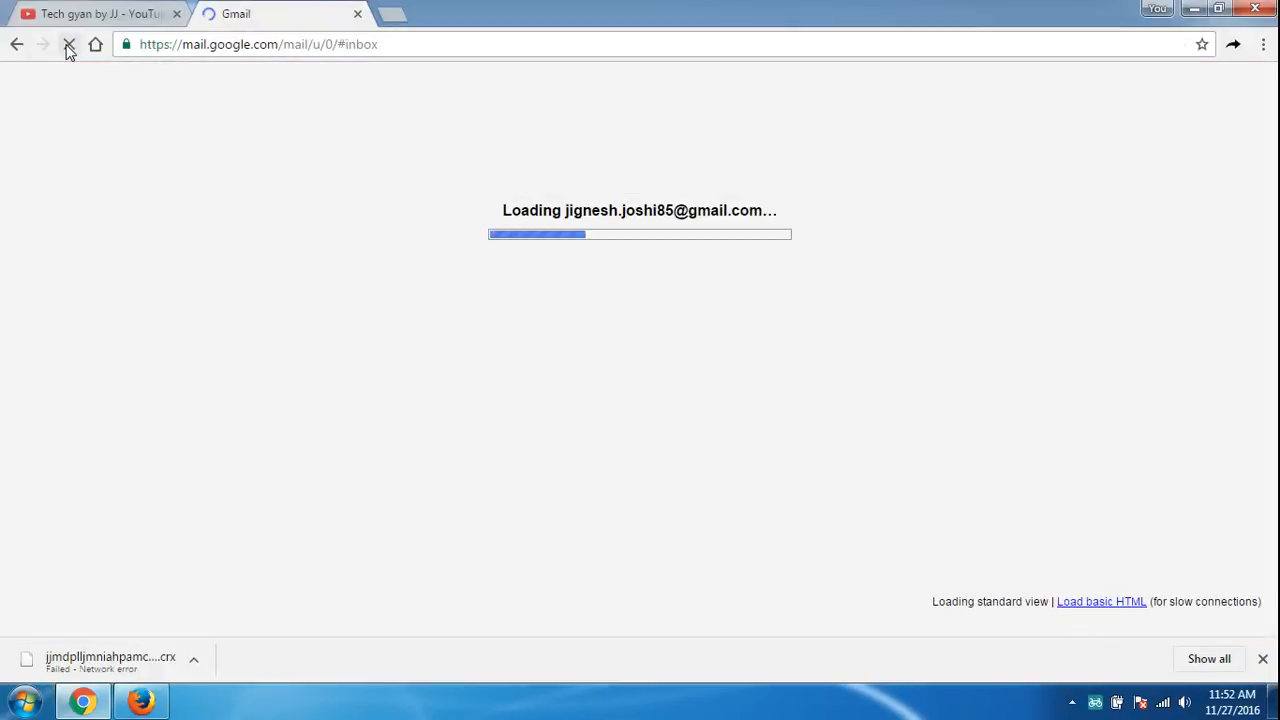
pyautogui.moveTo(68, 44)
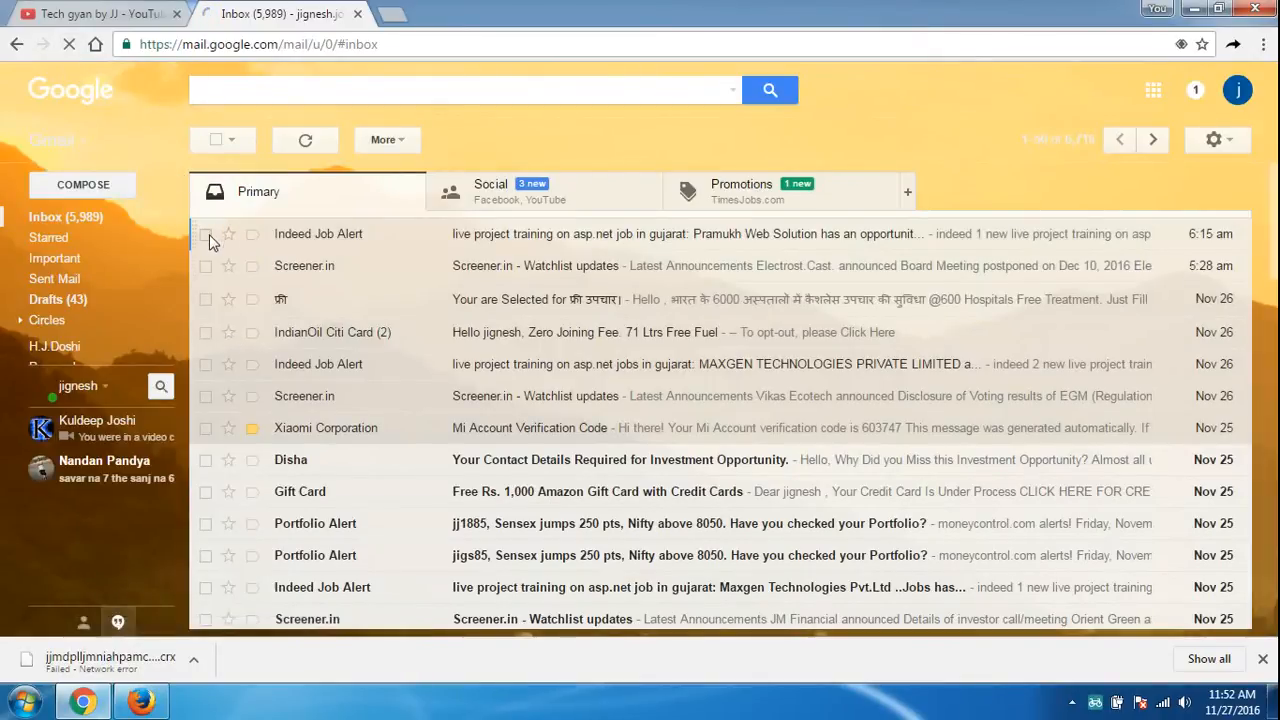
# - Tick the top three emails and launch Multi Forward on them
pyautogui.click(206, 299)
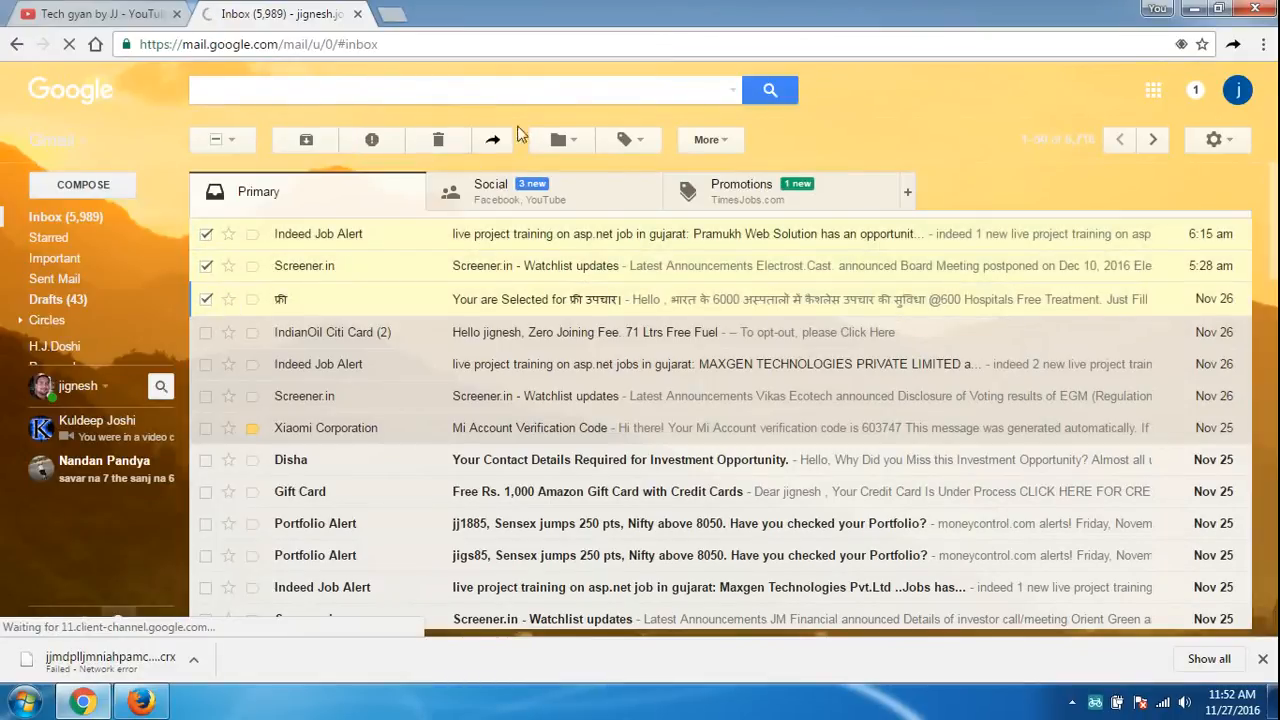
pyautogui.moveTo(490, 121)
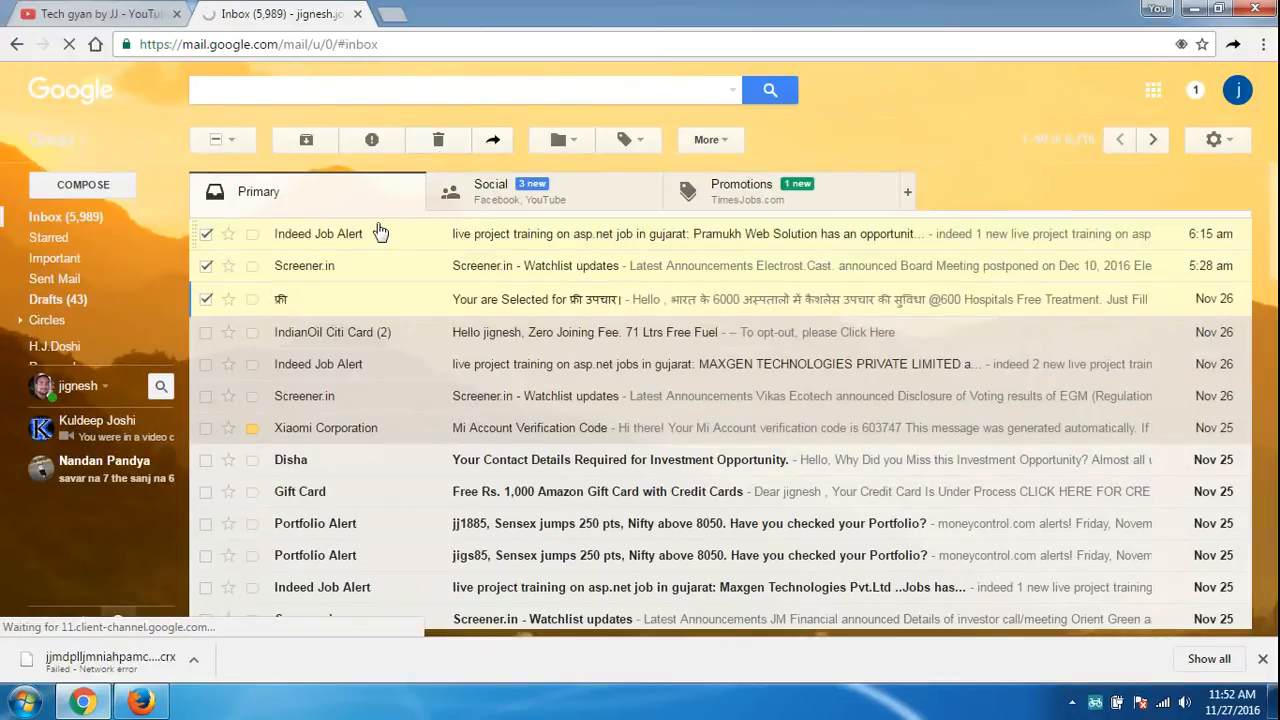
pyautogui.moveTo(492, 139)
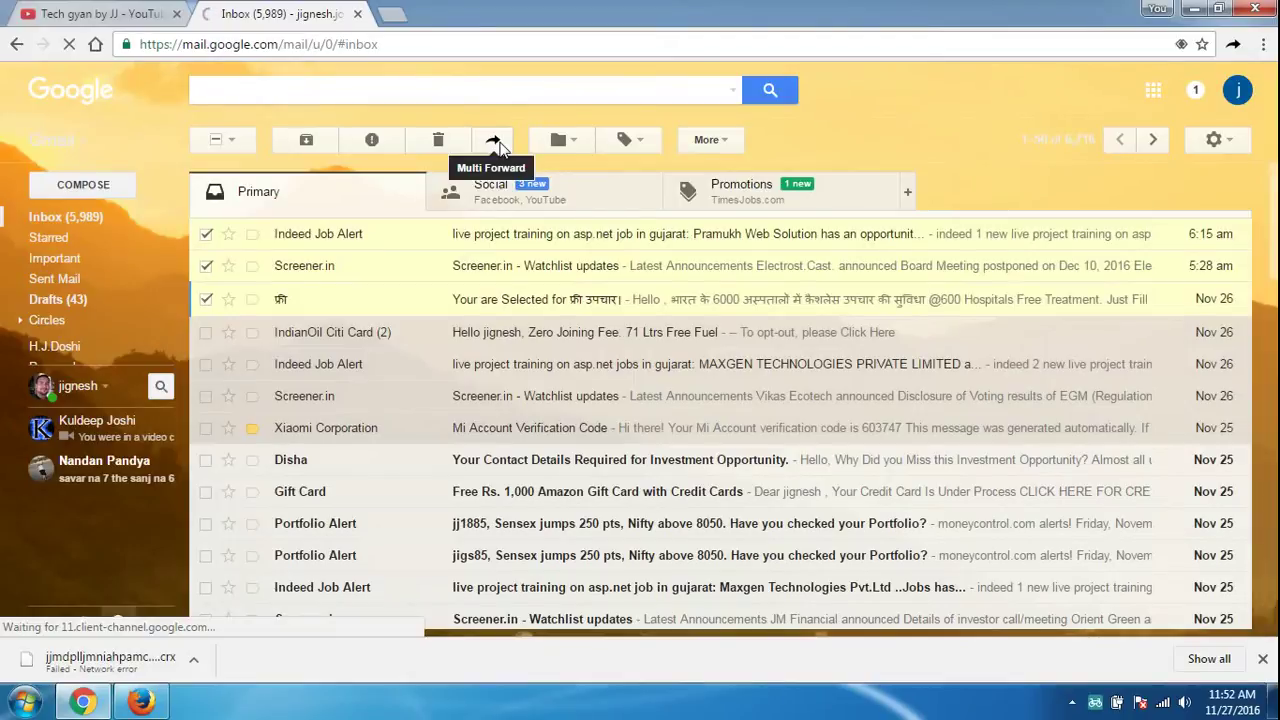
pyautogui.click(492, 139)
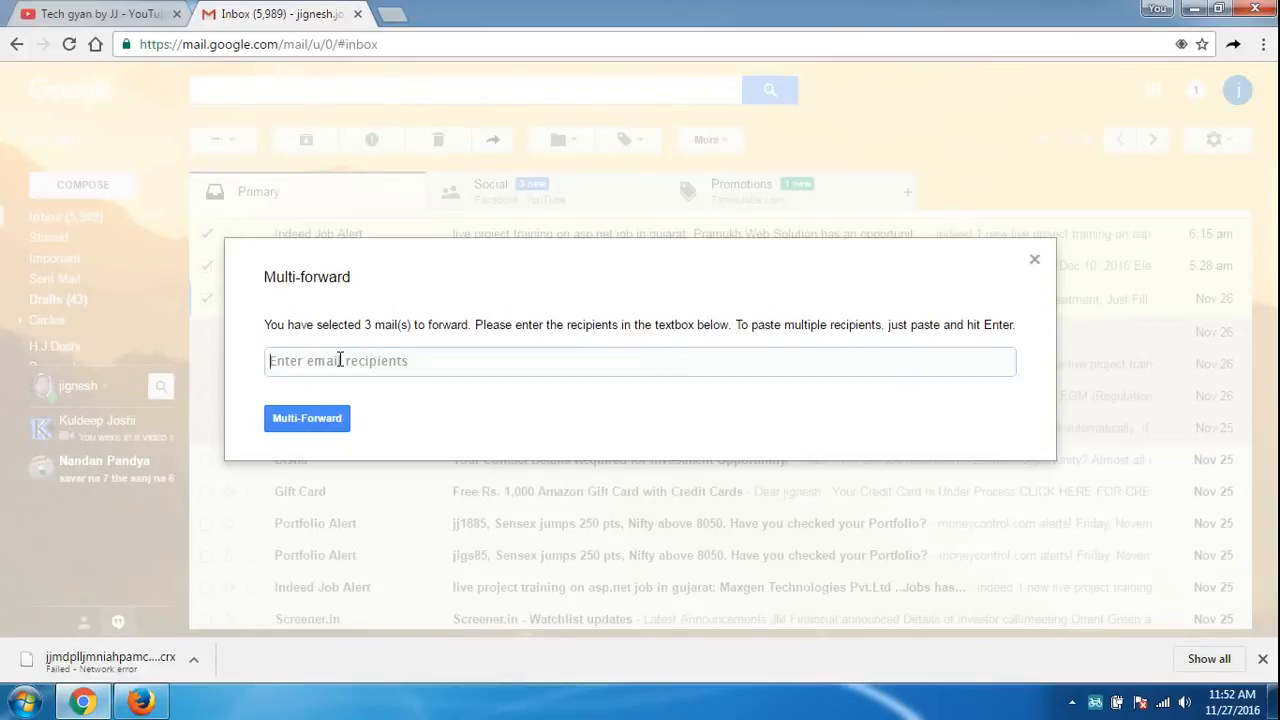
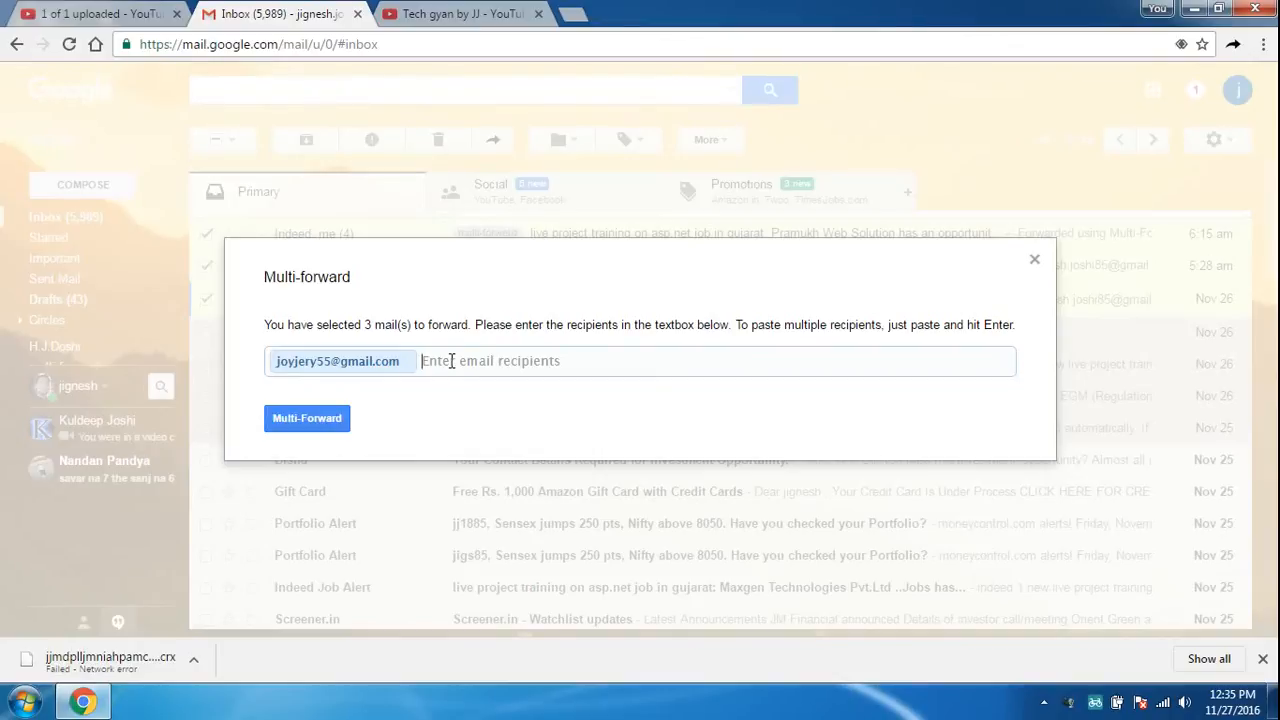
pyautogui.moveTo(320, 419)
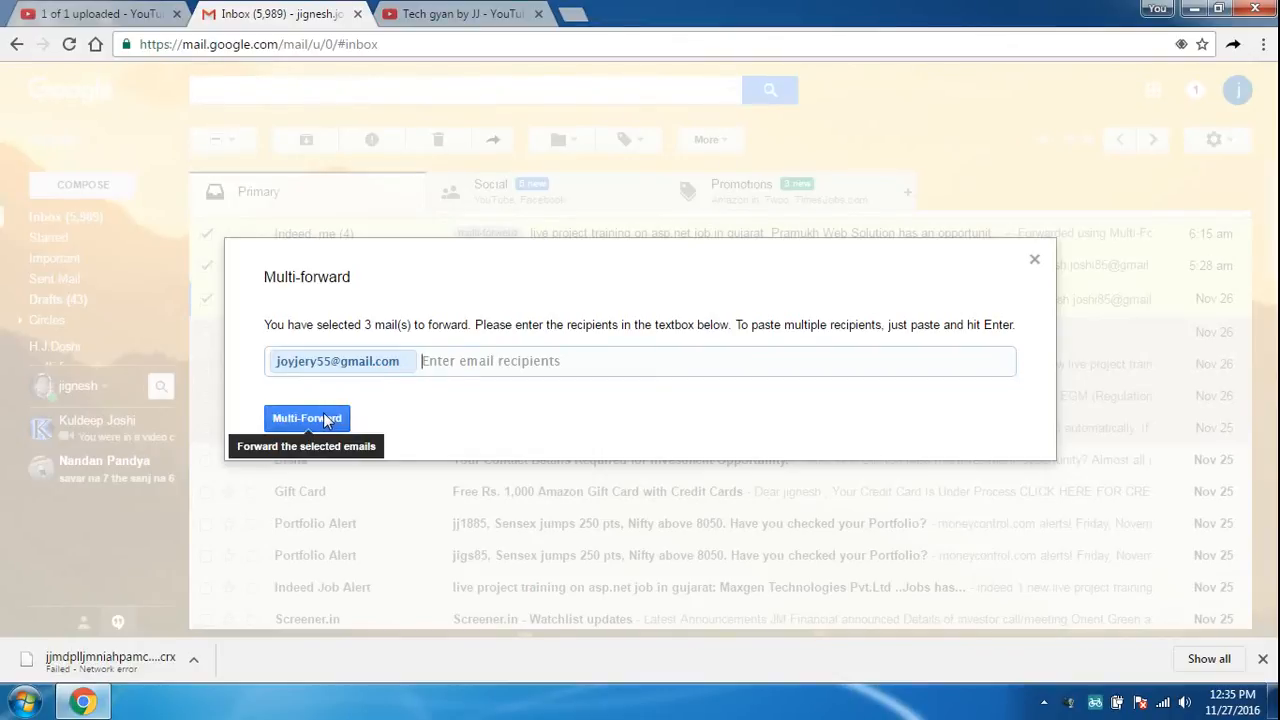
pyautogui.click(306, 418)
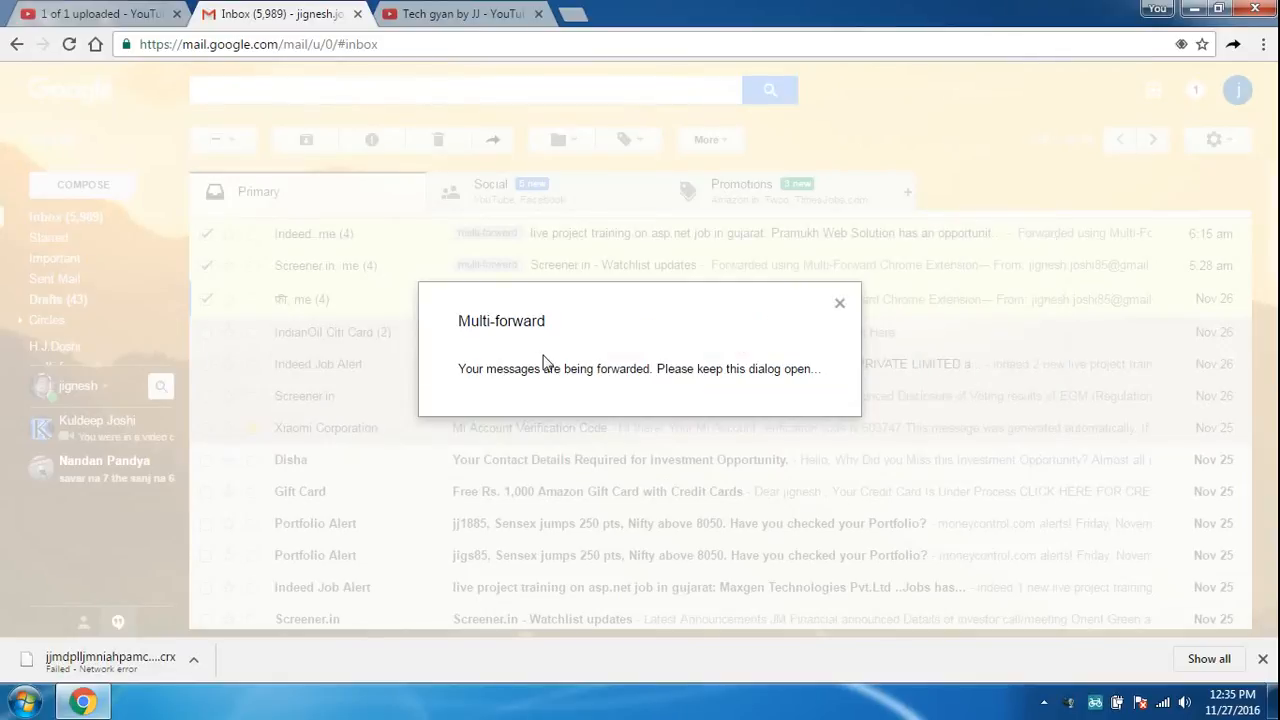
pyautogui.moveTo(558, 363)
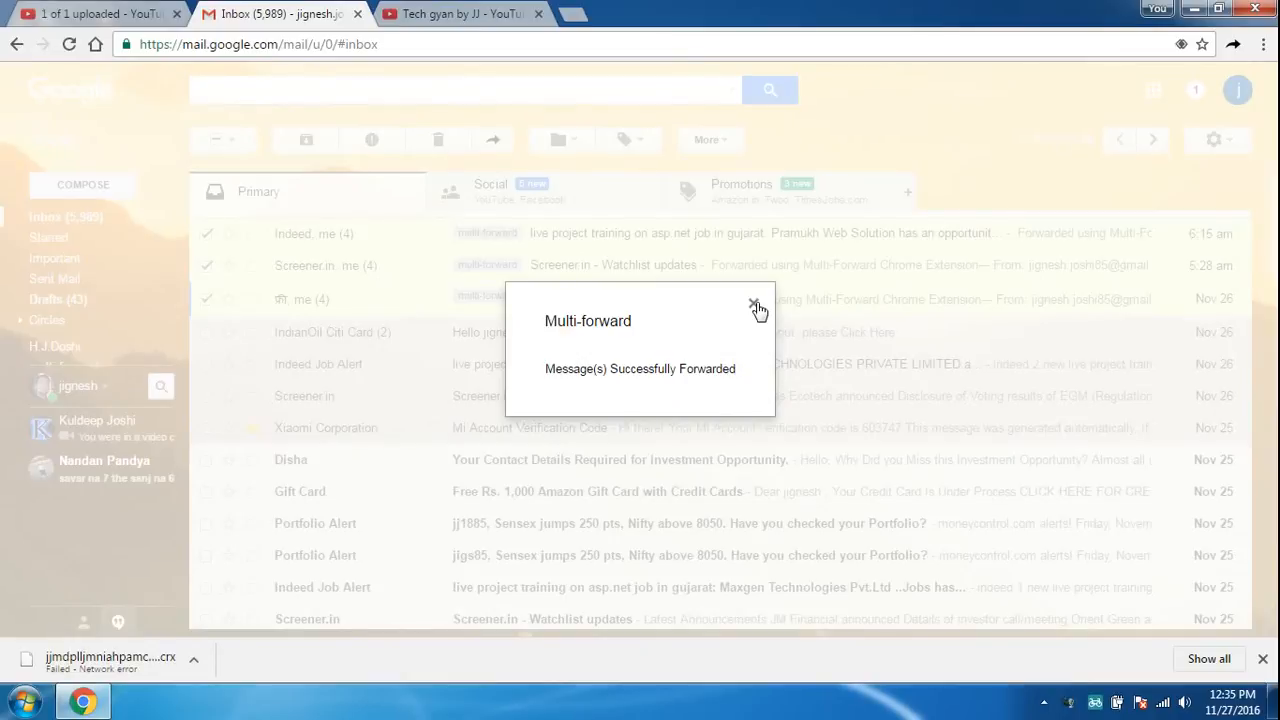
pyautogui.click(755, 307)
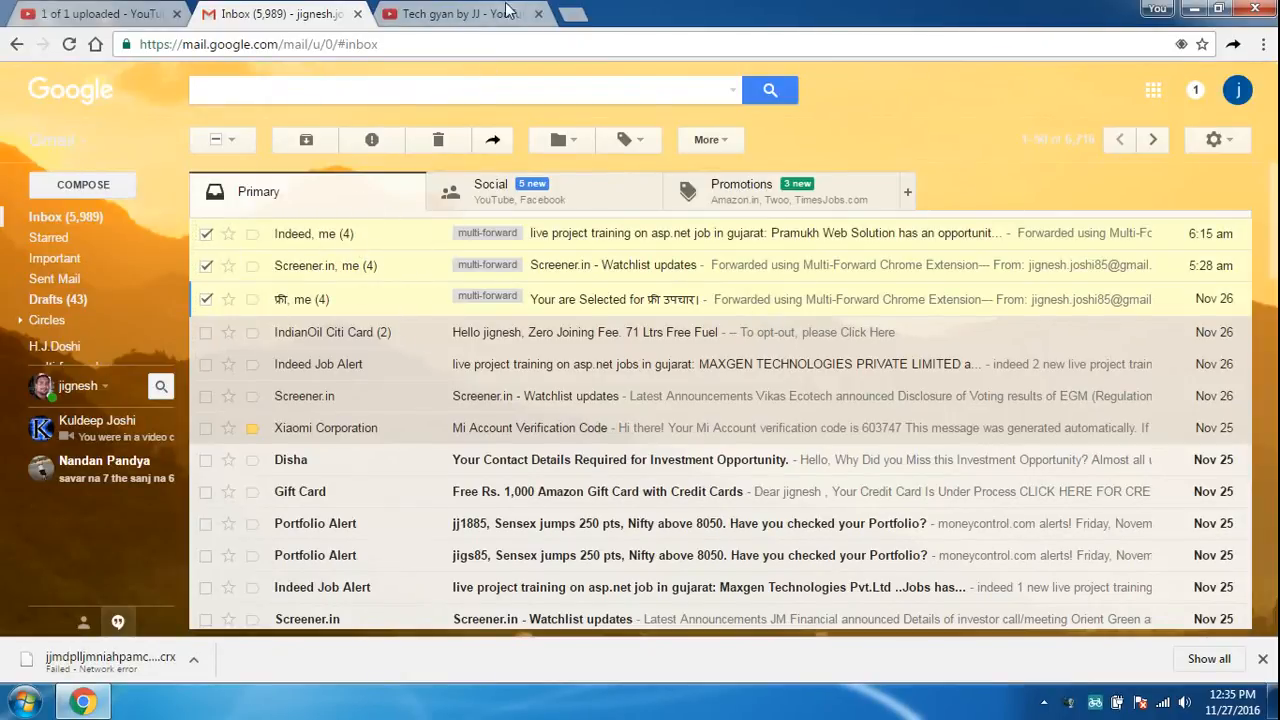
# - Switch back to the 'Tech gyan by JJ - YouTube' tab
pyautogui.click(465, 13)
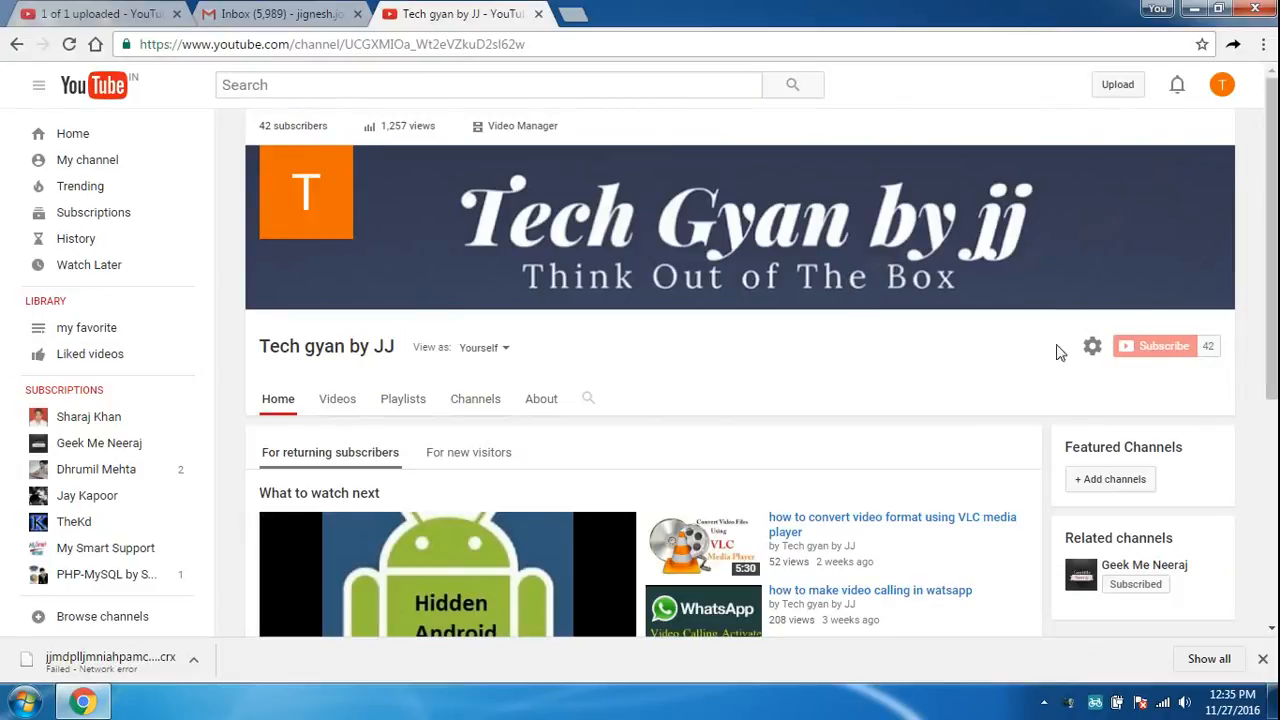
pyautogui.moveTo(737, 341)
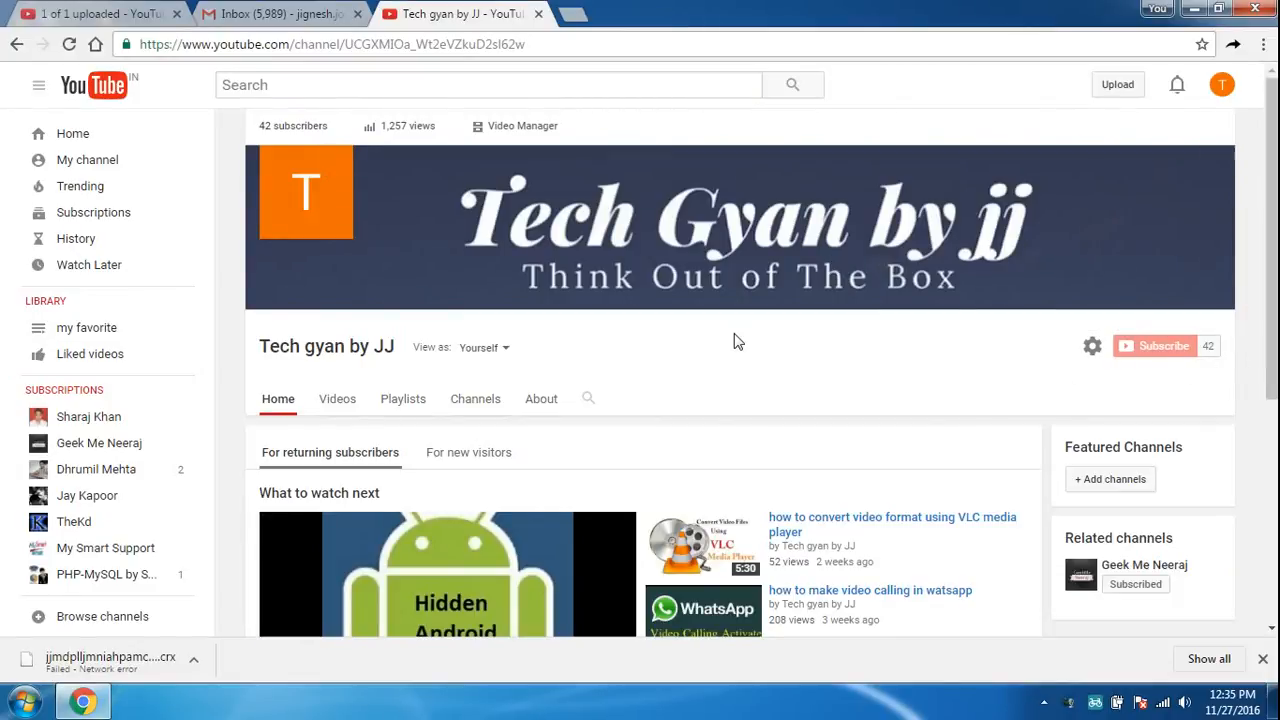
pyautogui.moveTo(724, 366)
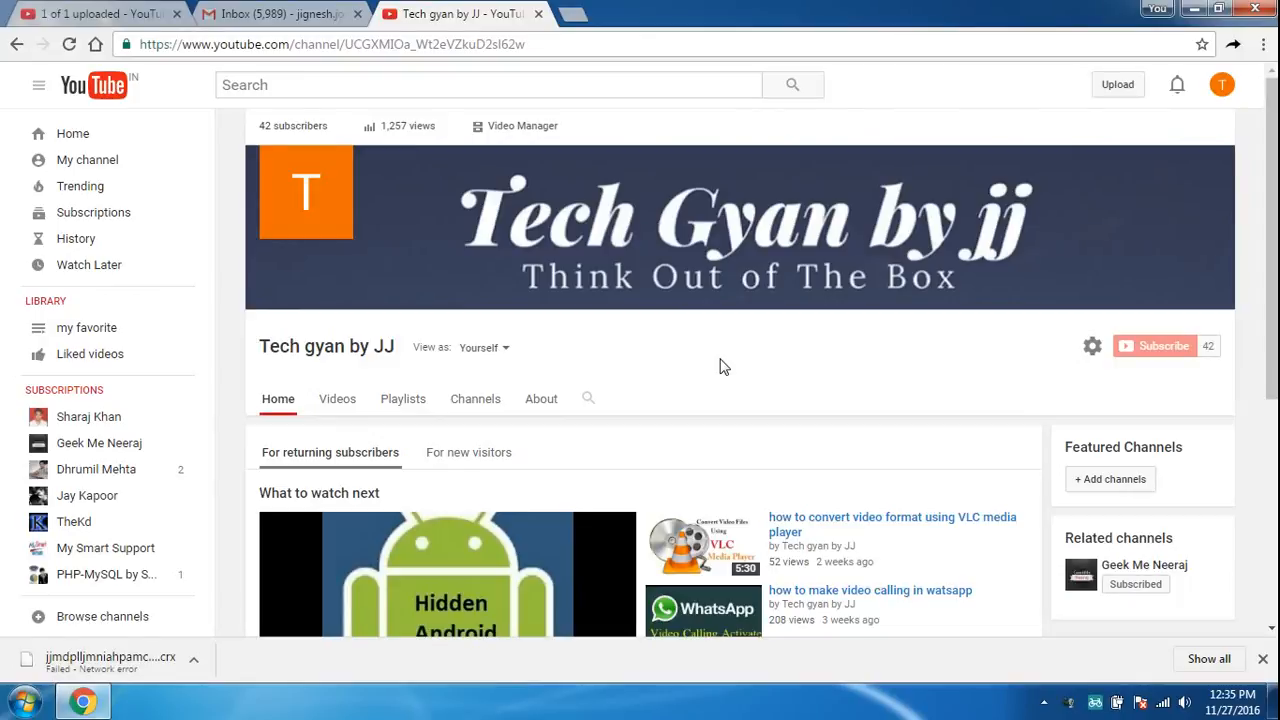
pyautogui.moveTo(96, 476)
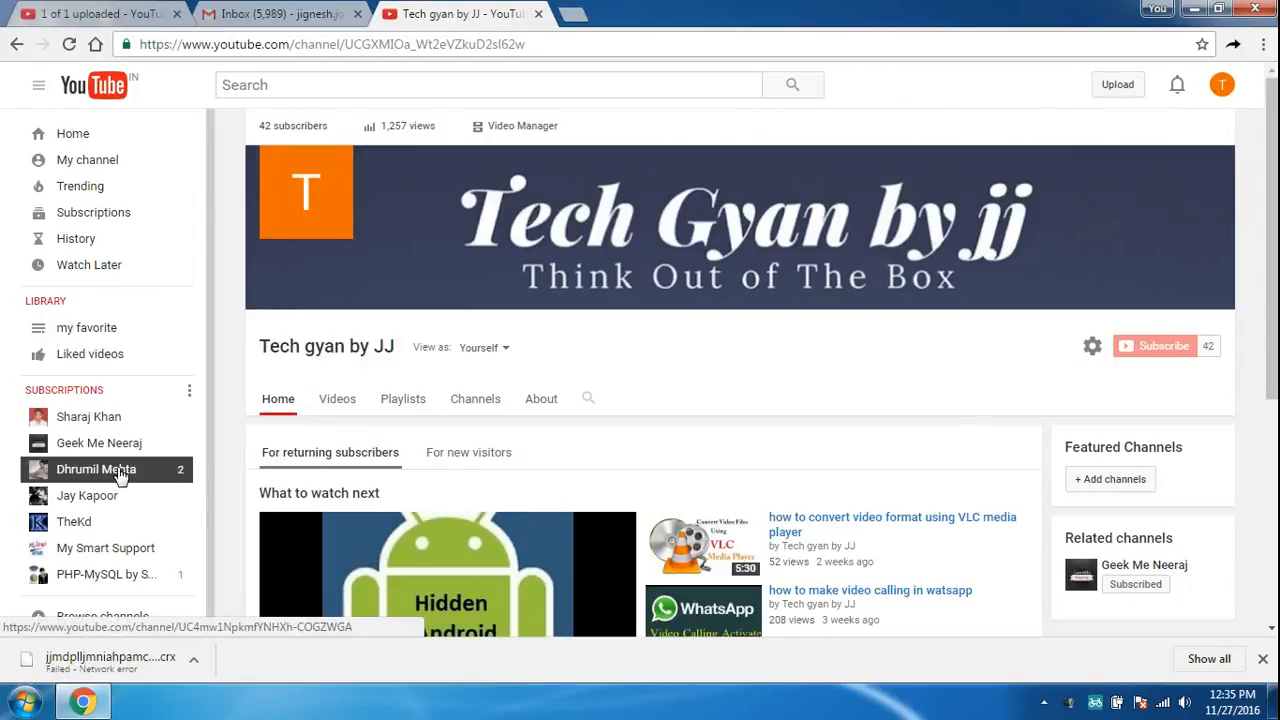
# - Open Dhrumil Mehta from Subscriptions, briefly view a video, then return to his channel
pyautogui.click(96, 469)
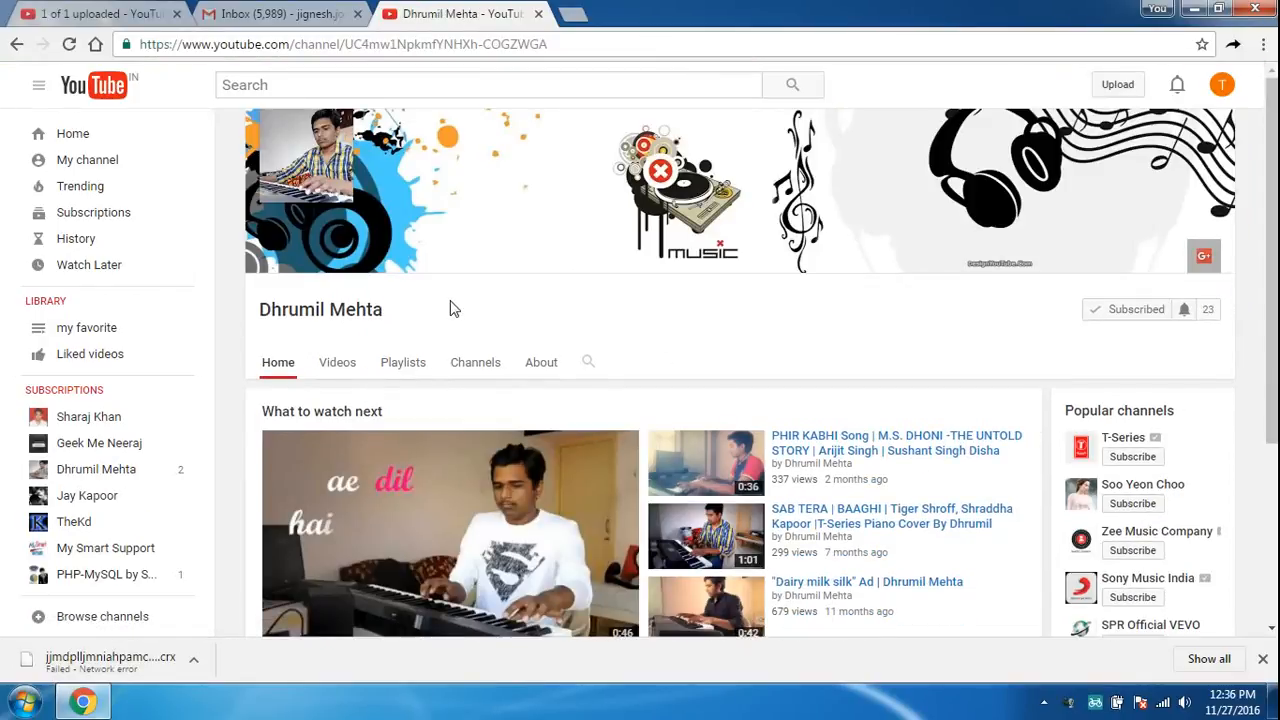
pyautogui.scroll(-3)
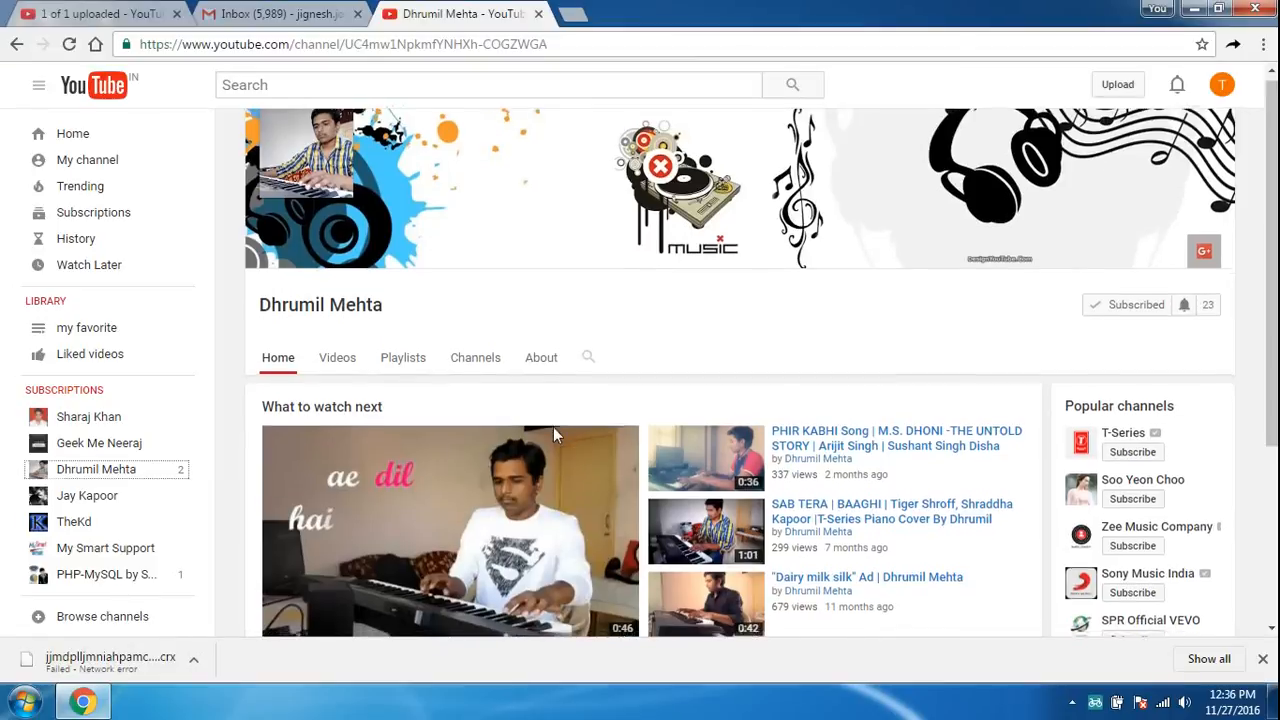
pyautogui.scroll(-3)
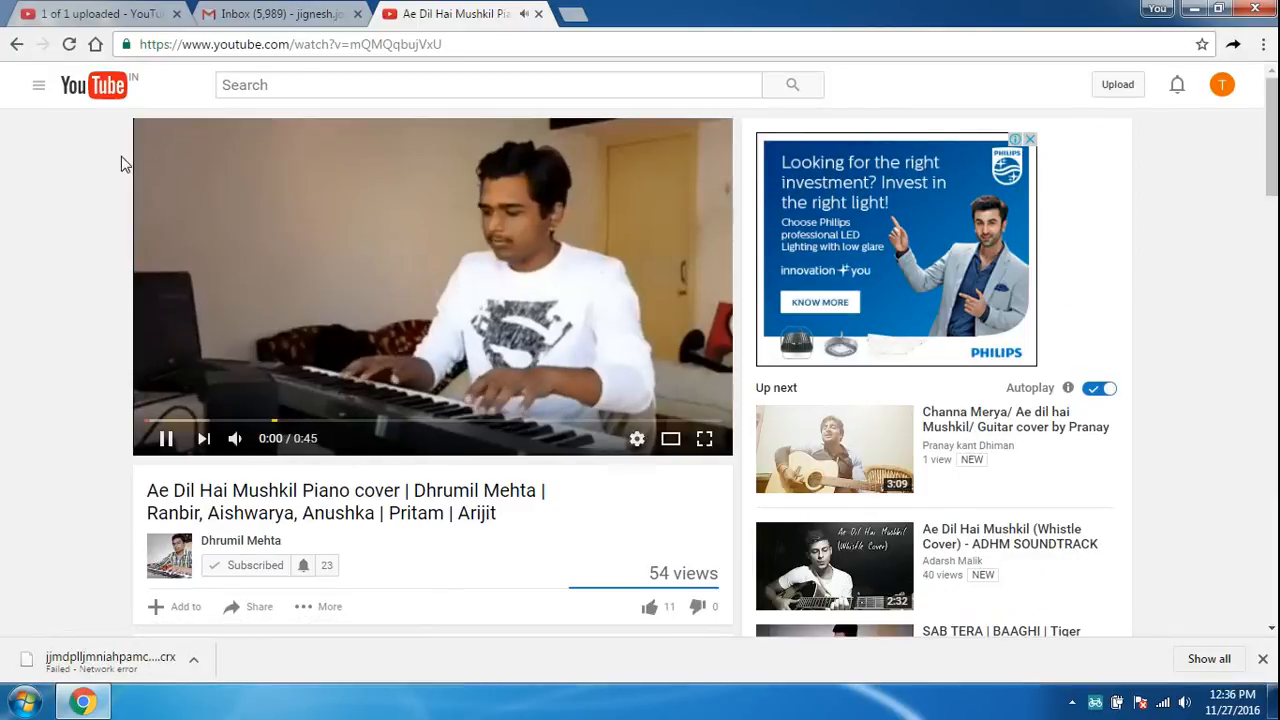
pyautogui.click(240, 540)
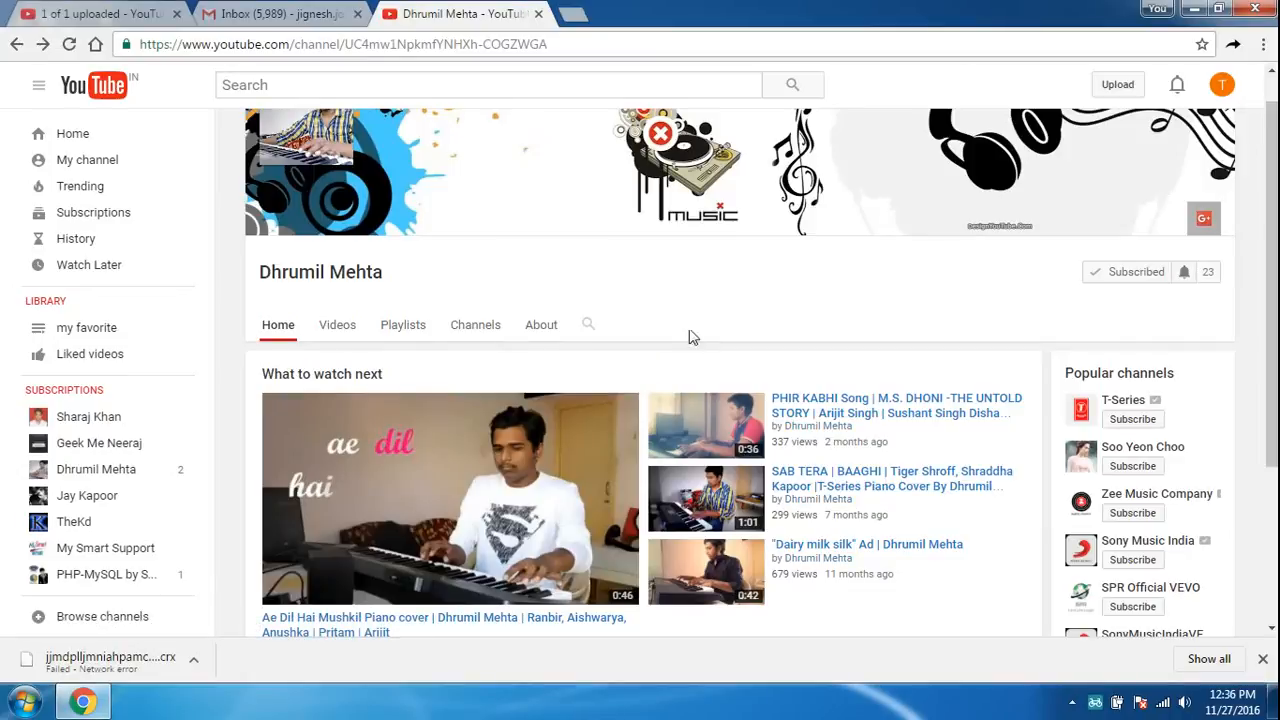
pyautogui.moveTo(315, 170)
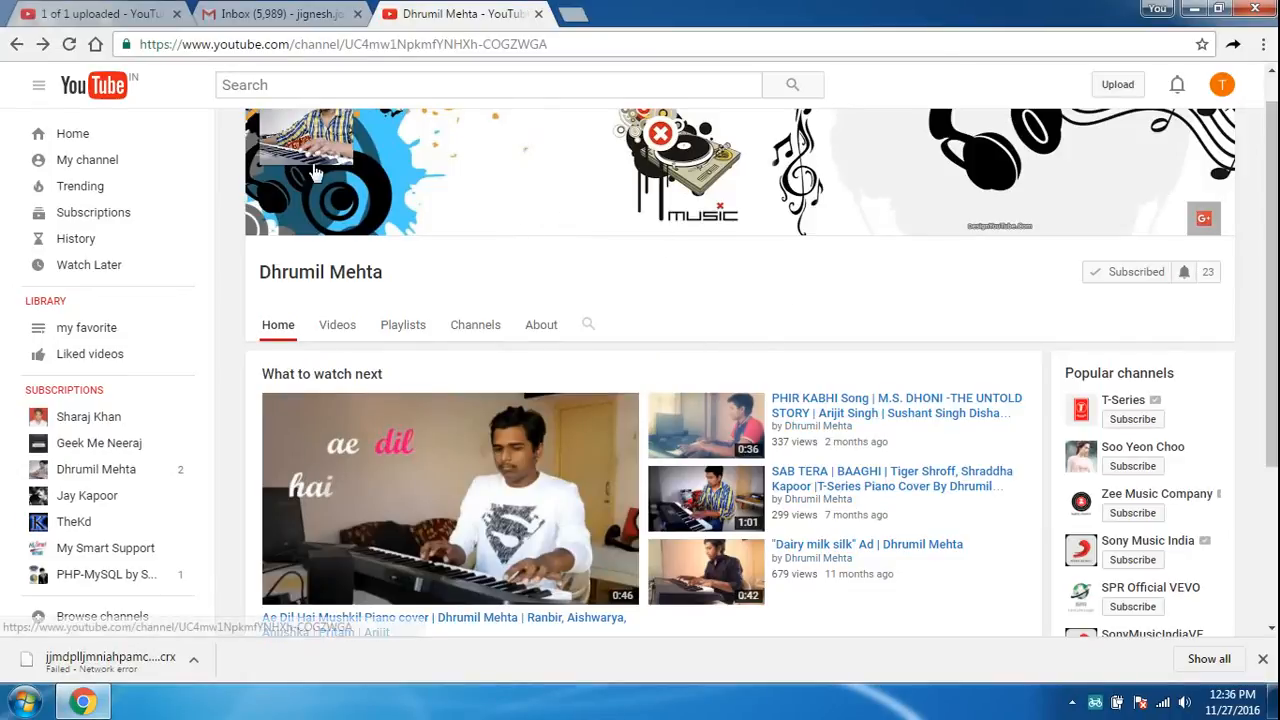
pyautogui.moveTo(378, 354)
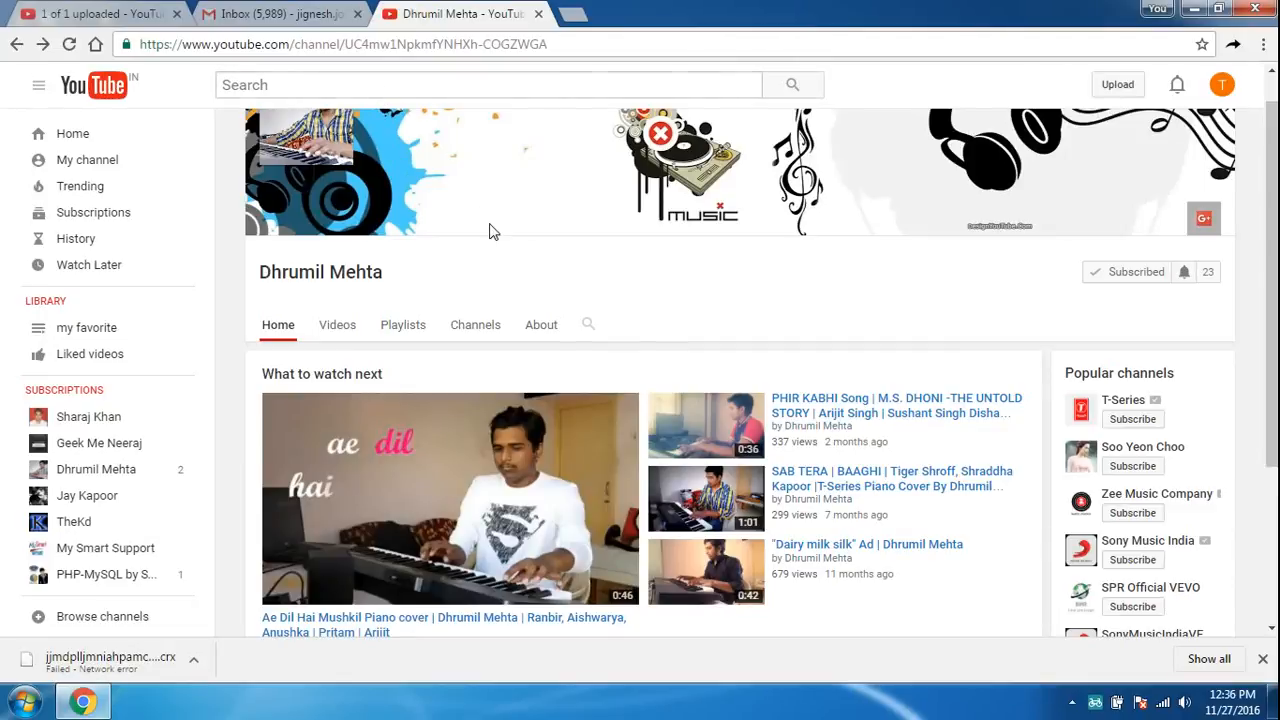
pyautogui.moveTo(666, 325)
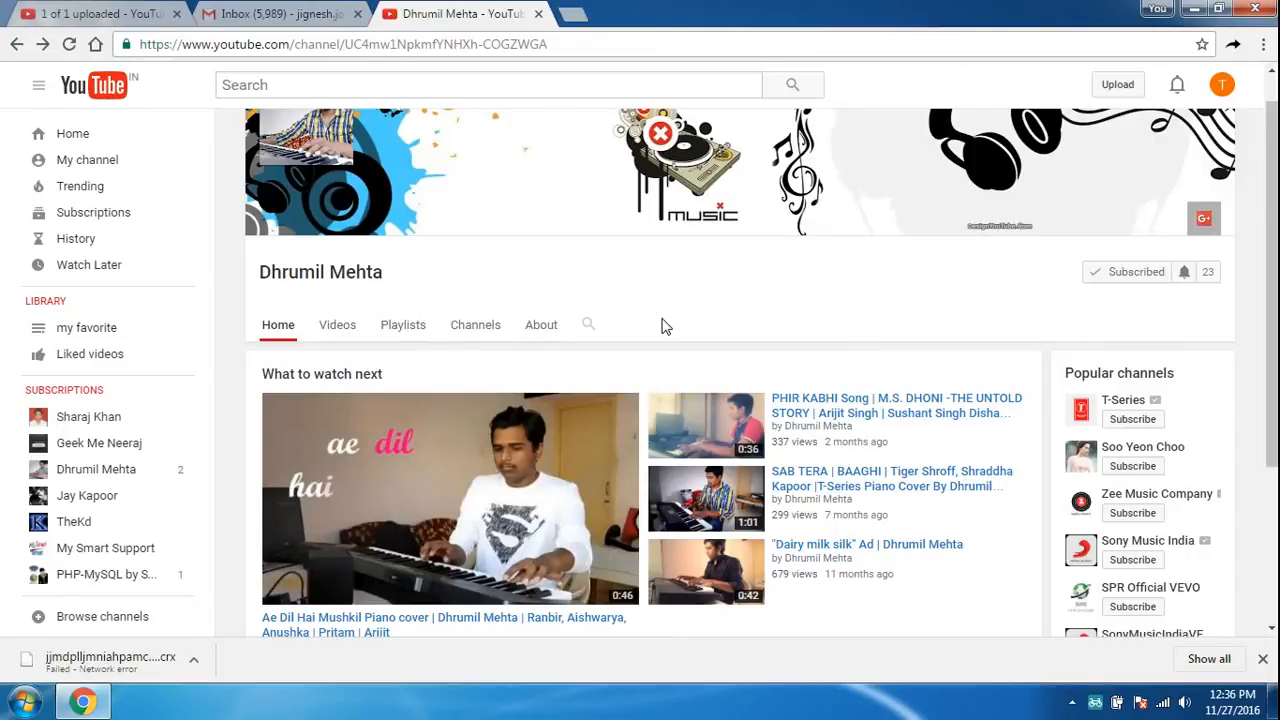
# - Show Dhrumil Mehta's Videos tab and scroll through all seven uploads
pyautogui.click(337, 324)
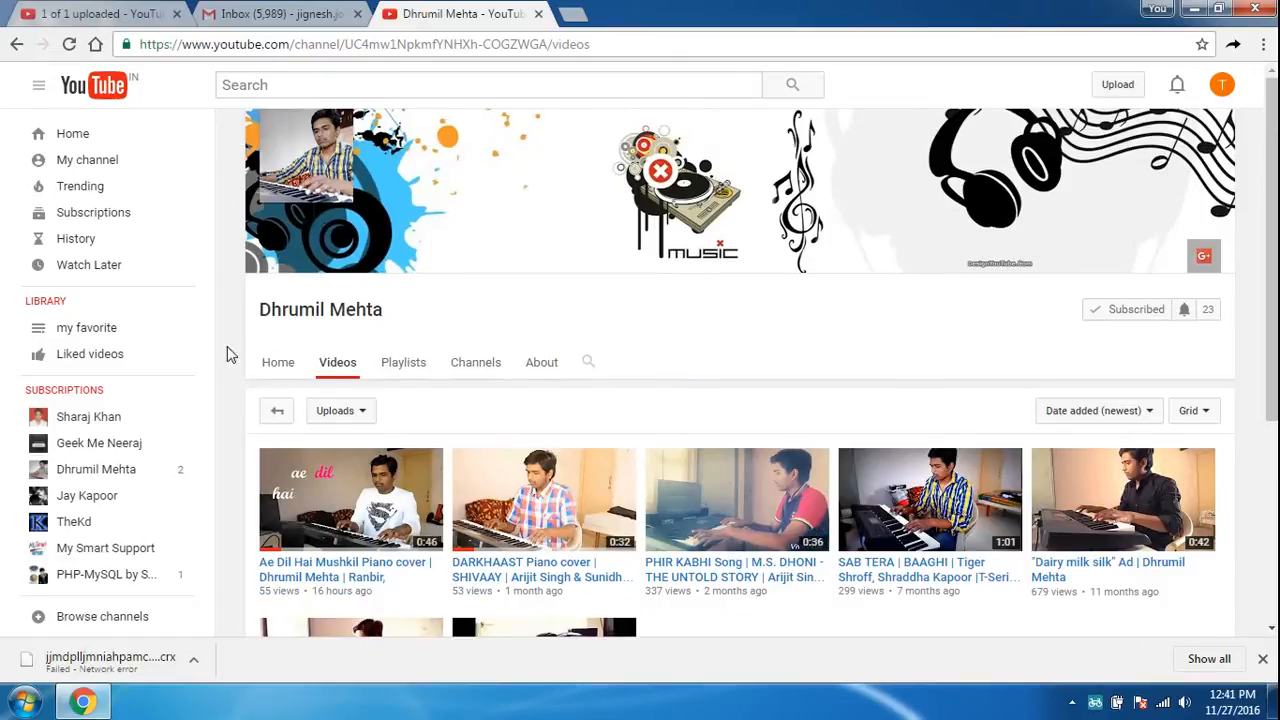
pyautogui.moveTo(308, 320)
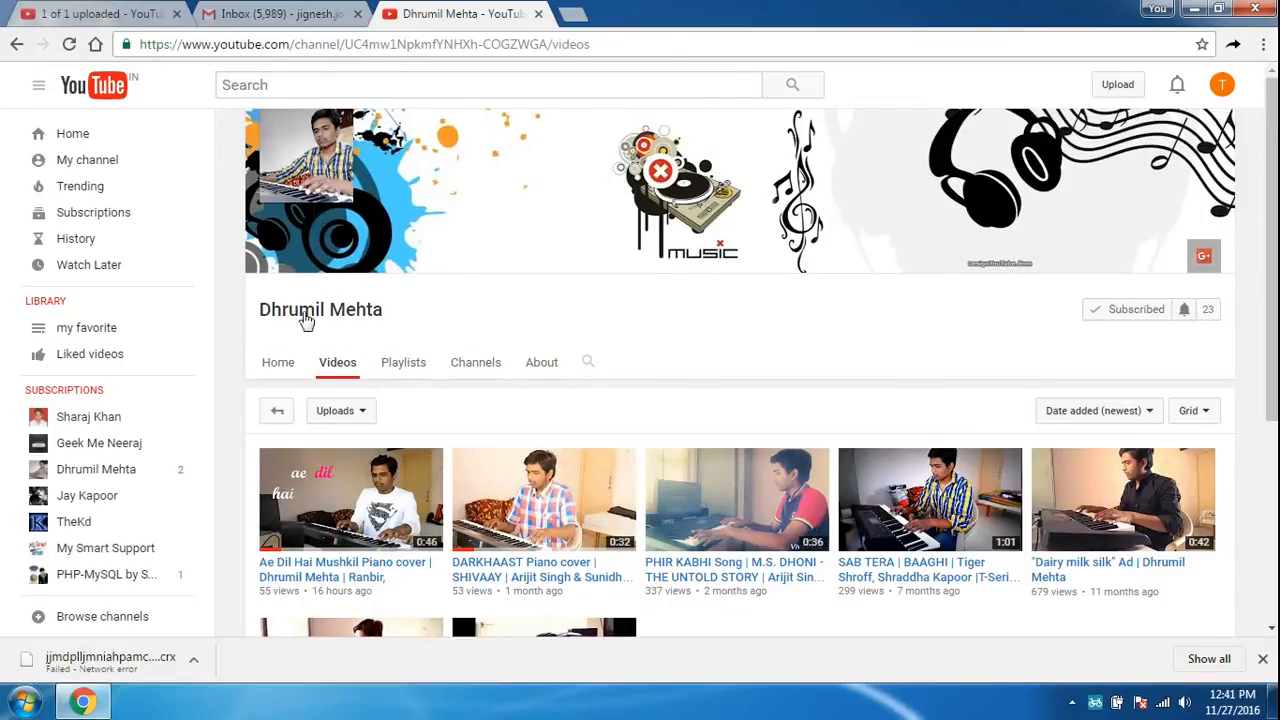
pyautogui.moveTo(318, 334)
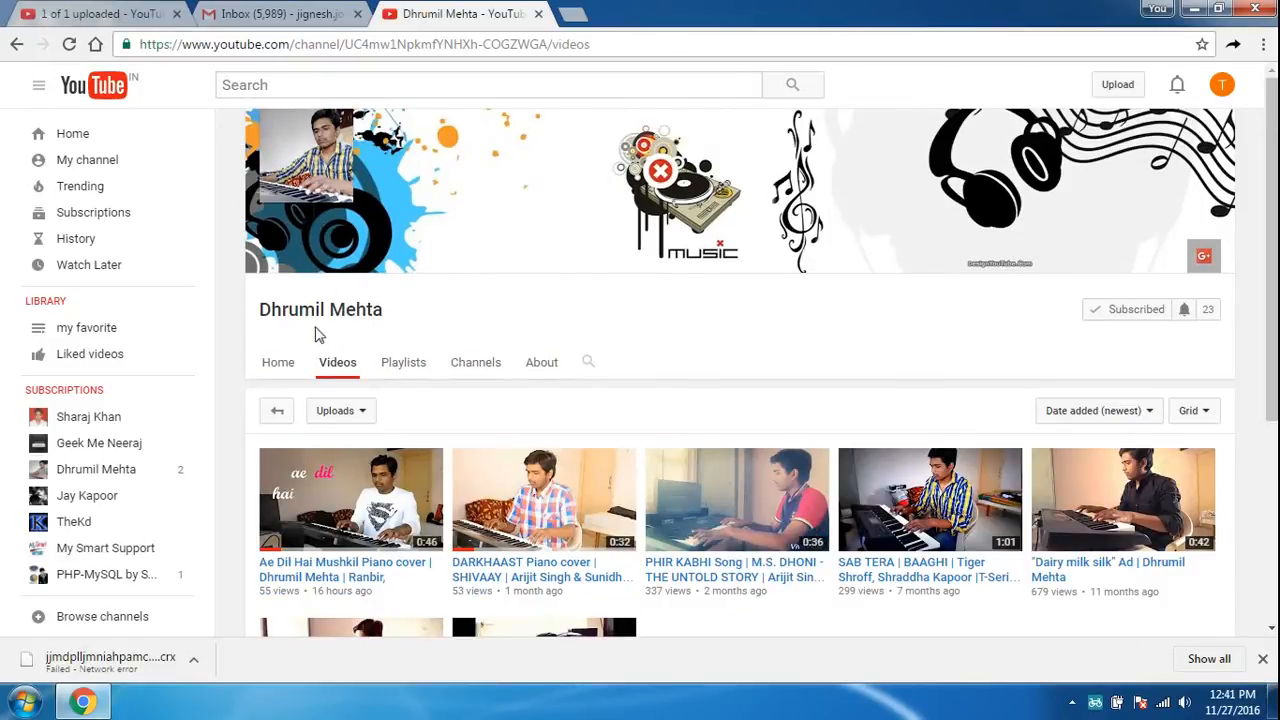
pyautogui.moveTo(792, 383)
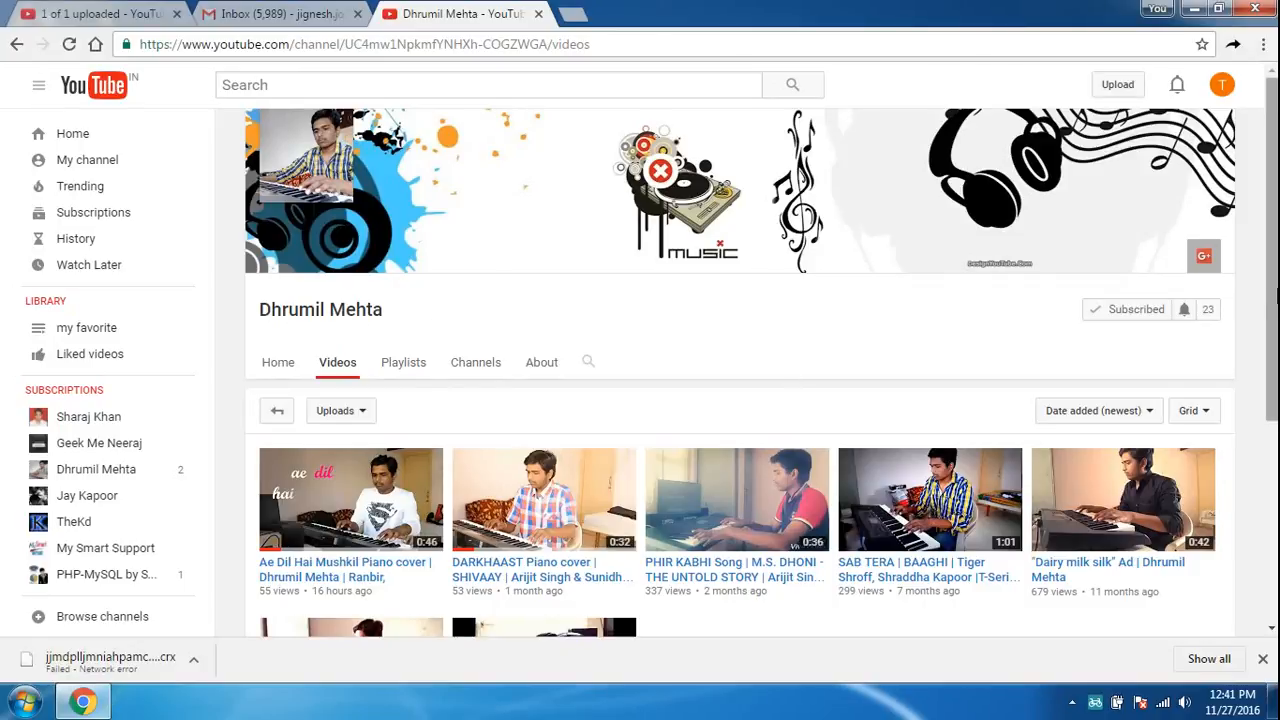
pyautogui.scroll(-3)
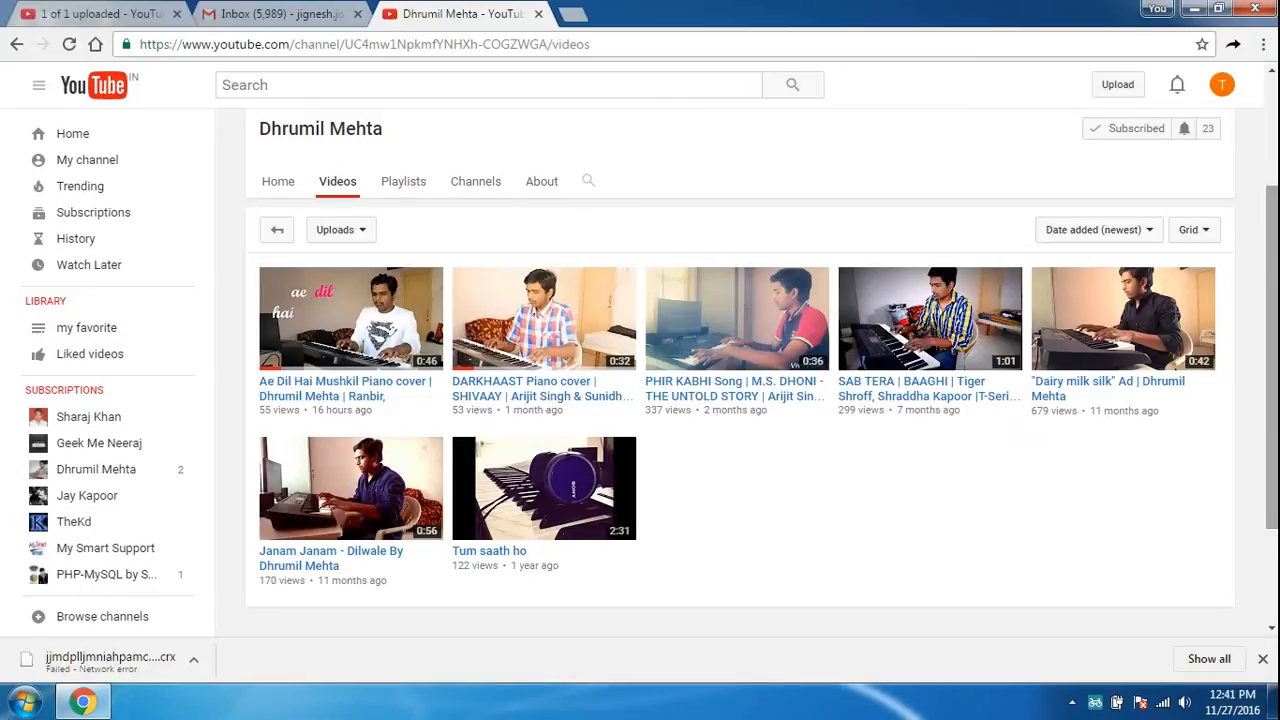
pyautogui.scroll(-3)
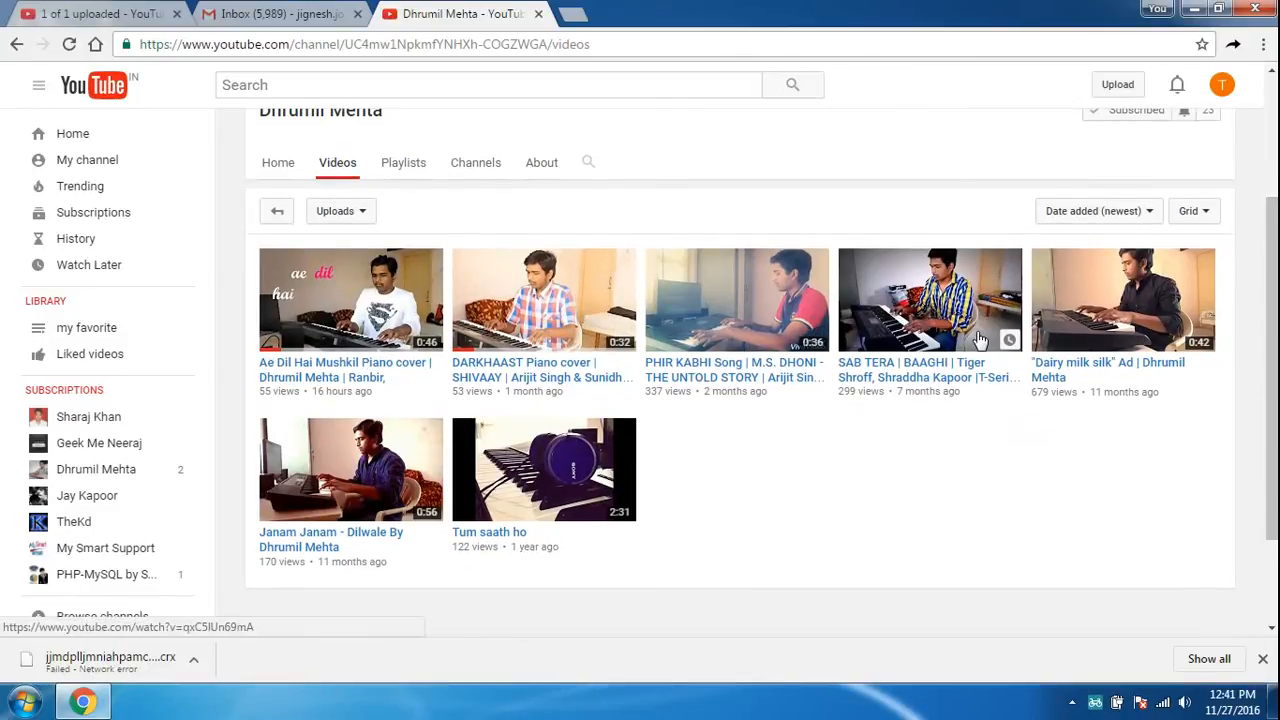
pyautogui.moveTo(575, 300)
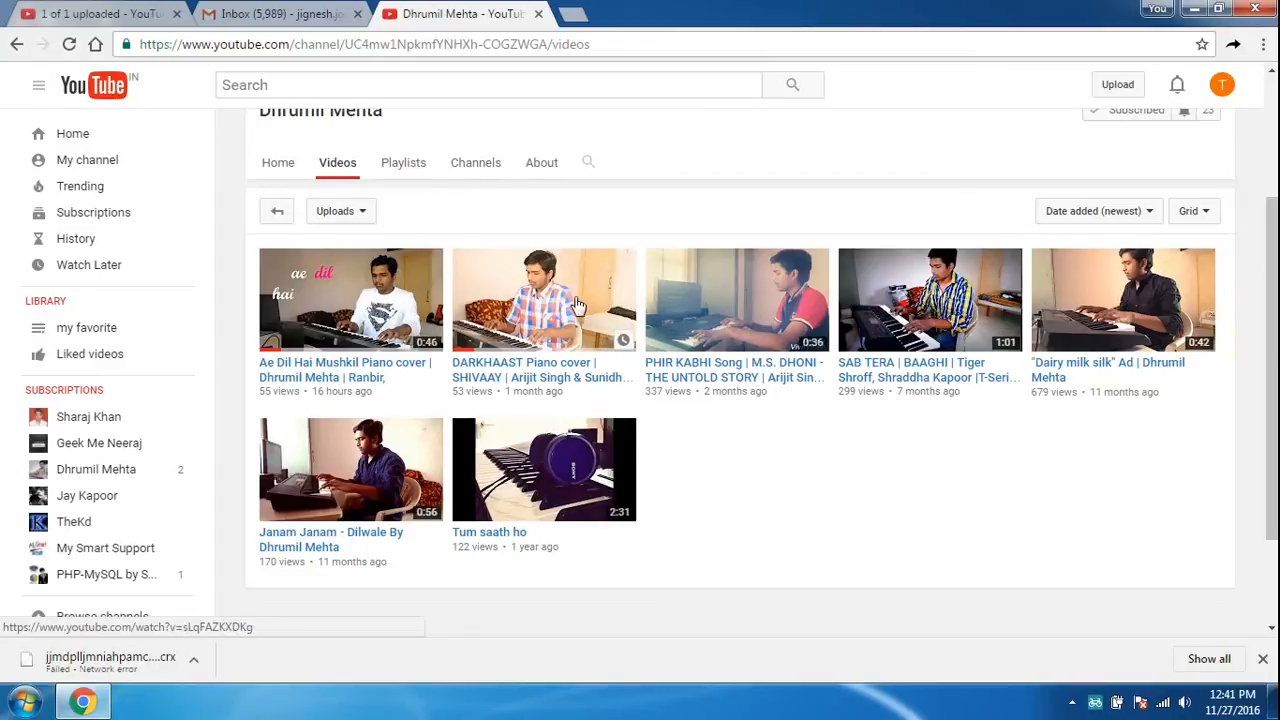
pyautogui.moveTo(1216, 330)
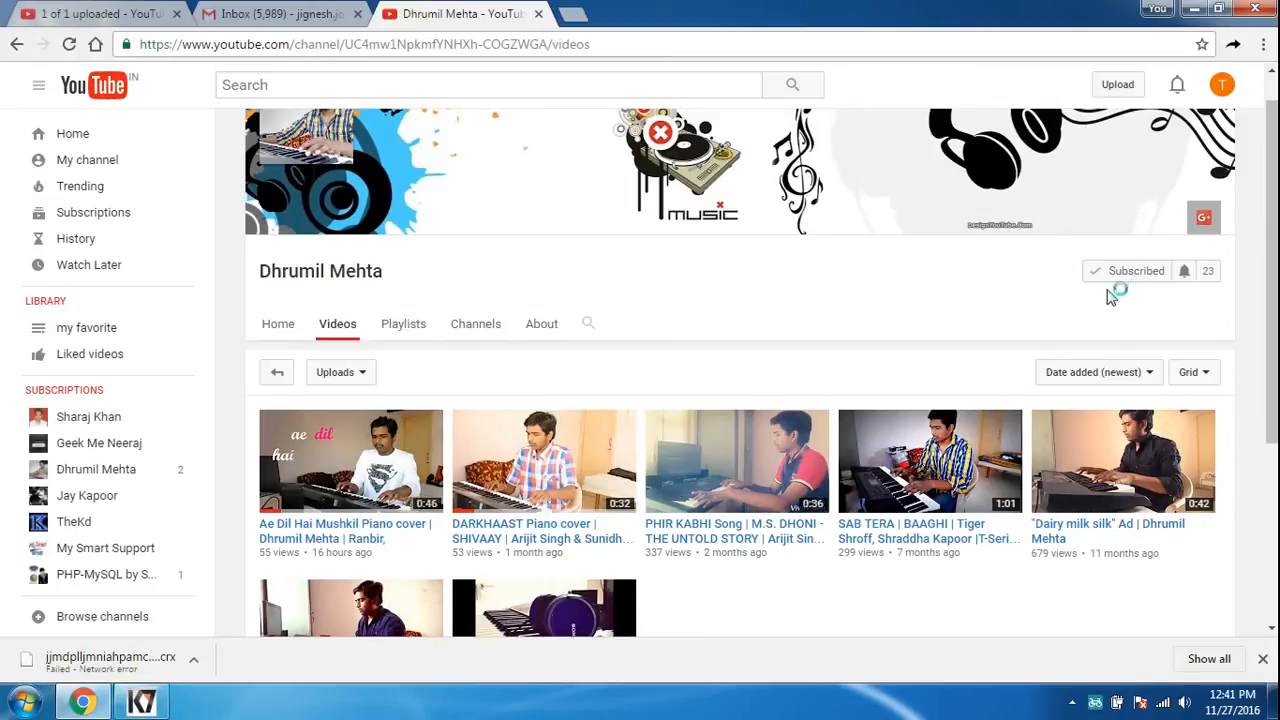
pyautogui.moveTo(667, 308)
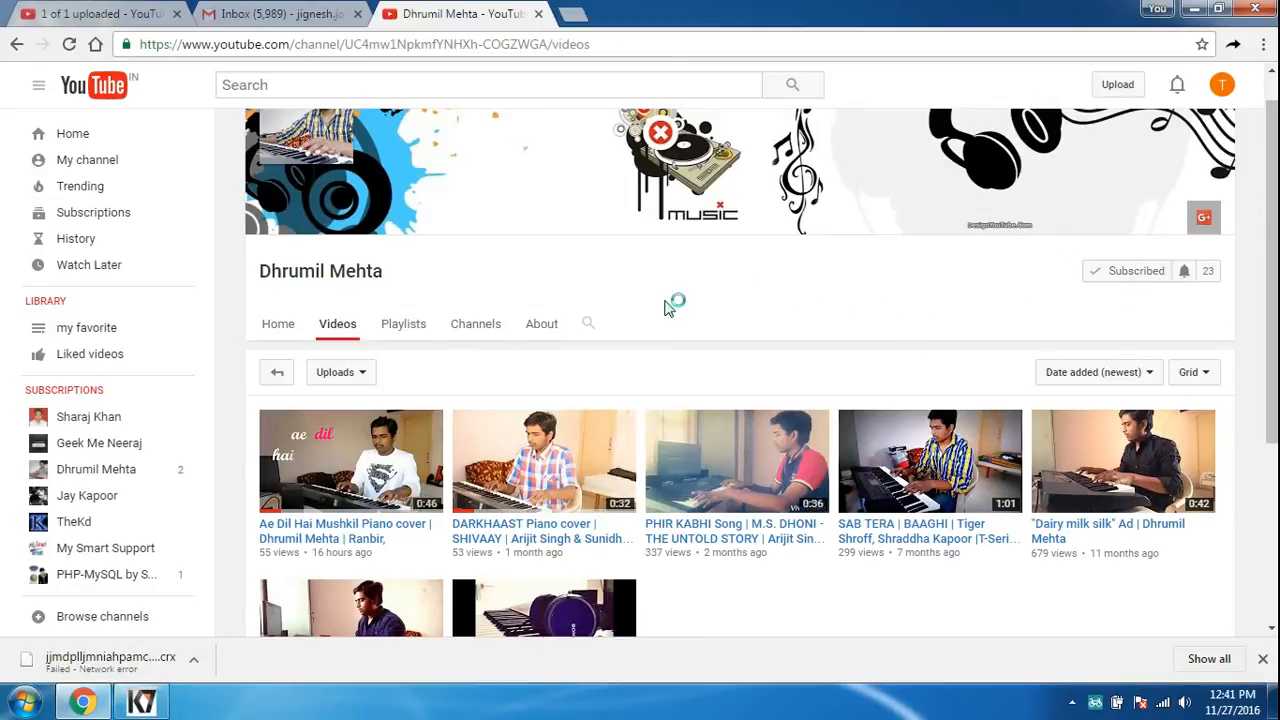
pyautogui.moveTo(584, 443)
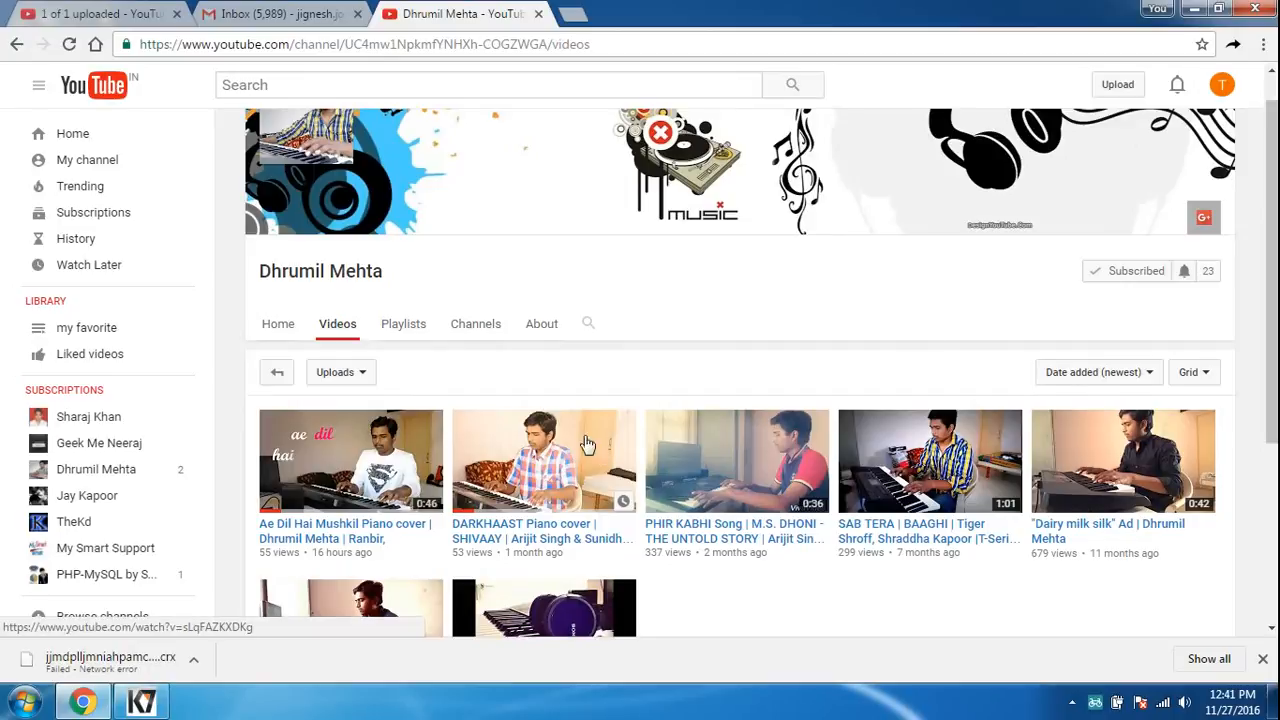
pyautogui.moveTo(638, 280)
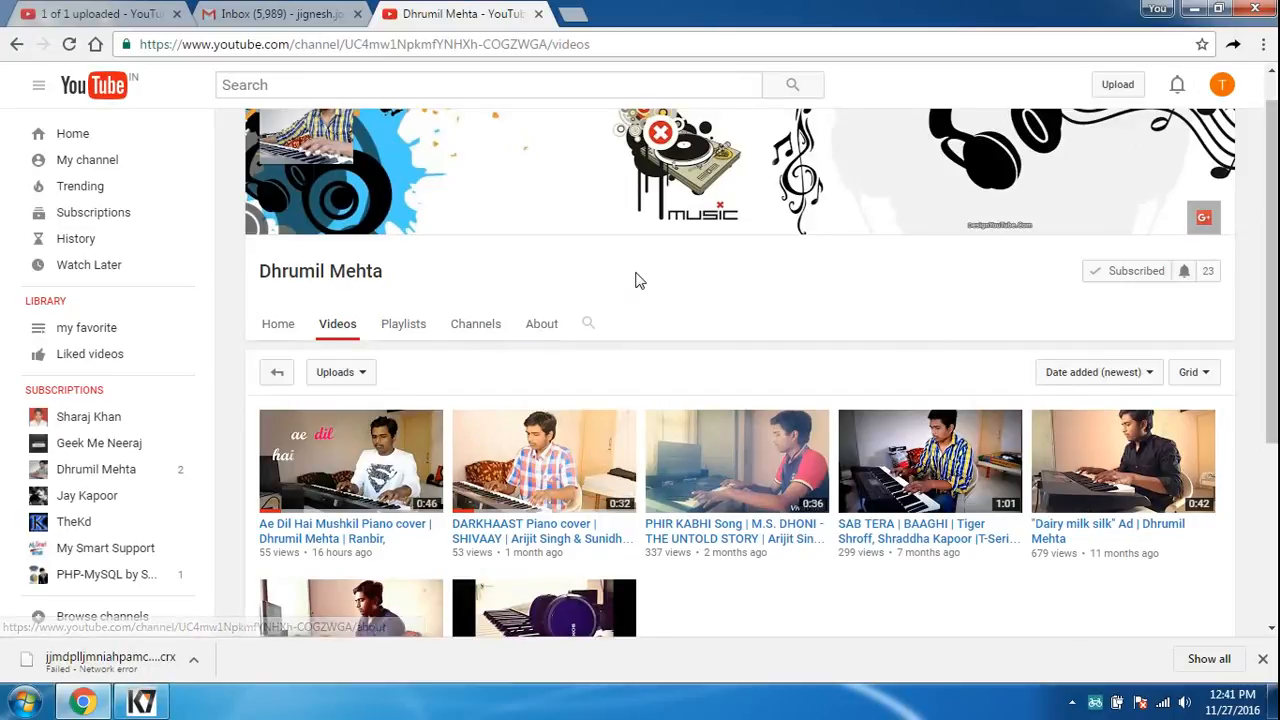